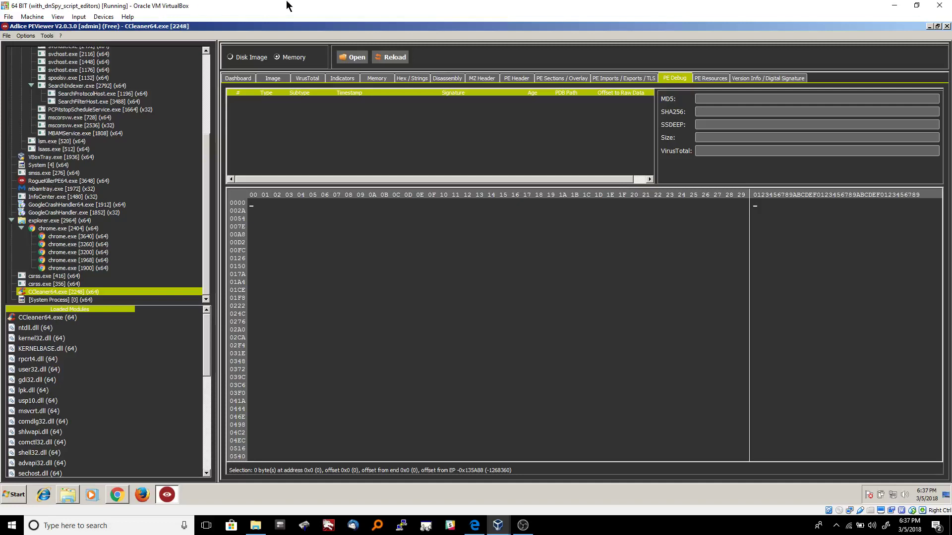
pyautogui.moveTo(69, 38)
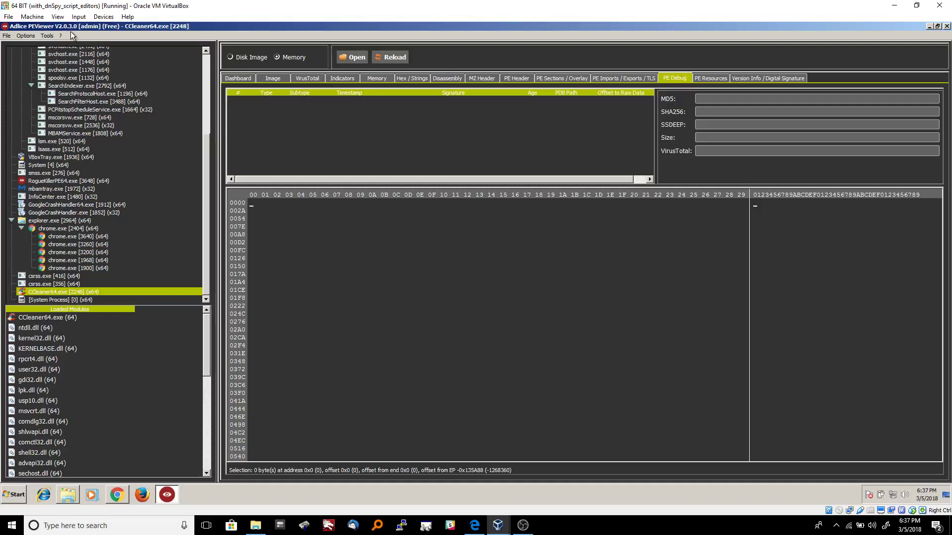
pyautogui.moveTo(298, 43)
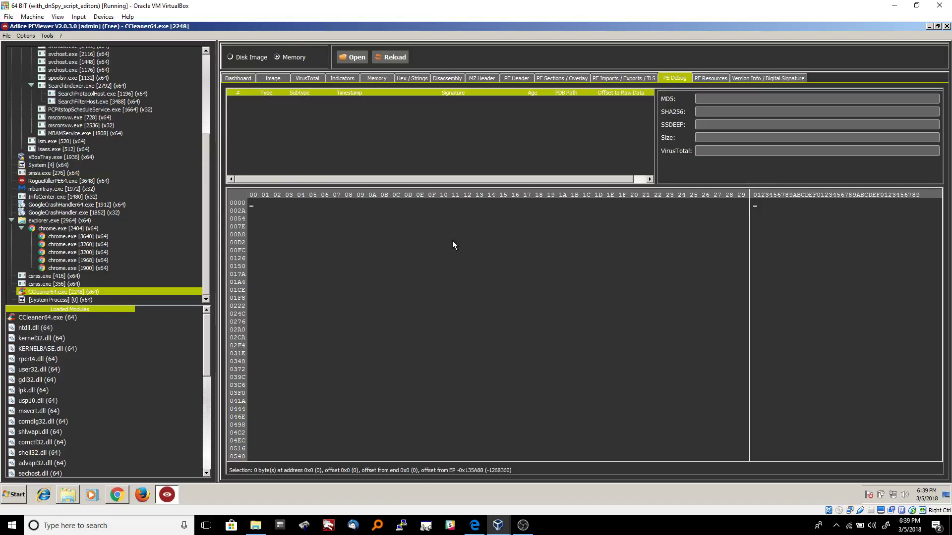
pyautogui.moveTo(456, 329)
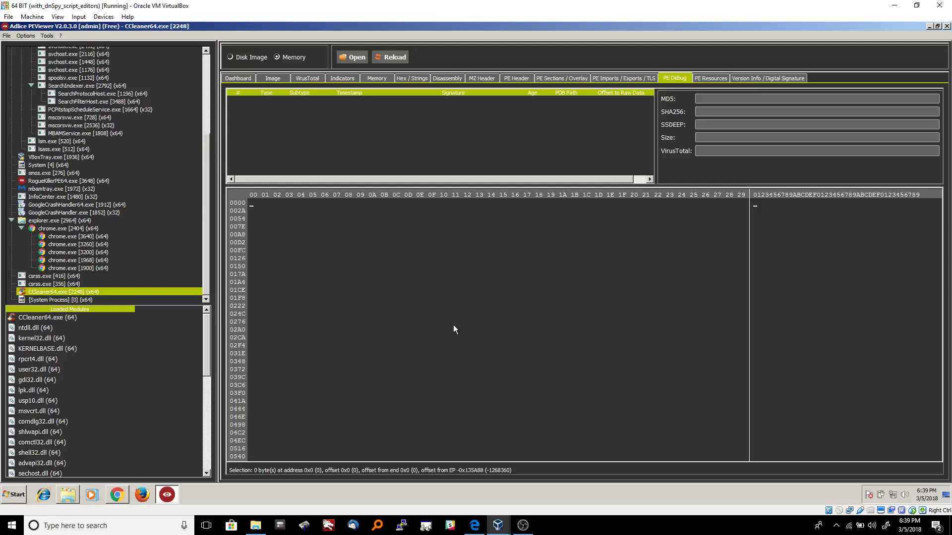
# - Show CCleaner64.exe's dashboard: Piriform signature, compiler time, process details and file hashes
pyautogui.click(42, 141)
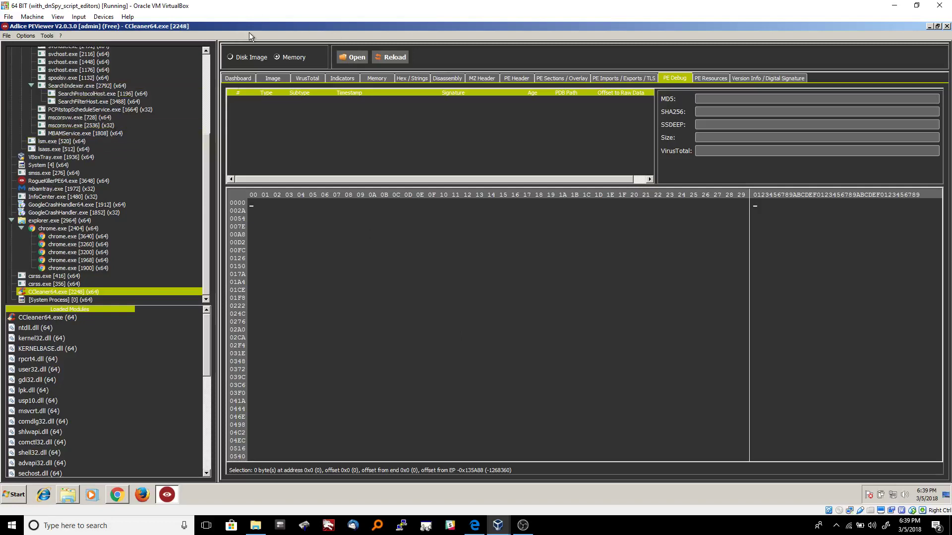
pyautogui.moveTo(215, 156)
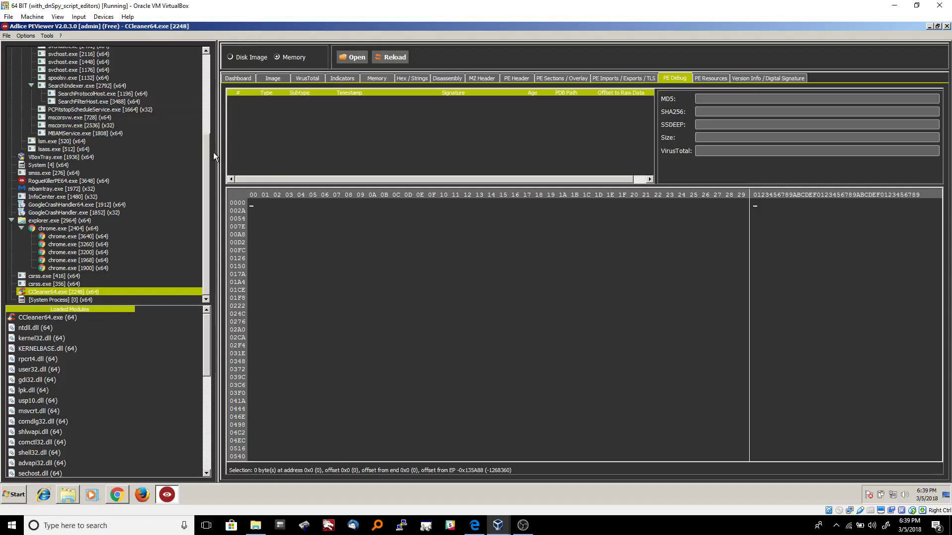
pyautogui.moveTo(220, 161)
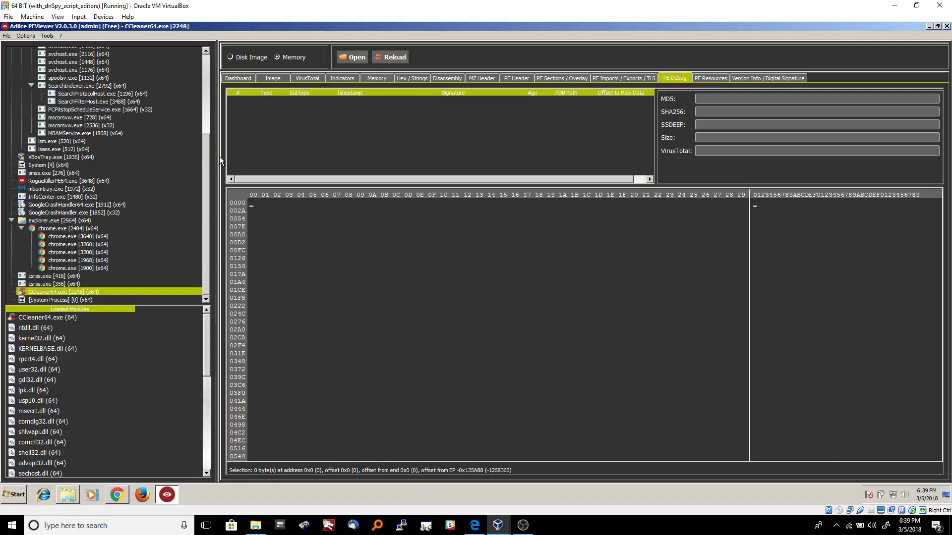
pyautogui.moveTo(275, 129)
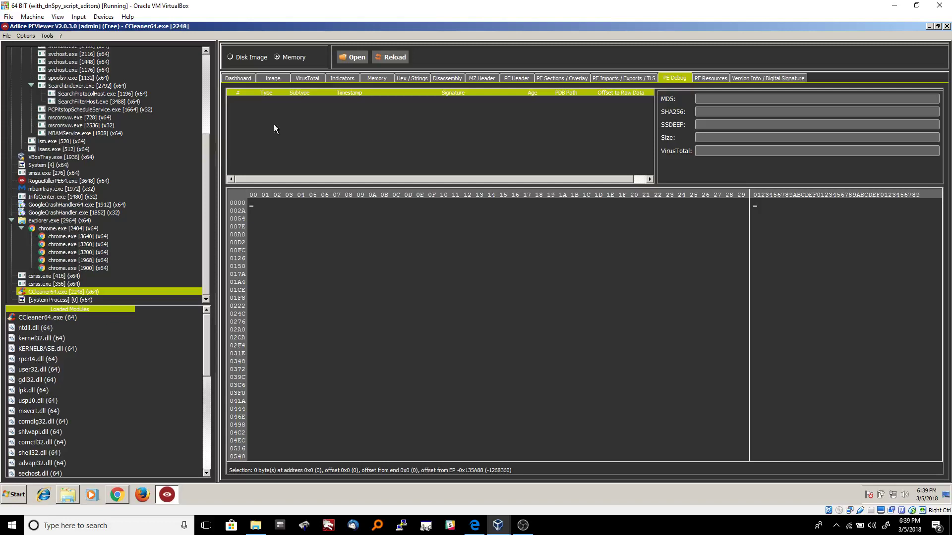
pyautogui.moveTo(360, 166)
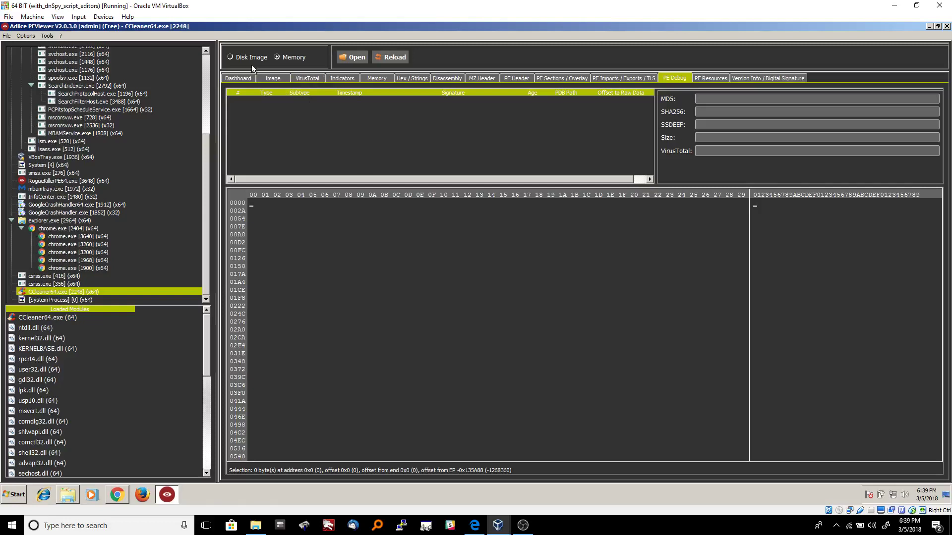
pyautogui.click(69, 86)
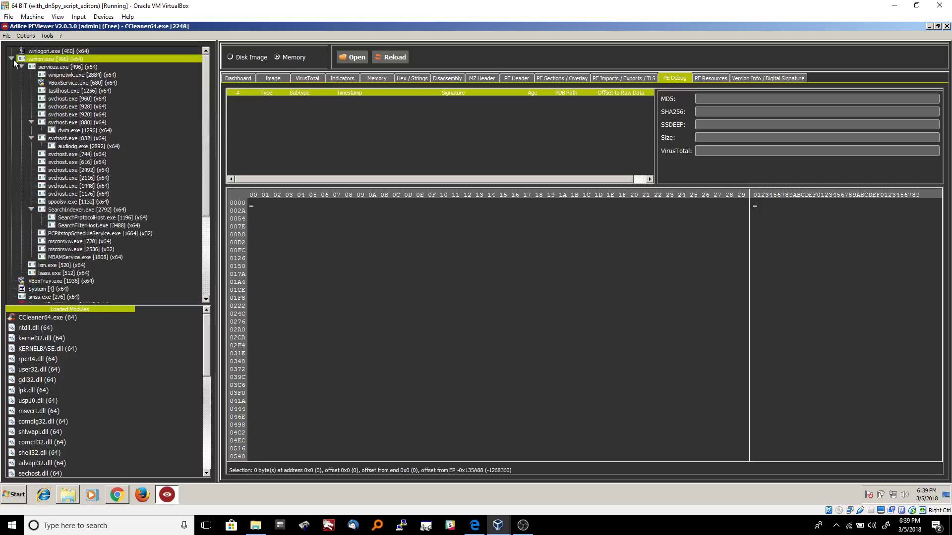
pyautogui.click(238, 78)
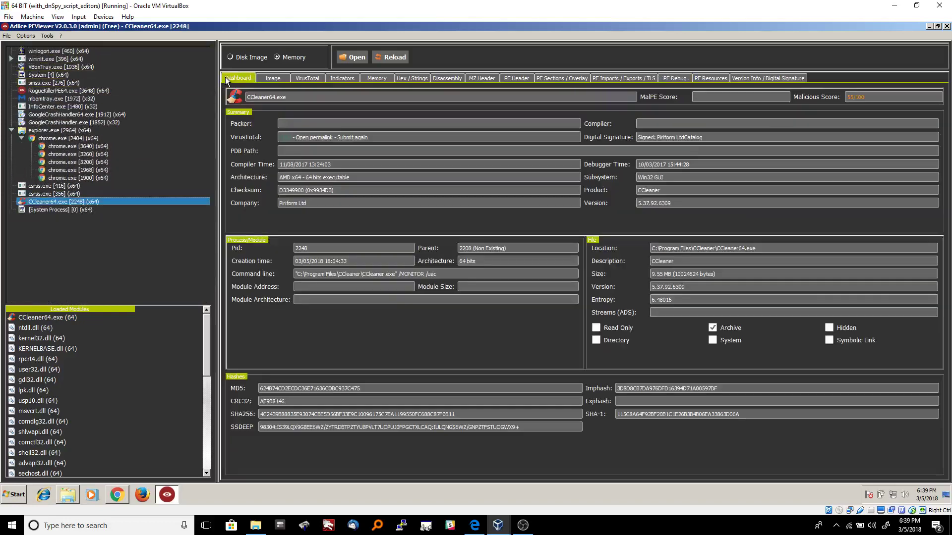
pyautogui.moveTo(104, 98)
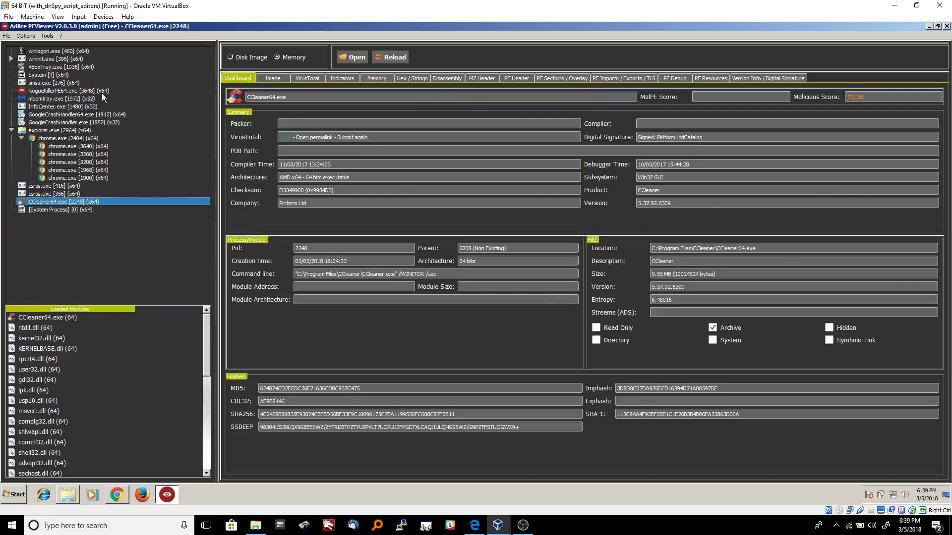
pyautogui.click(64, 154)
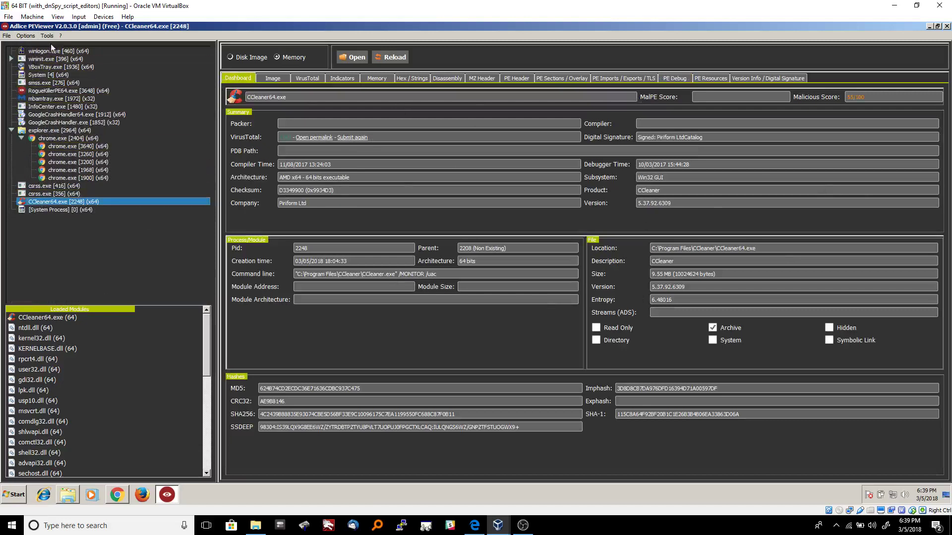
pyautogui.moveTo(71, 231)
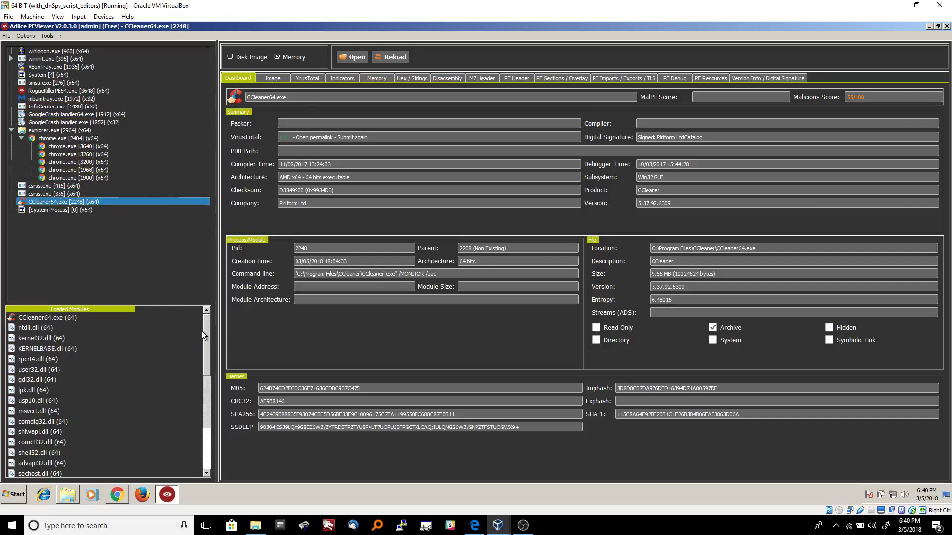
pyautogui.scroll(-3)
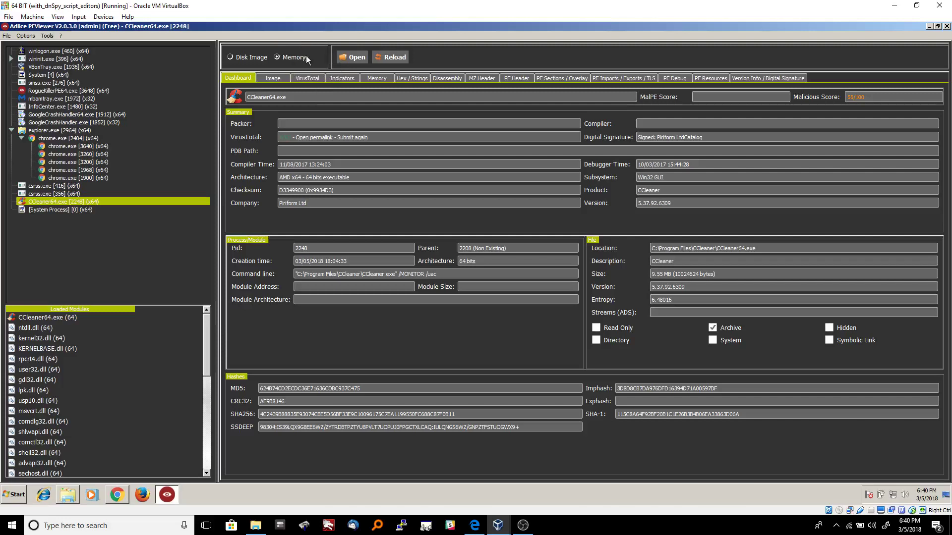
pyautogui.moveTo(419, 156)
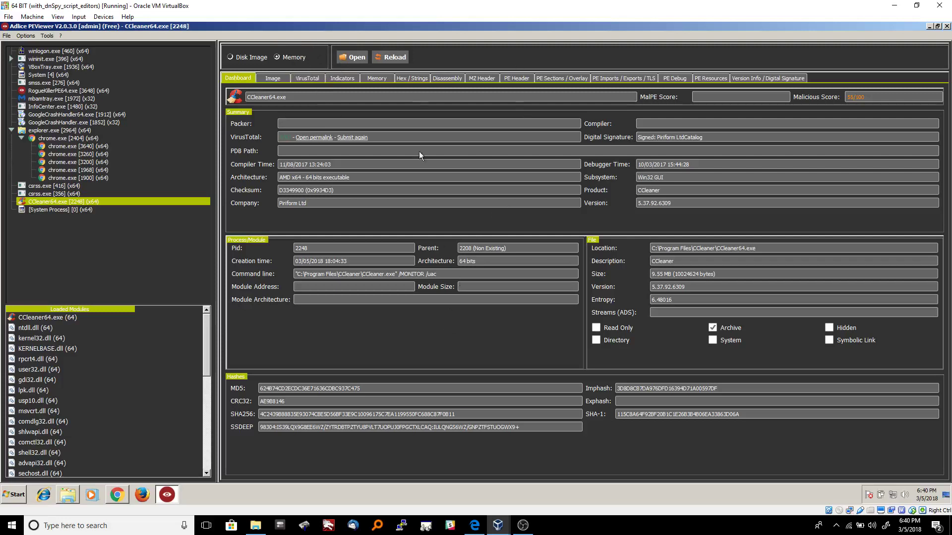
pyautogui.moveTo(643, 242)
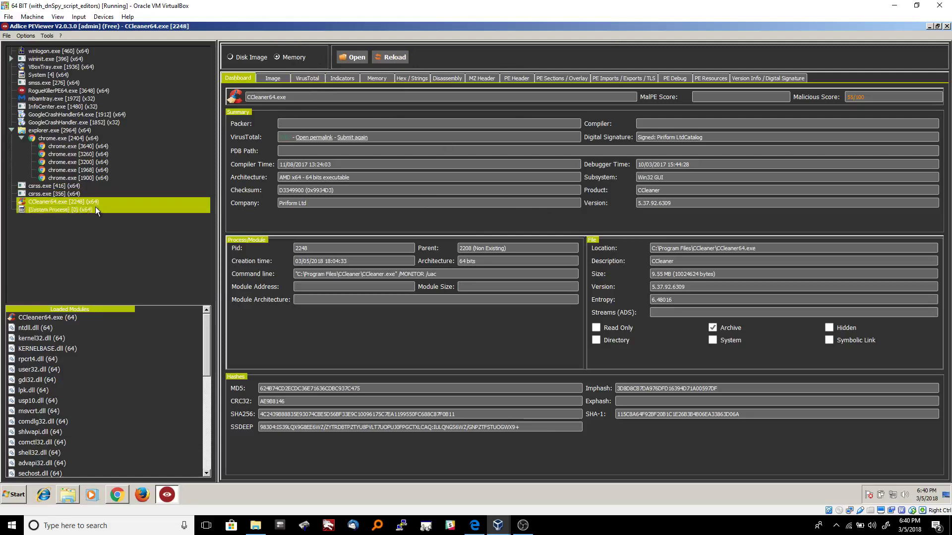
pyautogui.click(49, 193)
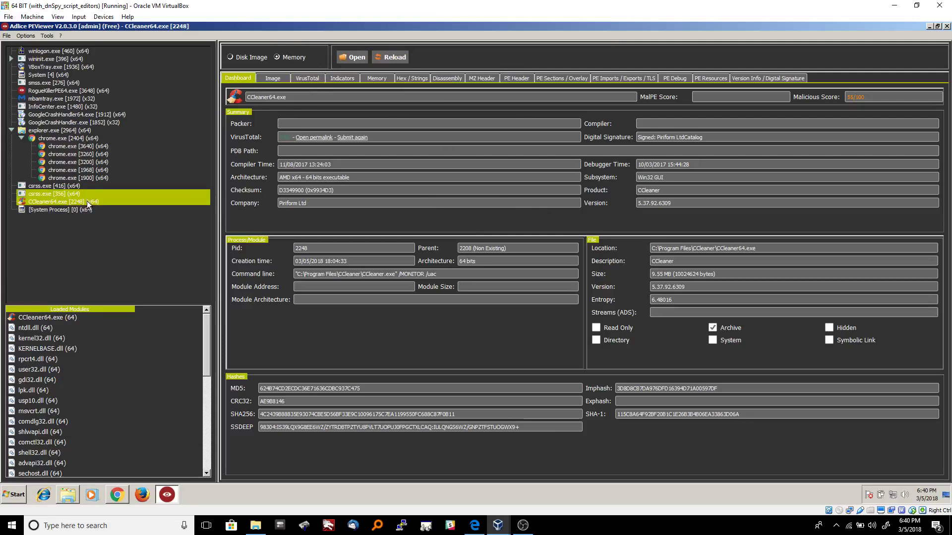
pyautogui.moveTo(101, 201)
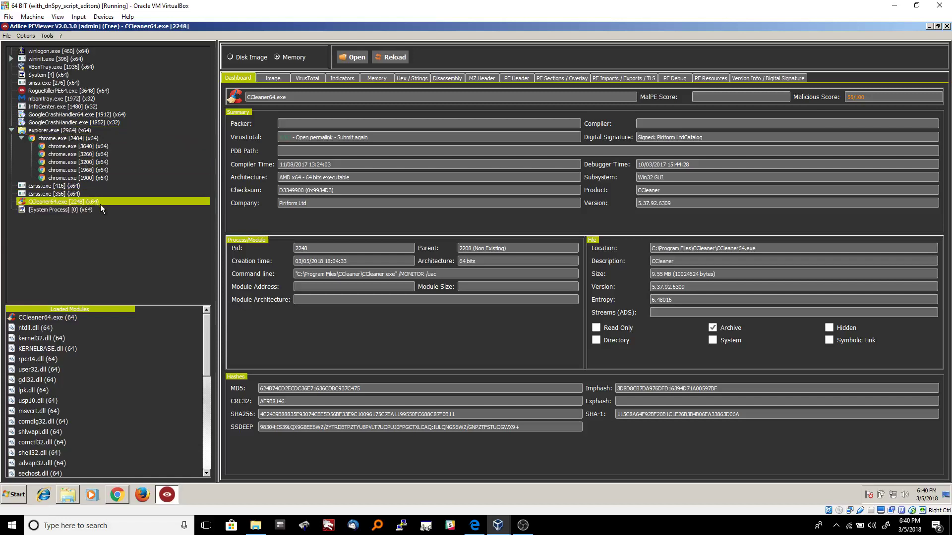
pyautogui.click(55, 210)
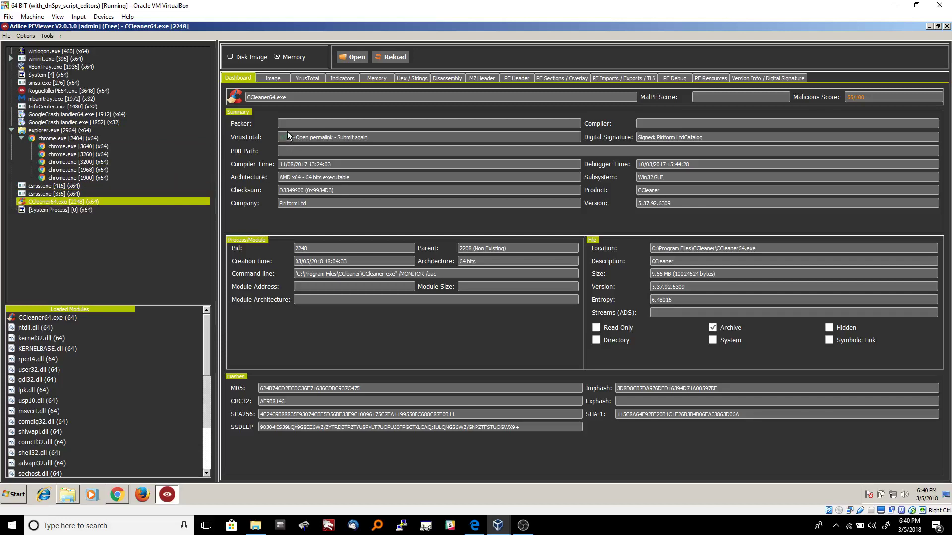
pyautogui.moveTo(291, 144)
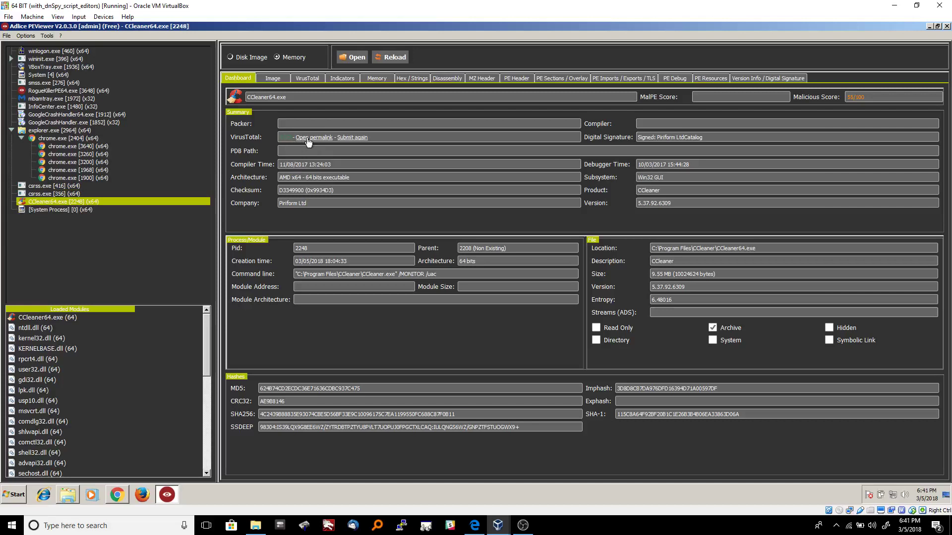
pyautogui.moveTo(315, 143)
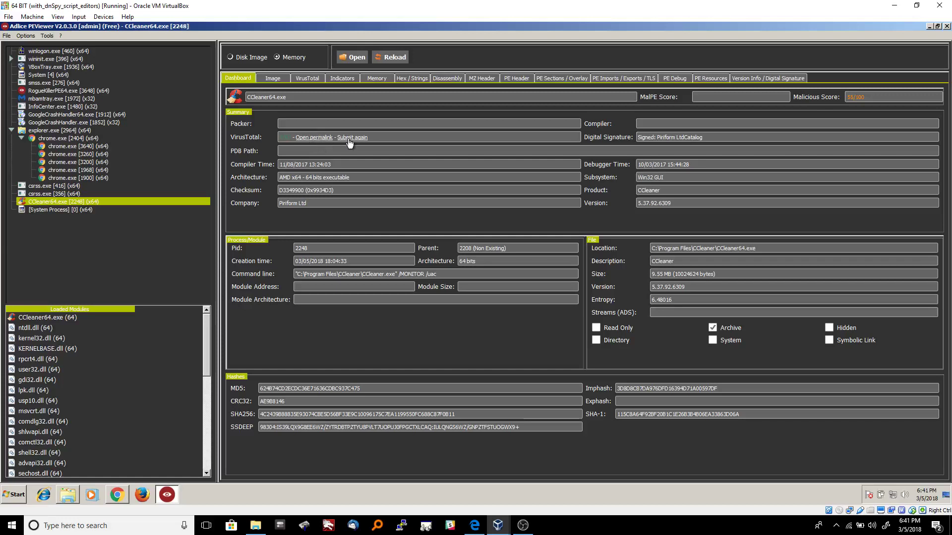
pyautogui.moveTo(368, 263)
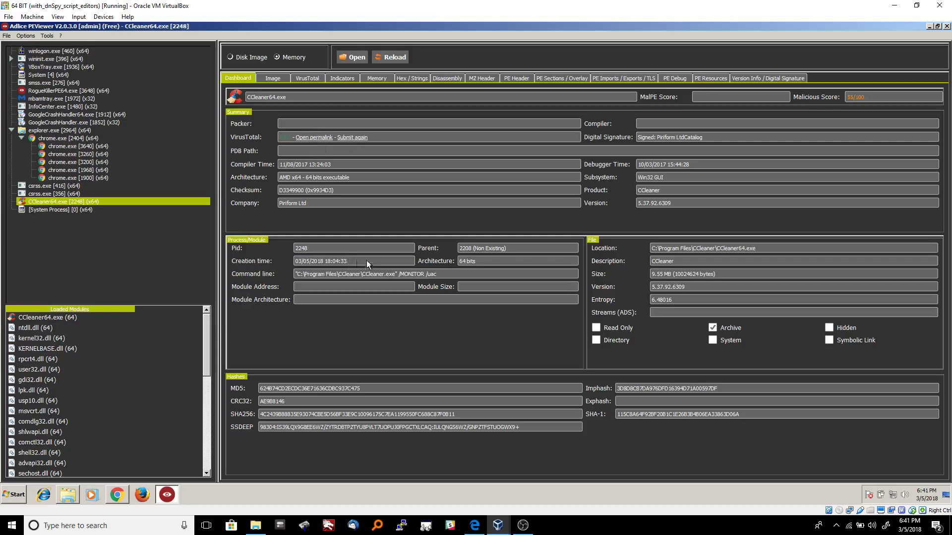
pyautogui.moveTo(367, 286)
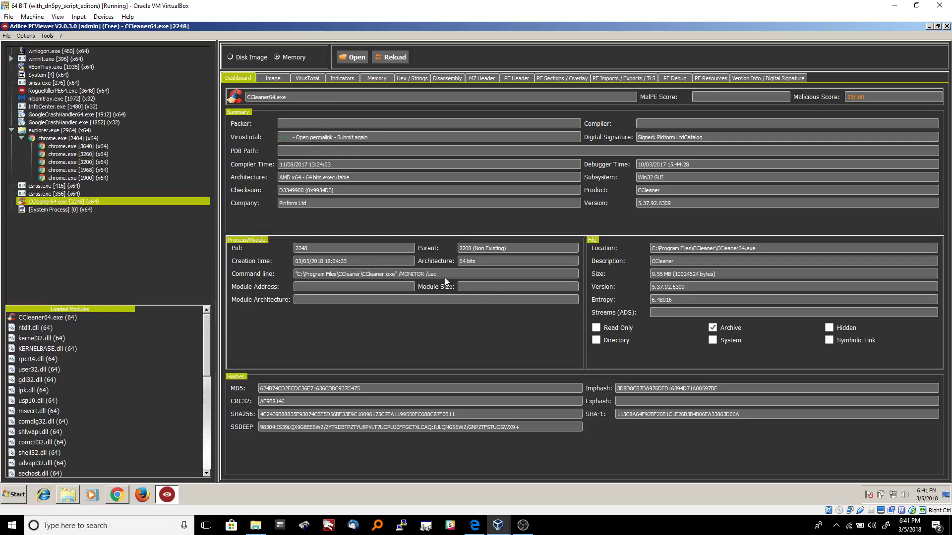
pyautogui.moveTo(417, 278)
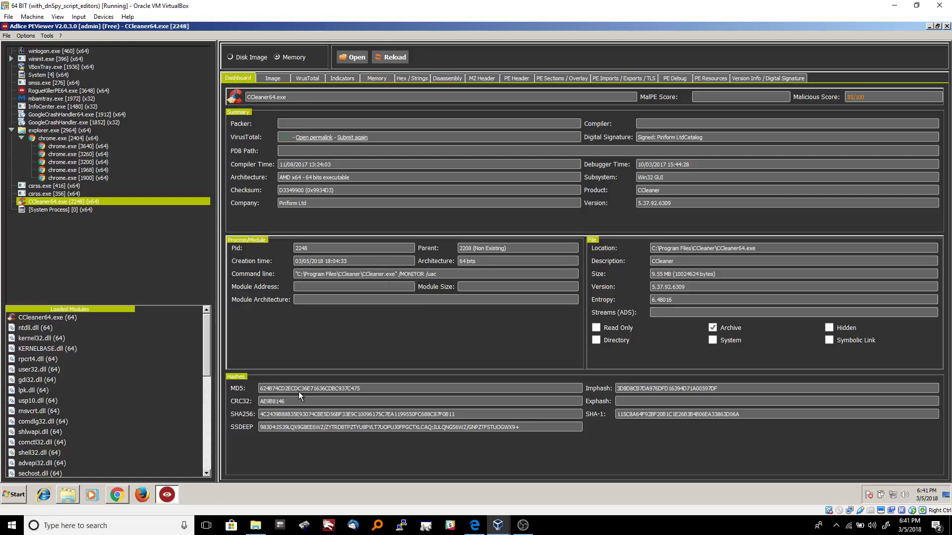
pyautogui.moveTo(692, 393)
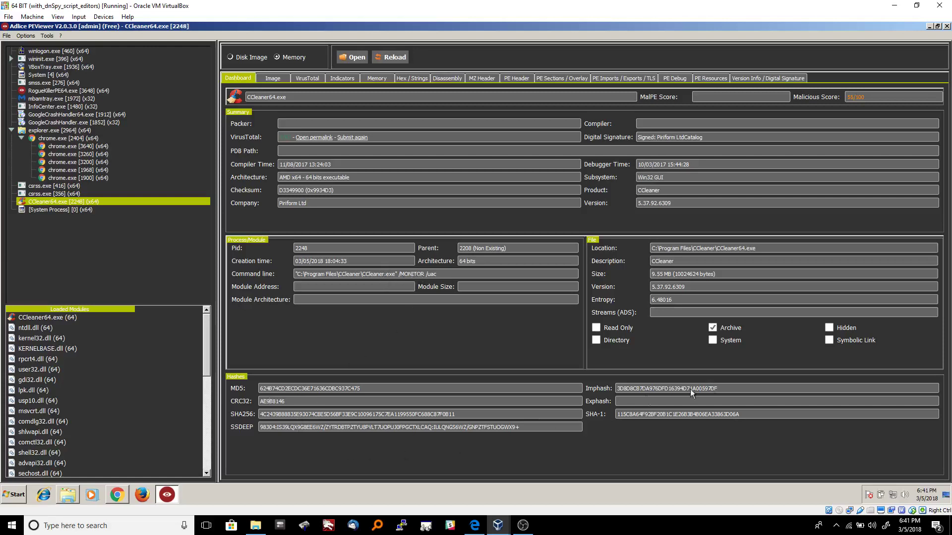
pyautogui.moveTo(675, 288)
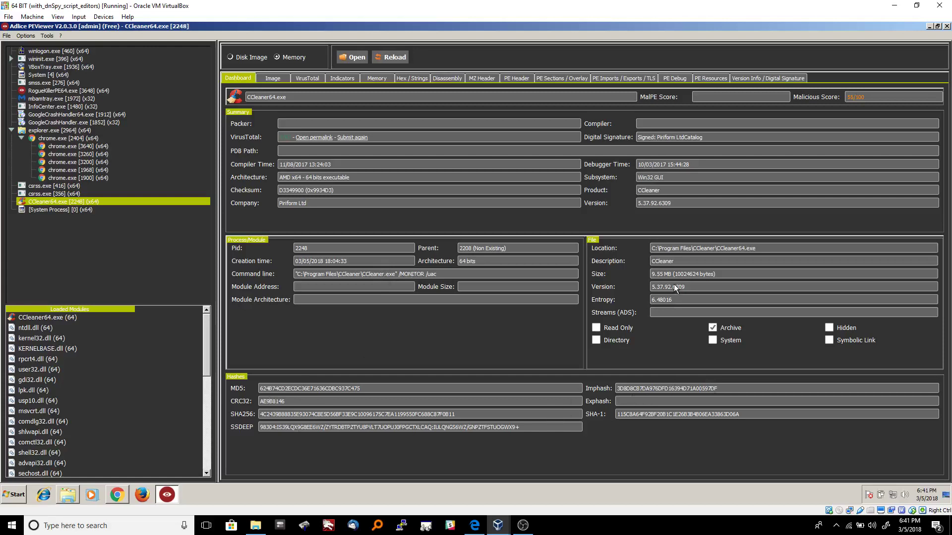
pyautogui.moveTo(651, 287)
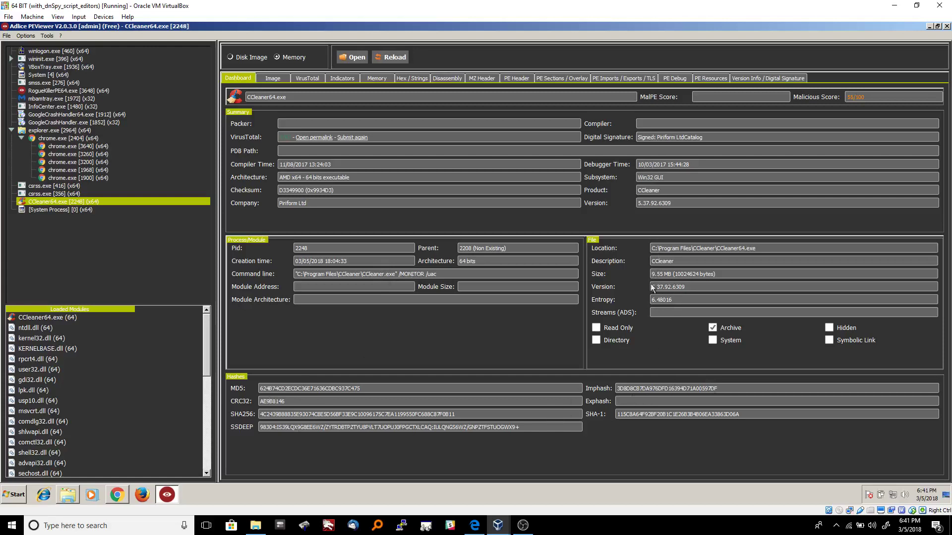
pyautogui.moveTo(671, 212)
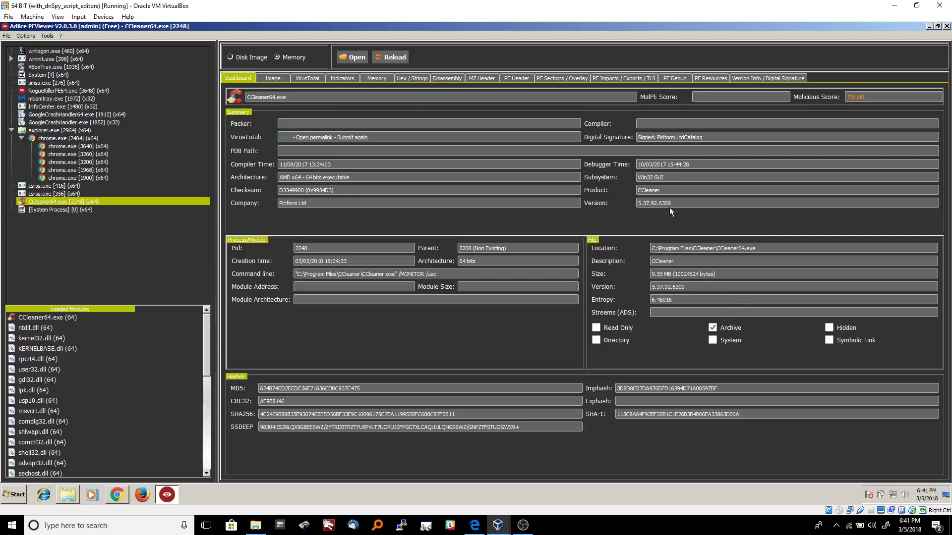
pyautogui.moveTo(631, 225)
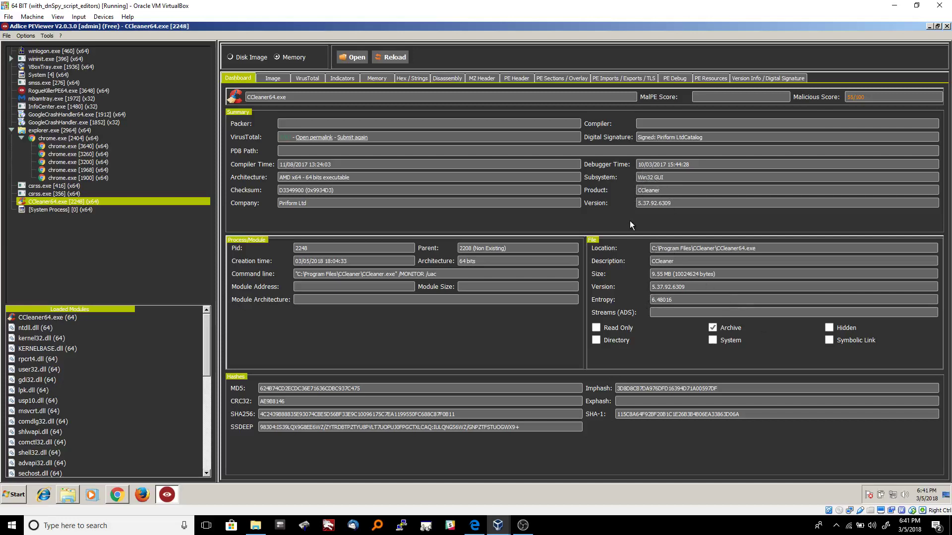
pyautogui.moveTo(623, 184)
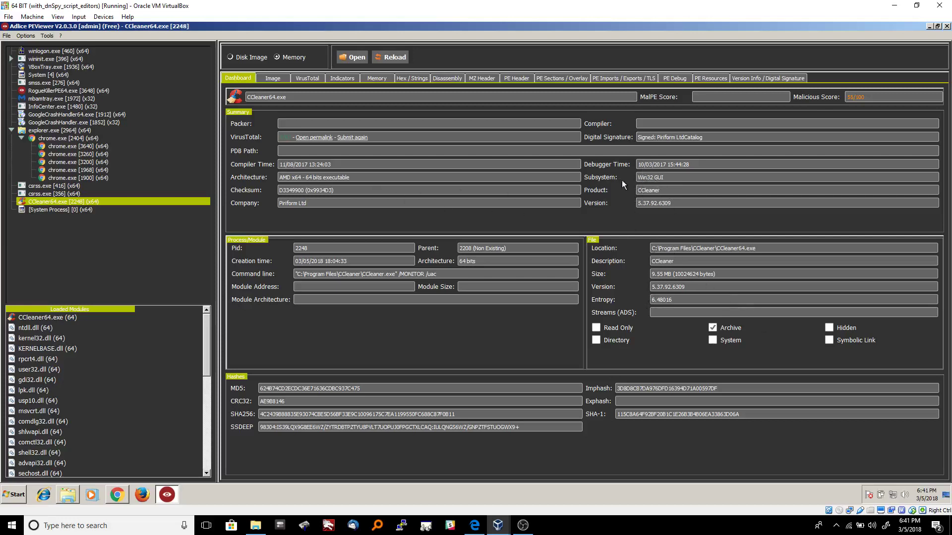
pyautogui.moveTo(667, 138)
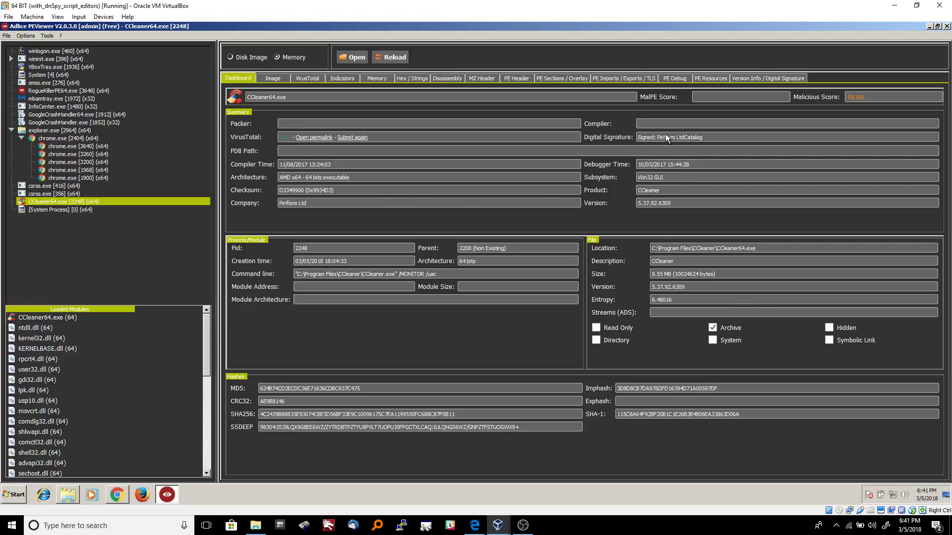
pyautogui.moveTo(657, 171)
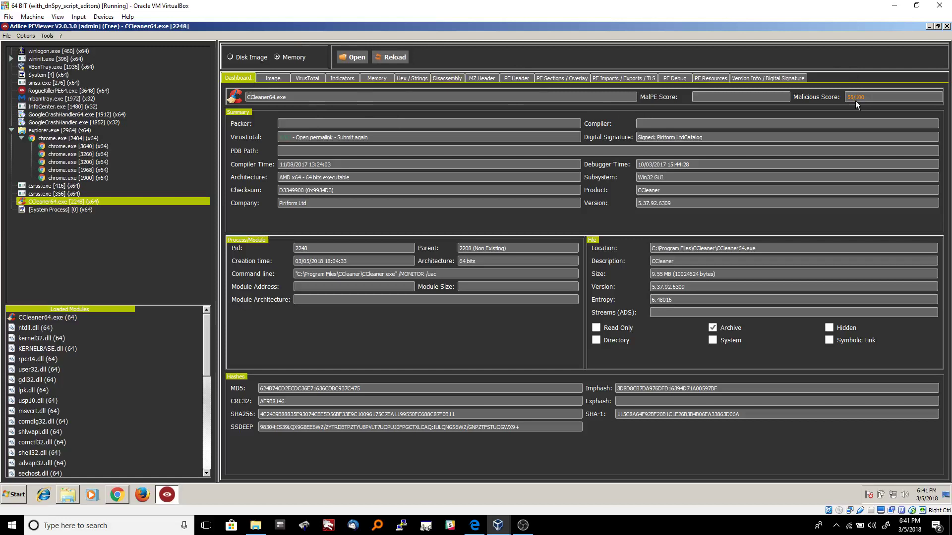
pyautogui.moveTo(686, 98)
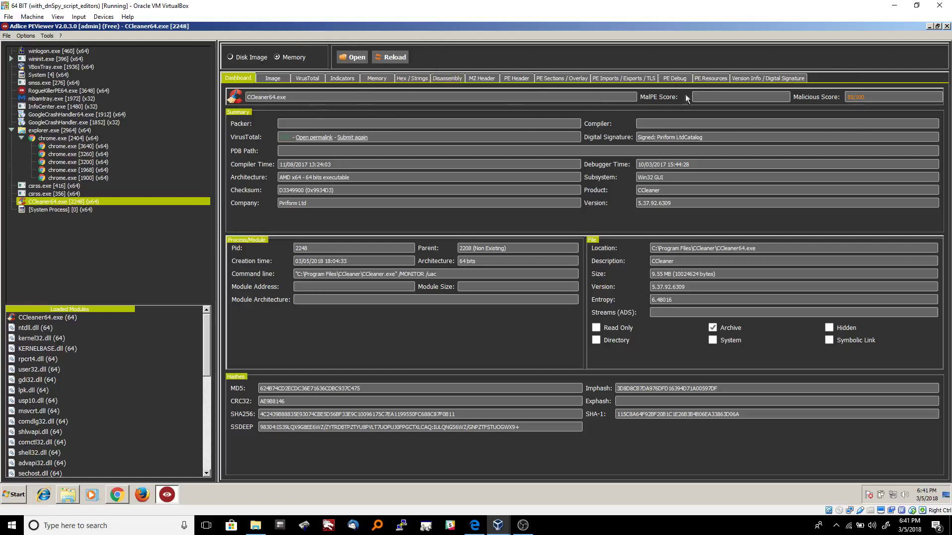
# - Switch to the Image view and load ntdll.dll from CCleaner64's Loaded Modules list
pyautogui.click(273, 78)
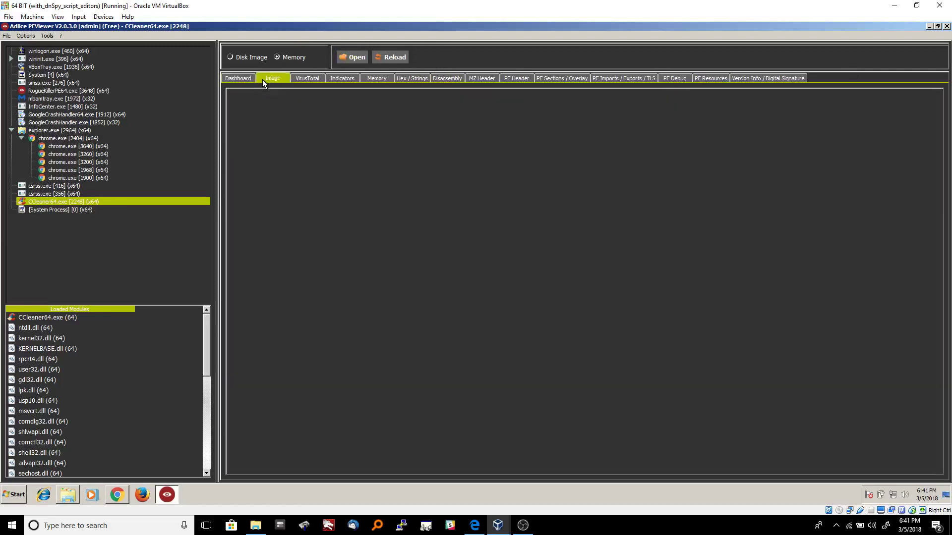
pyautogui.click(31, 328)
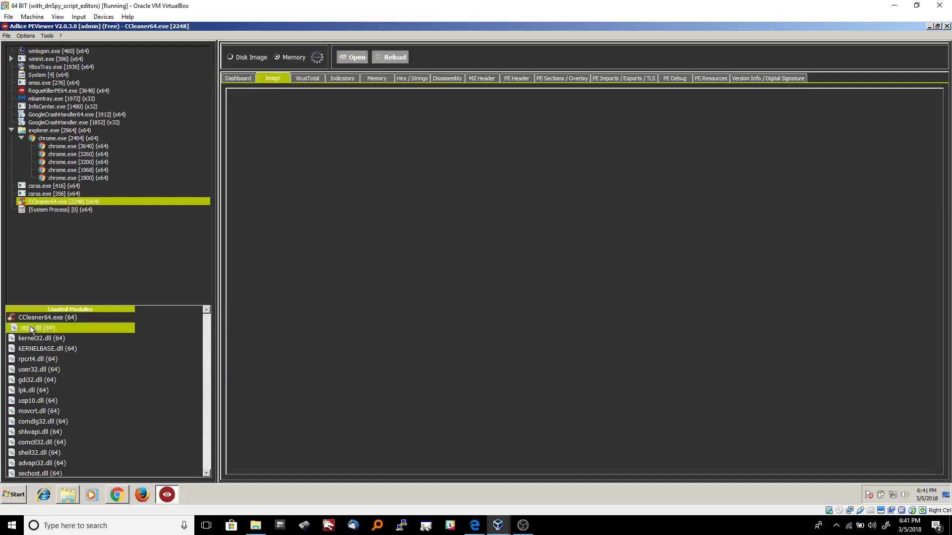
pyautogui.click(28, 328)
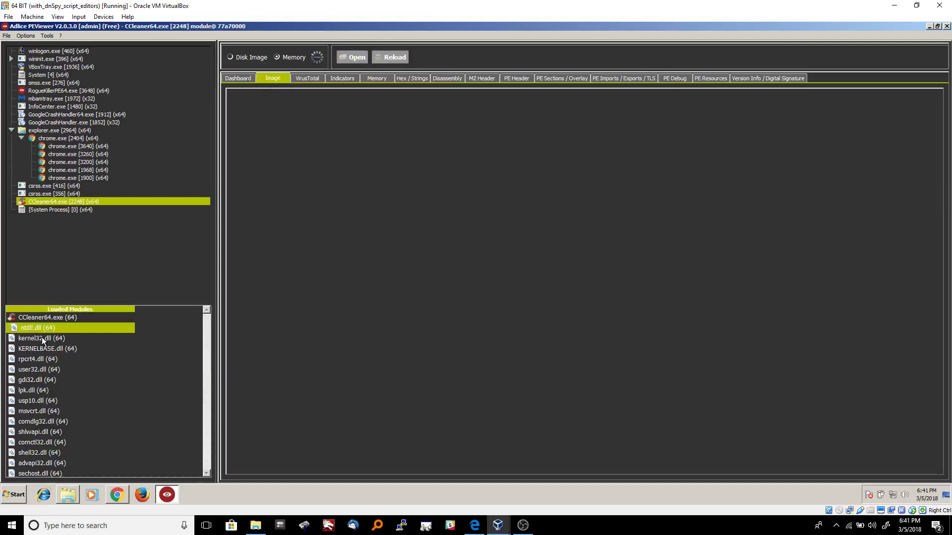
pyautogui.moveTo(311, 52)
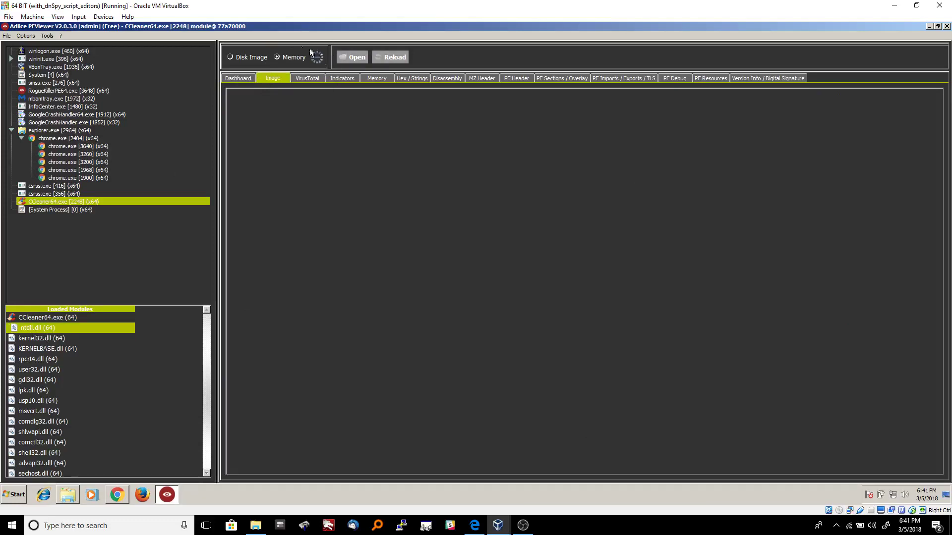
pyautogui.moveTo(53, 348)
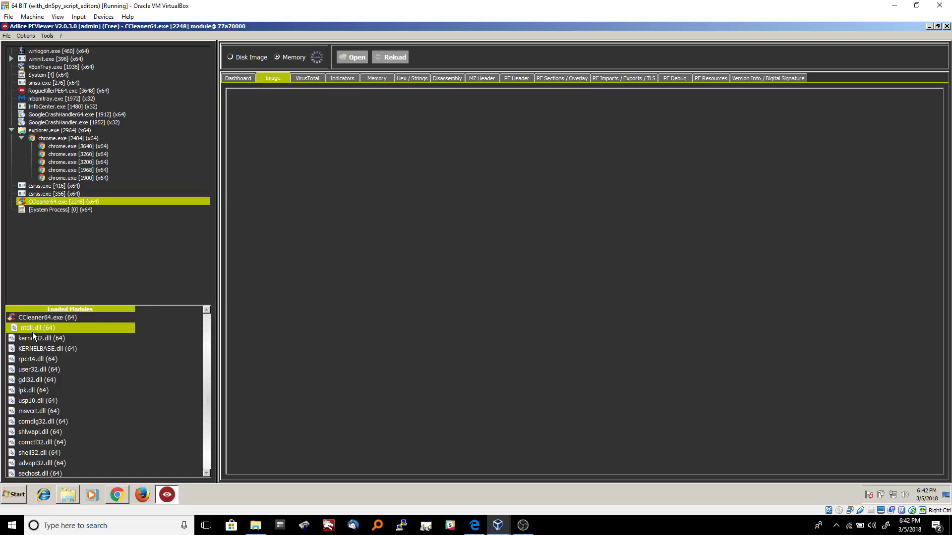
pyautogui.moveTo(261, 105)
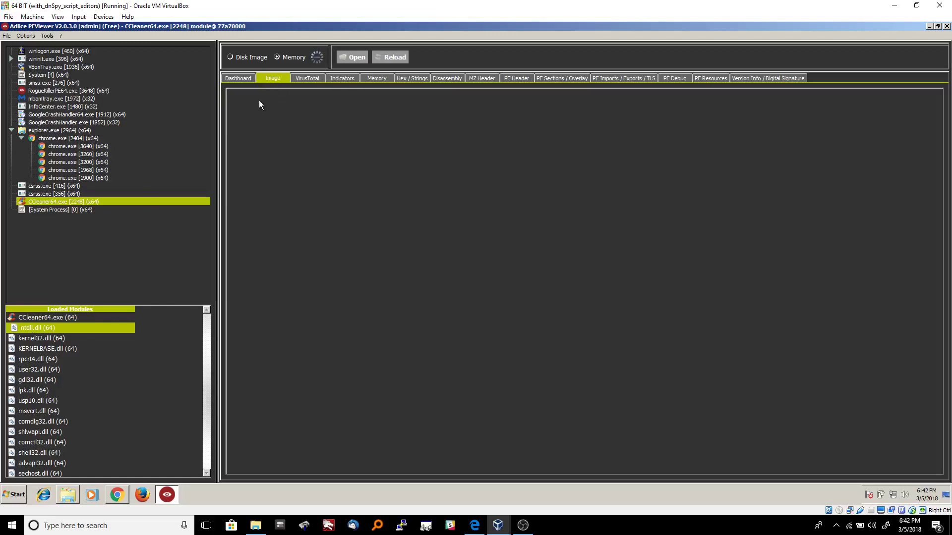
pyautogui.moveTo(37, 335)
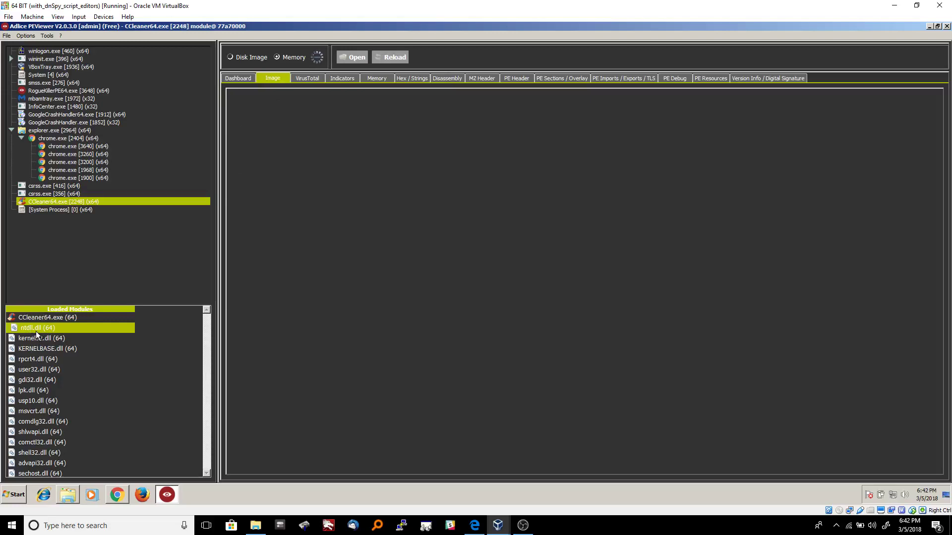
pyautogui.moveTo(331, 138)
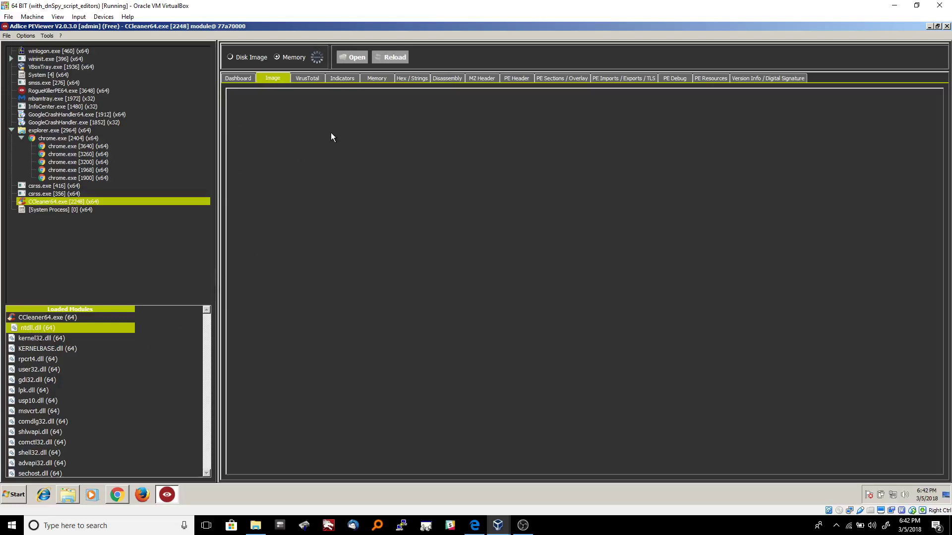
pyautogui.moveTo(307, 199)
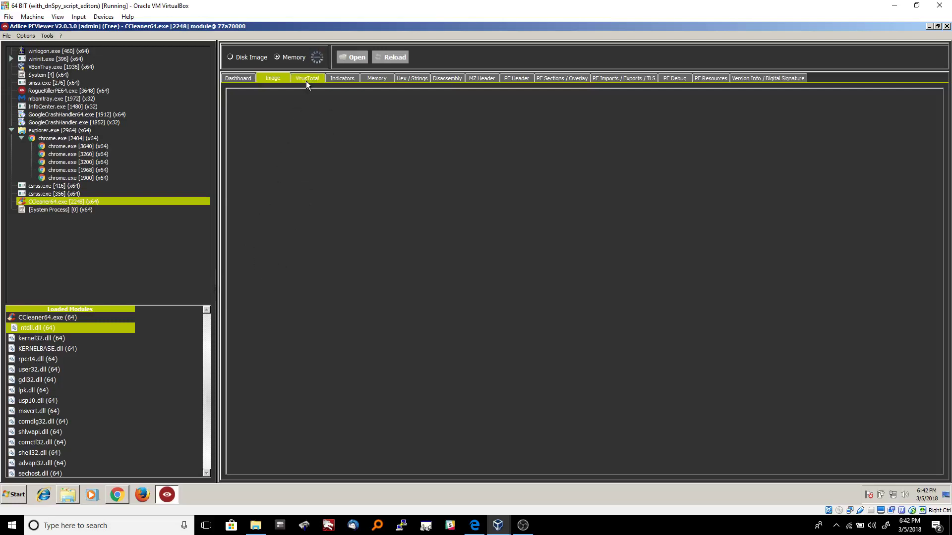
# - Pass through VirusTotal to ntdll.dll's Indicators list, scoring 17/100
pyautogui.click(307, 77)
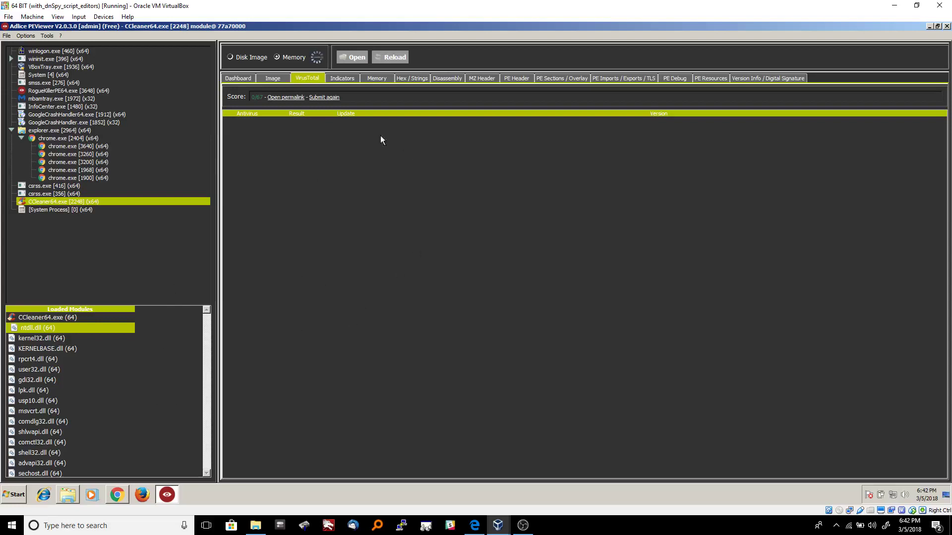
pyautogui.moveTo(330, 79)
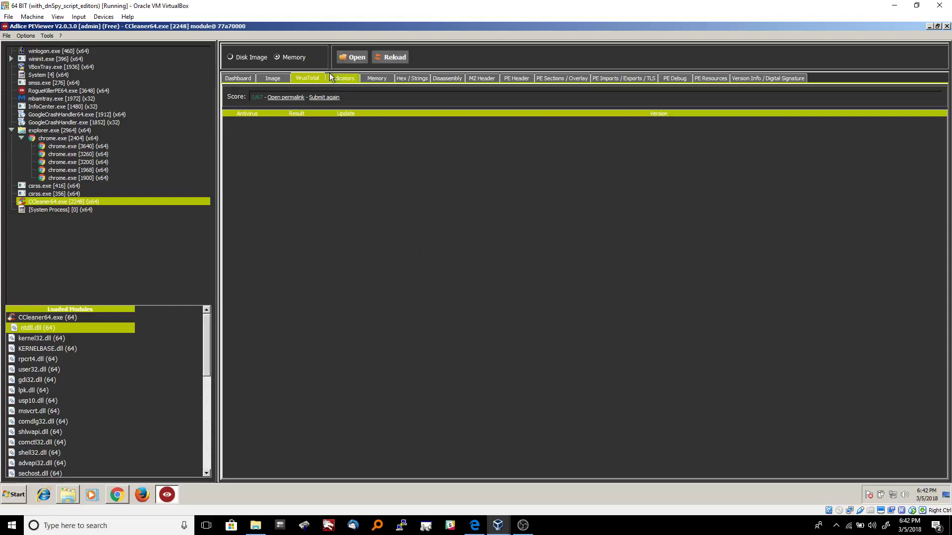
pyautogui.click(342, 78)
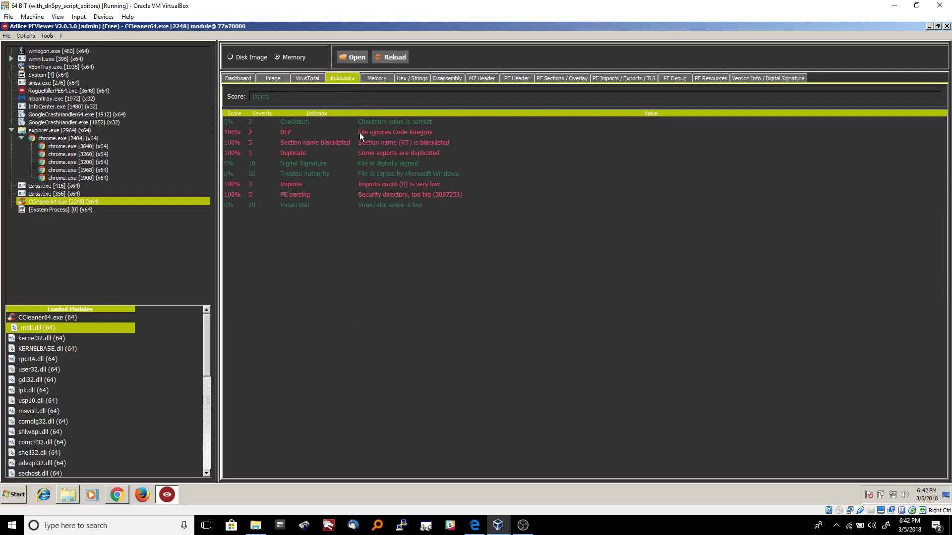
pyautogui.moveTo(330, 142)
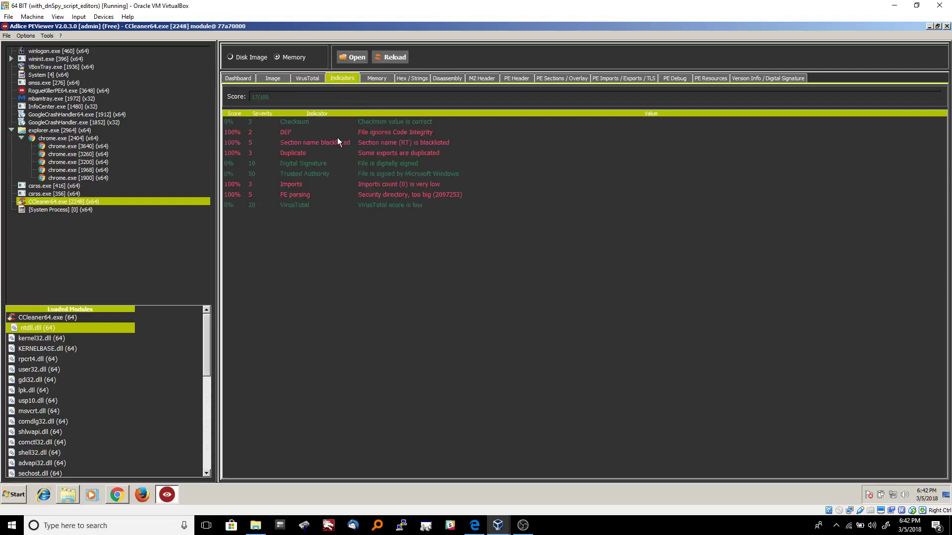
pyautogui.moveTo(266, 146)
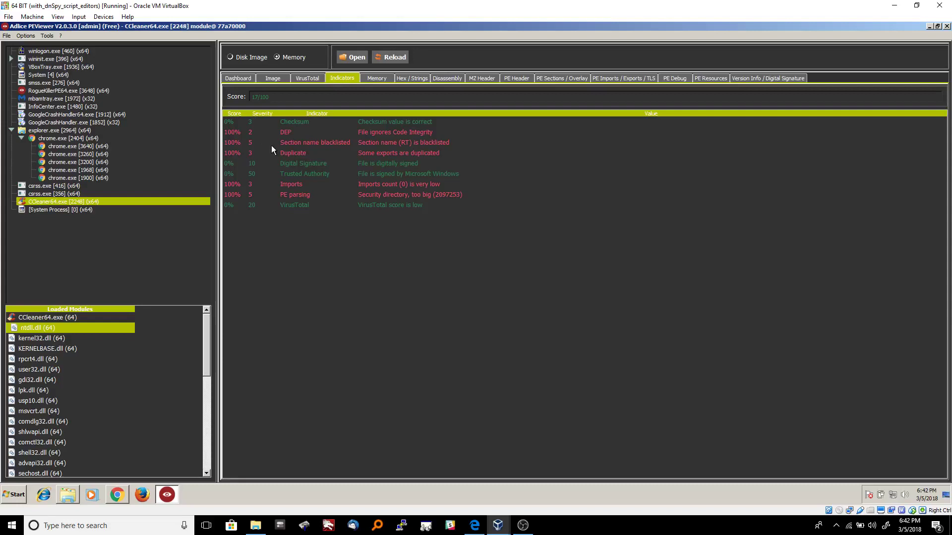
pyautogui.moveTo(321, 70)
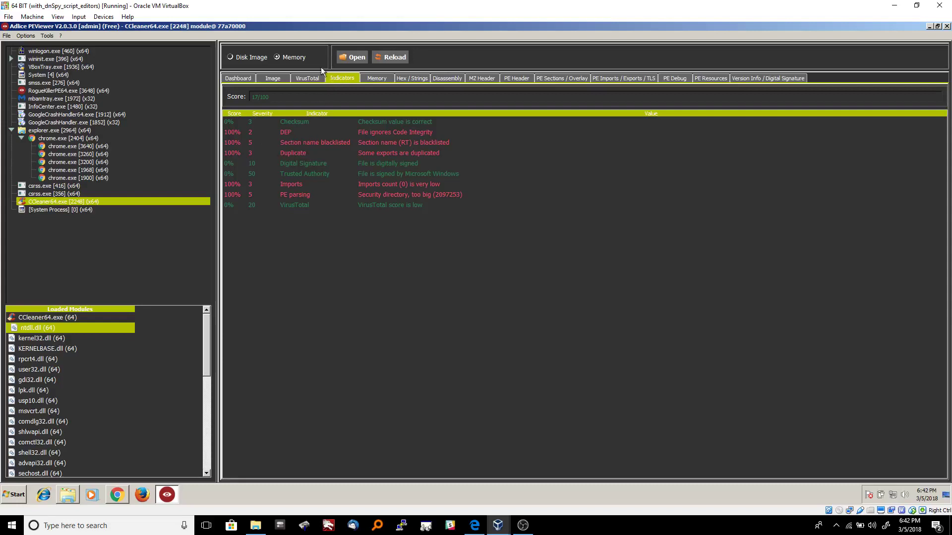
pyautogui.click(238, 78)
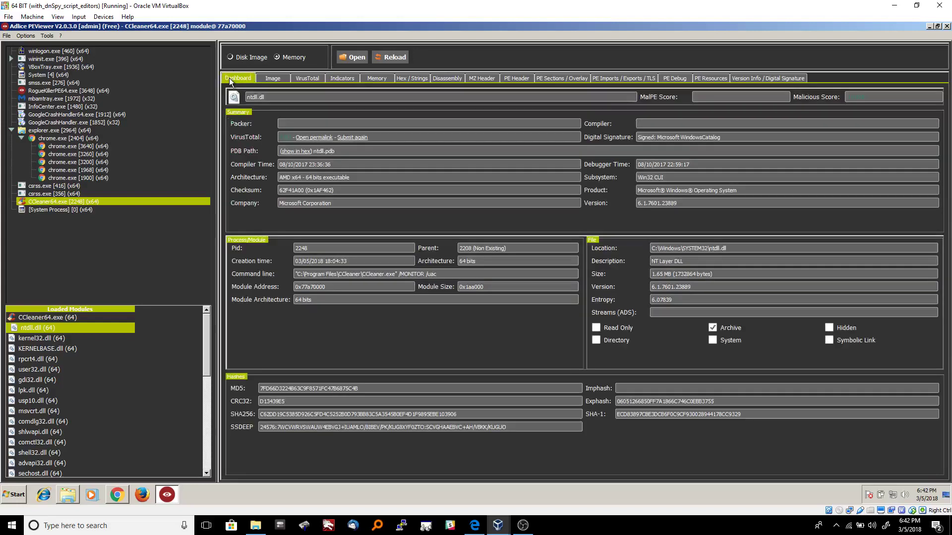
pyautogui.moveTo(846, 110)
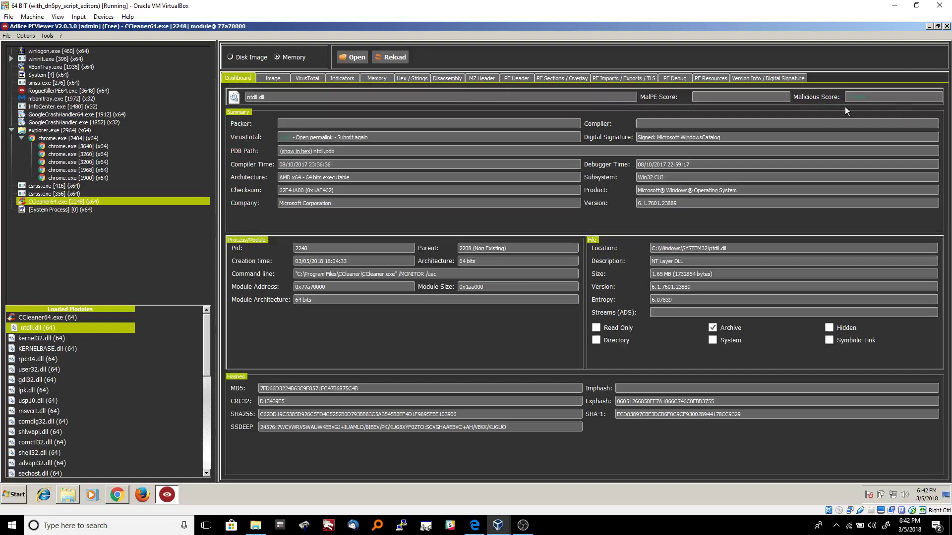
pyautogui.moveTo(860, 102)
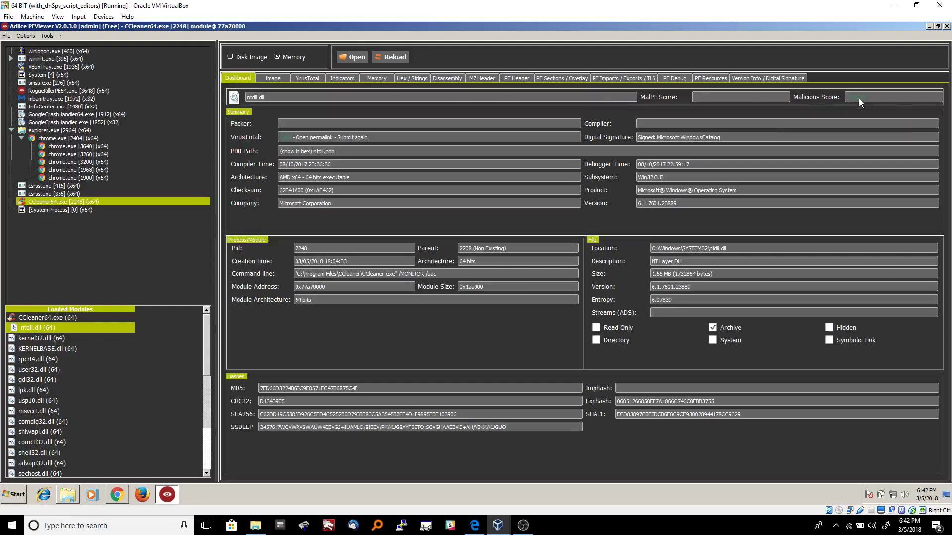
pyautogui.moveTo(854, 129)
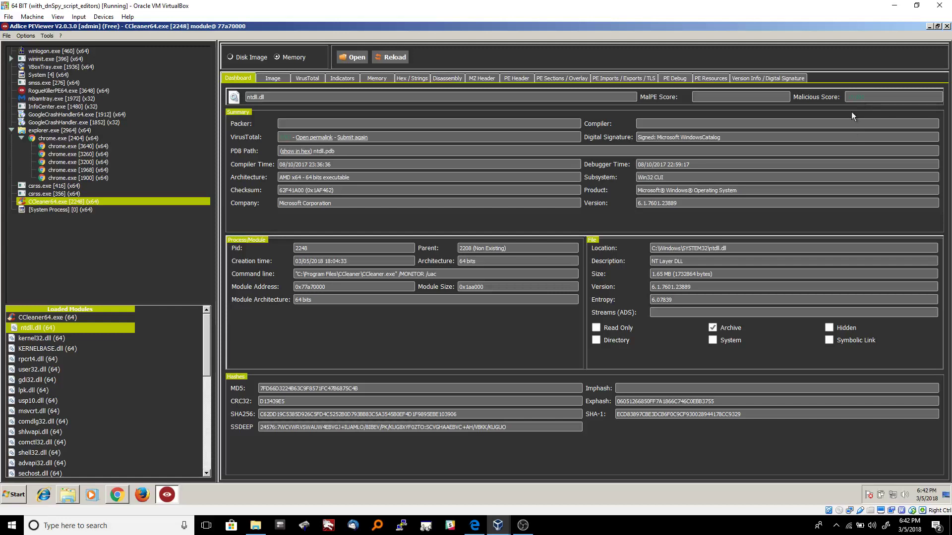
pyautogui.moveTo(857, 103)
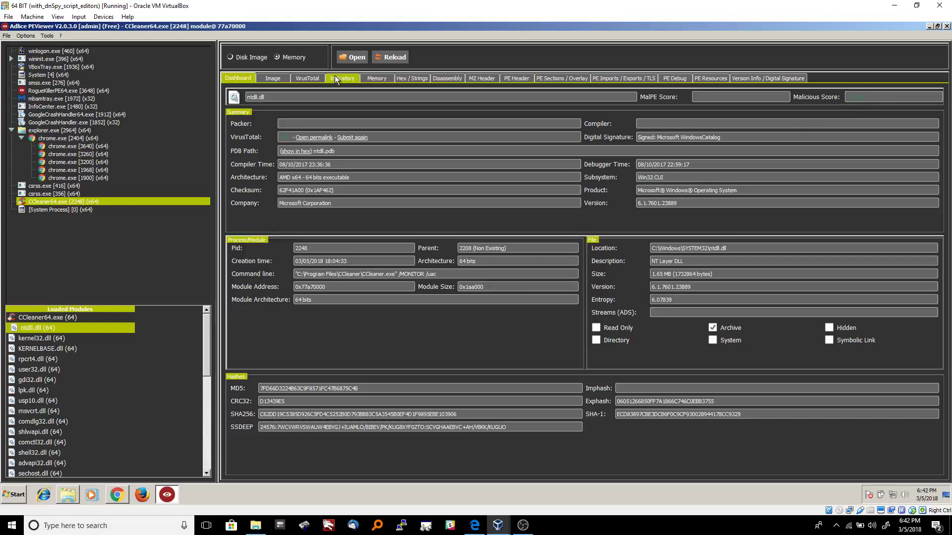
pyautogui.click(342, 77)
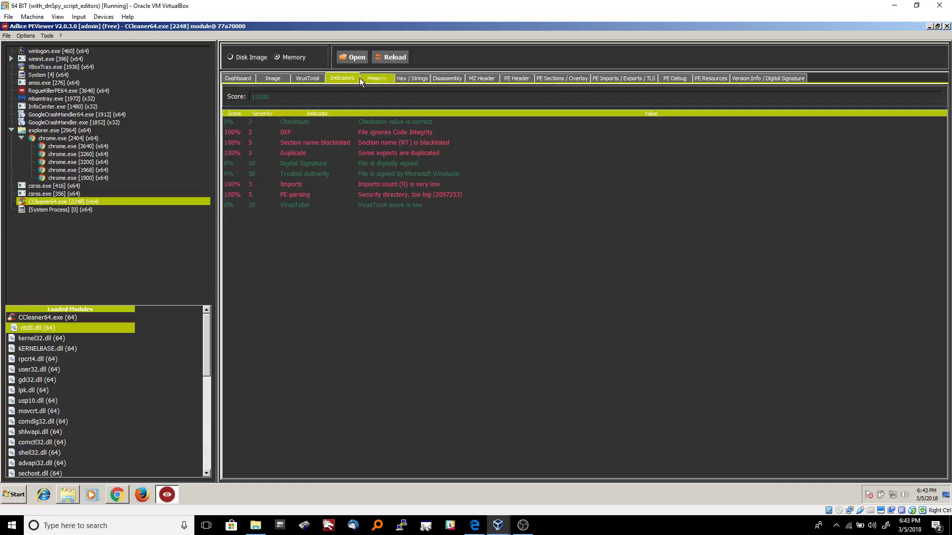
# - Glance at ntdll.dll's hex dump, then return to its empty Memory regions view
pyautogui.click(376, 78)
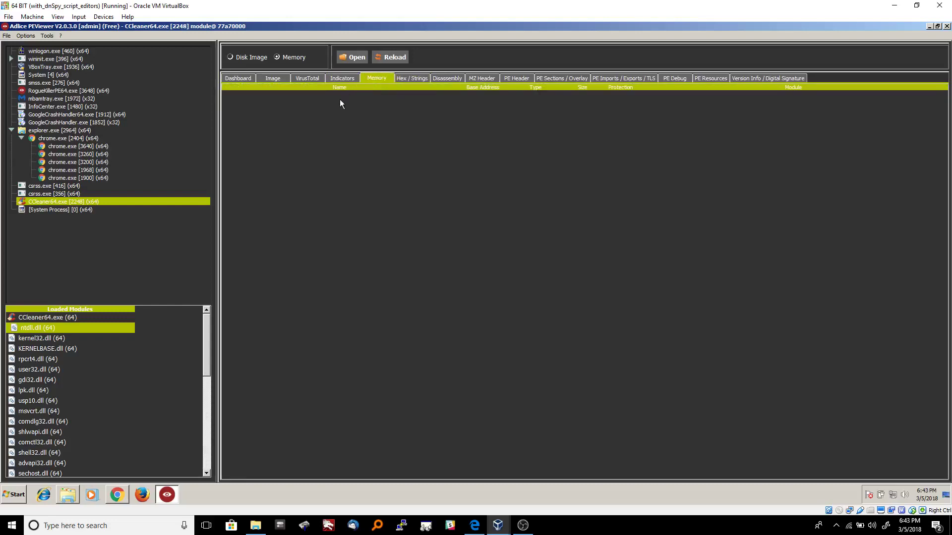
pyautogui.click(411, 77)
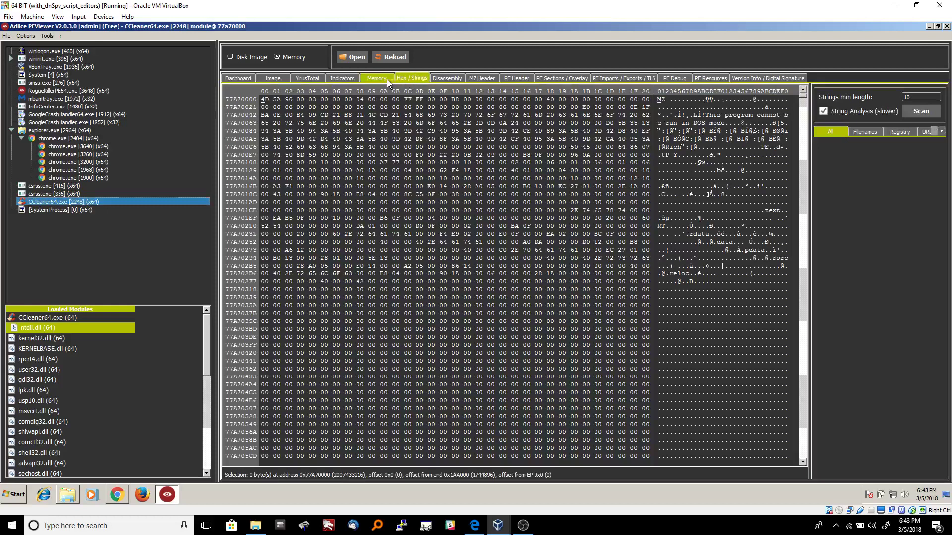
pyautogui.click(377, 78)
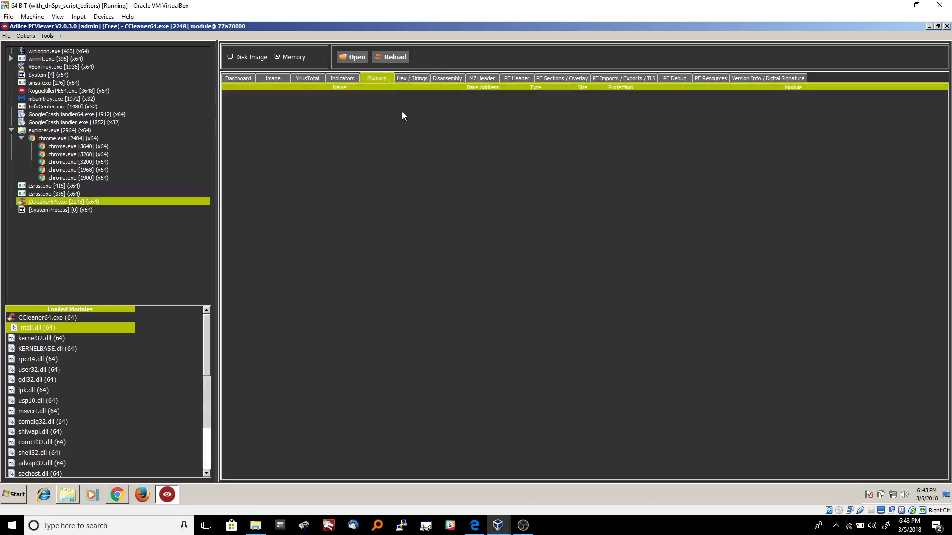
pyautogui.moveTo(408, 79)
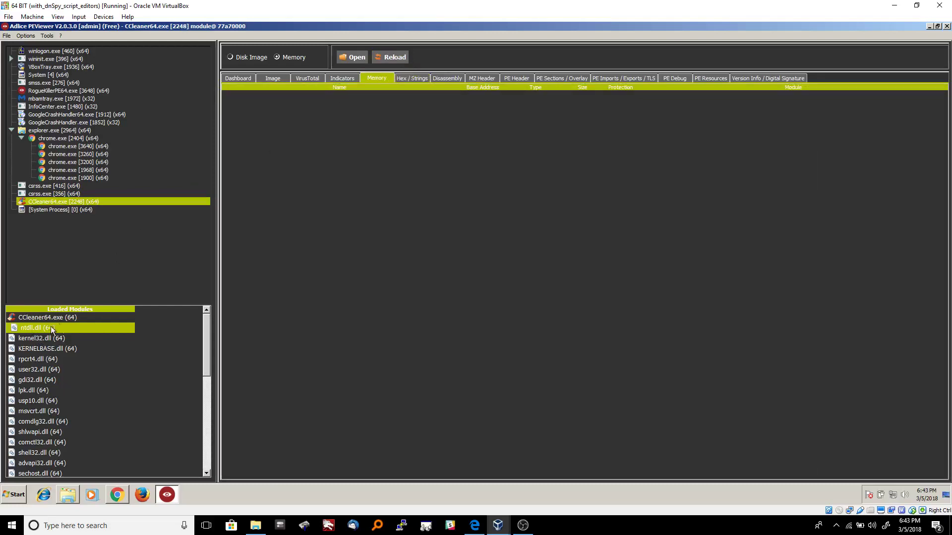
pyautogui.moveTo(49, 325)
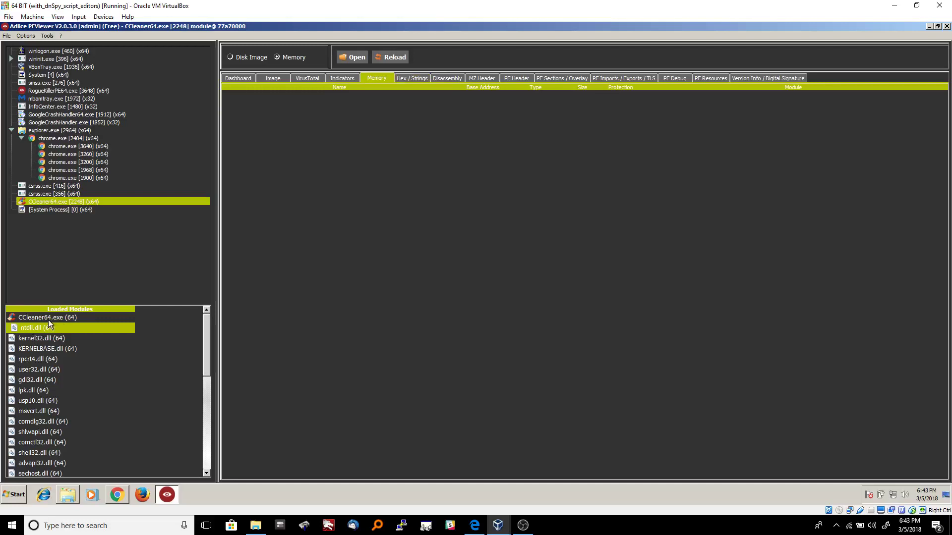
# - Select CCleaner64.exe in Loaded Modules, view its Dashboard, then its Image view
pyautogui.click(43, 317)
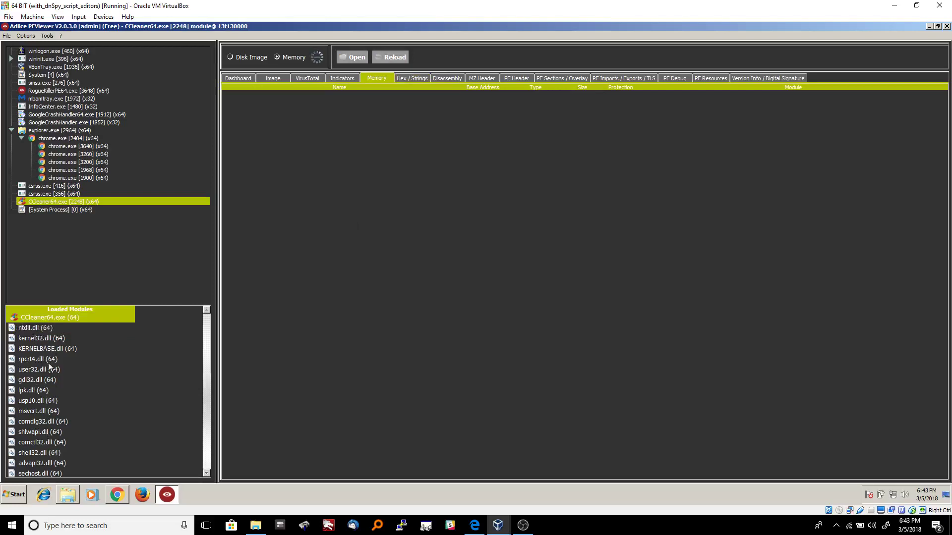
pyautogui.moveTo(189, 405)
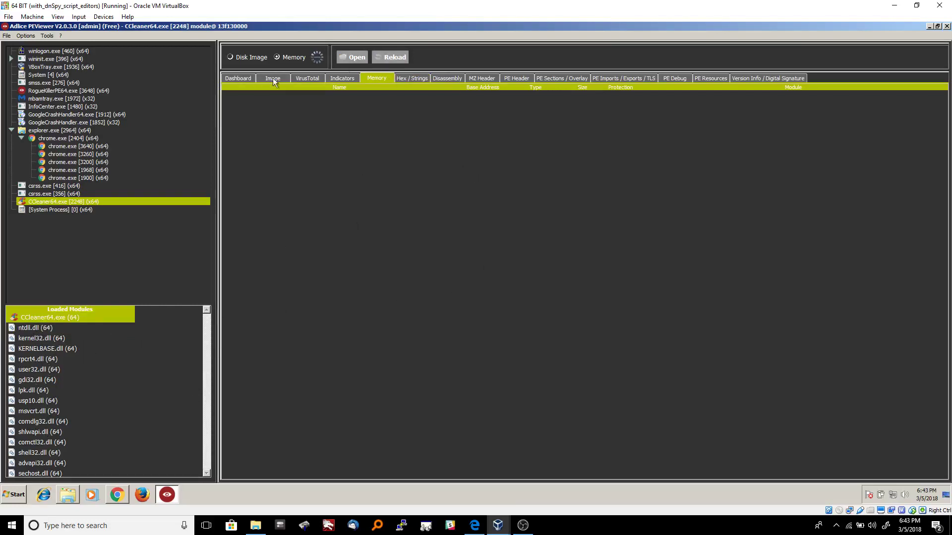
pyautogui.click(238, 78)
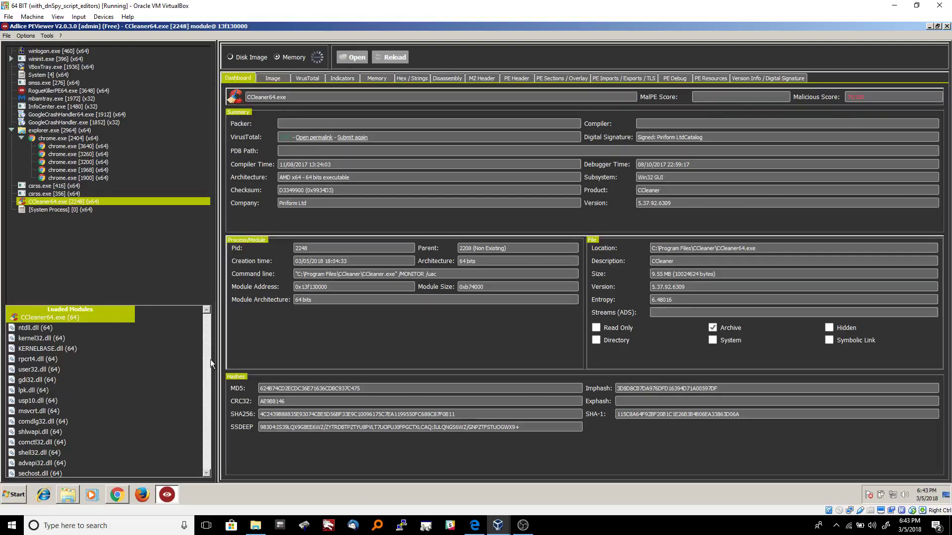
pyautogui.moveTo(53, 325)
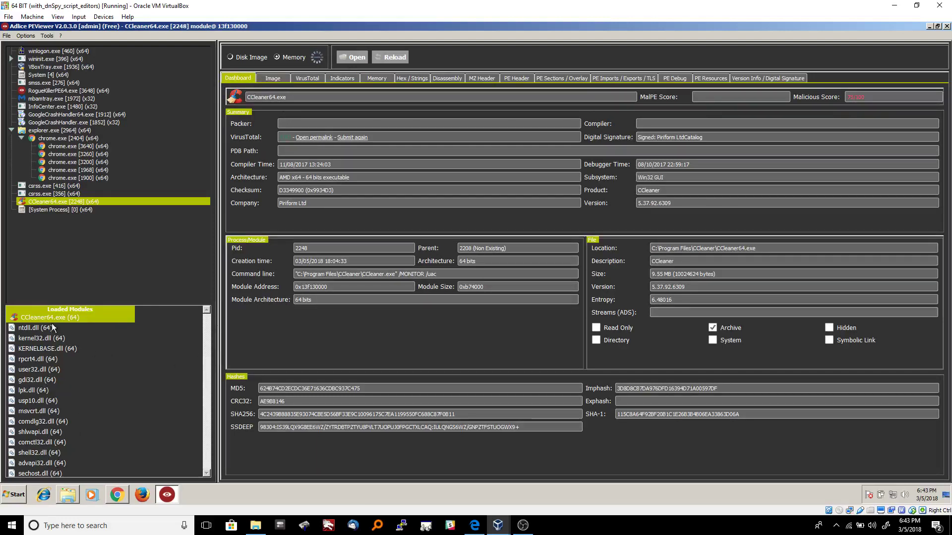
pyautogui.moveTo(95, 330)
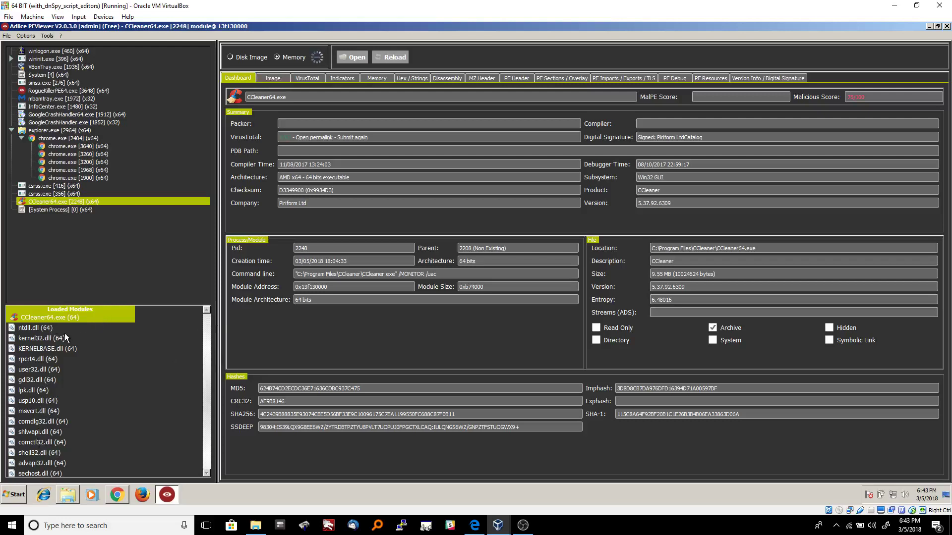
pyautogui.moveTo(249, 344)
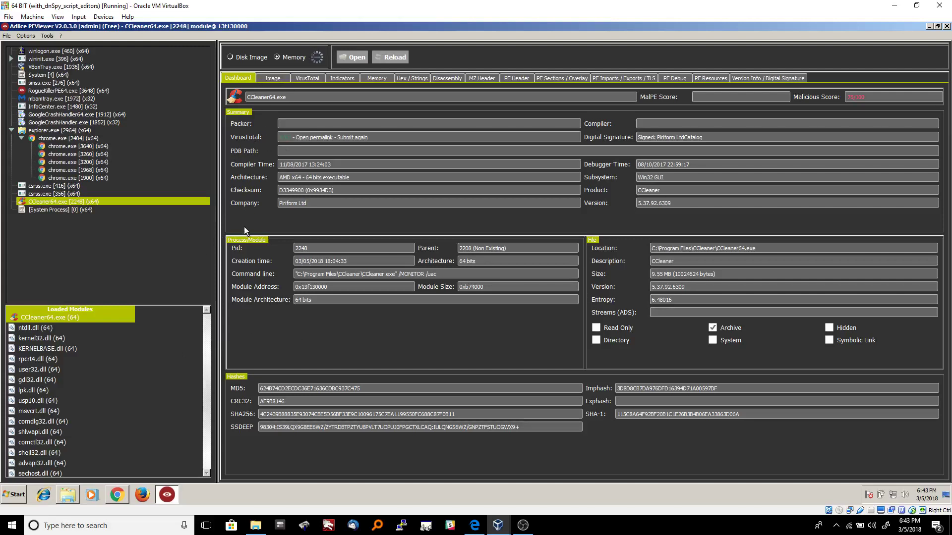
pyautogui.moveTo(267, 228)
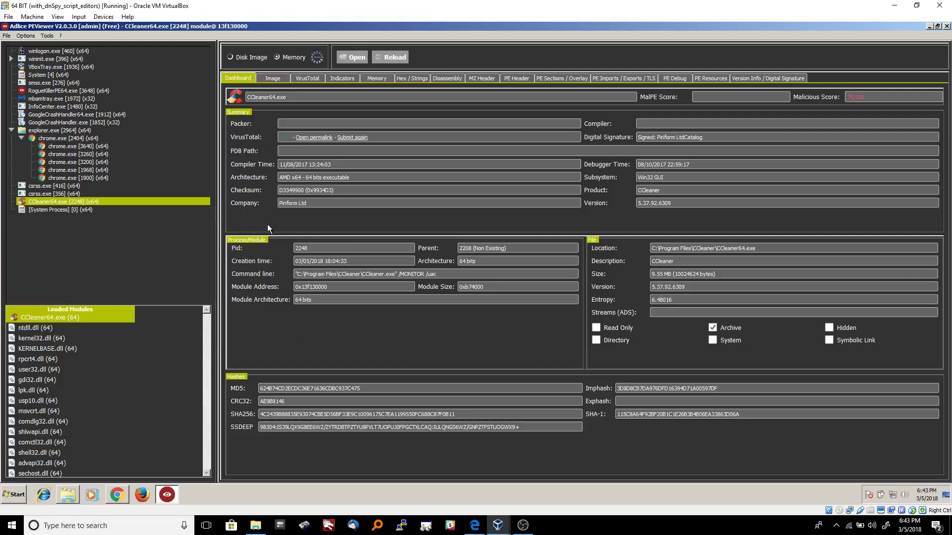
pyautogui.click(272, 77)
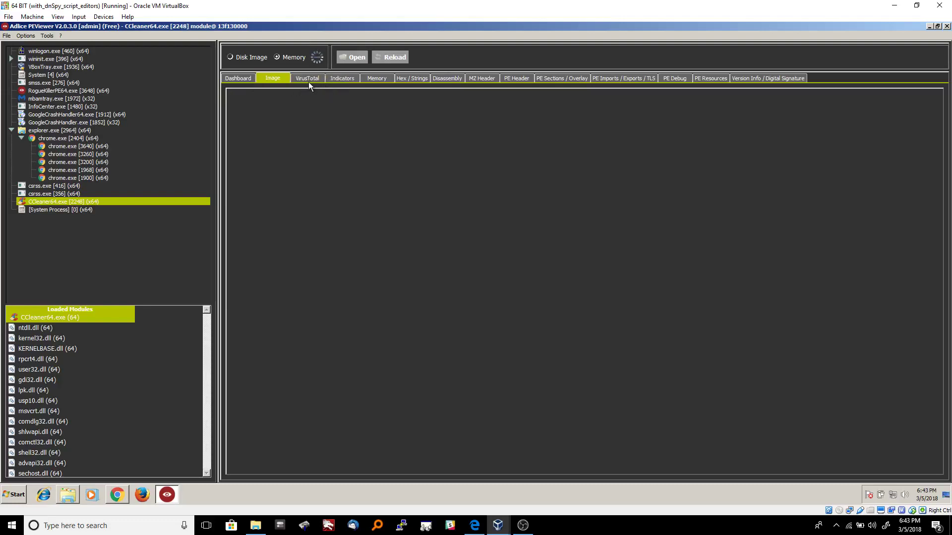
# - Open CCleaner64.exe's Indicators (55/100) and select the DeleteFileW blacklisted import row
pyautogui.click(307, 77)
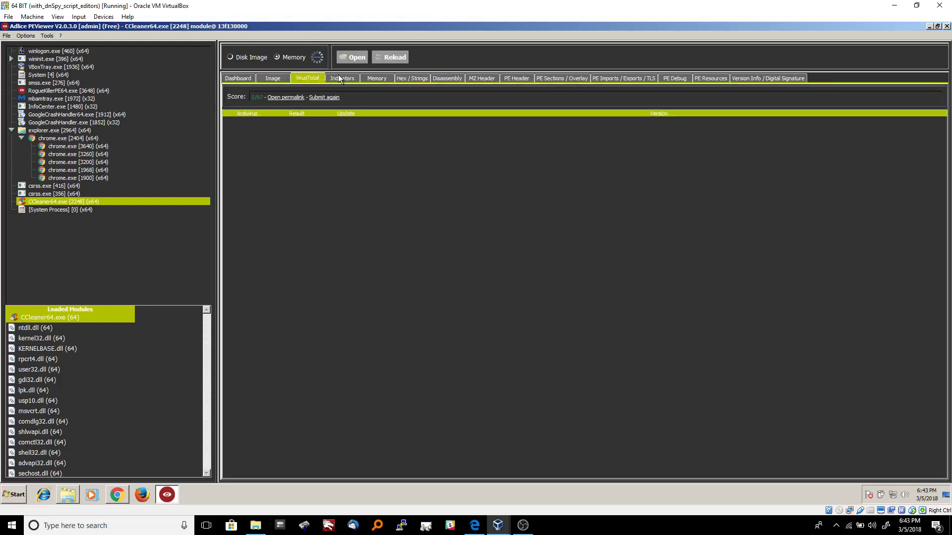
pyautogui.click(342, 78)
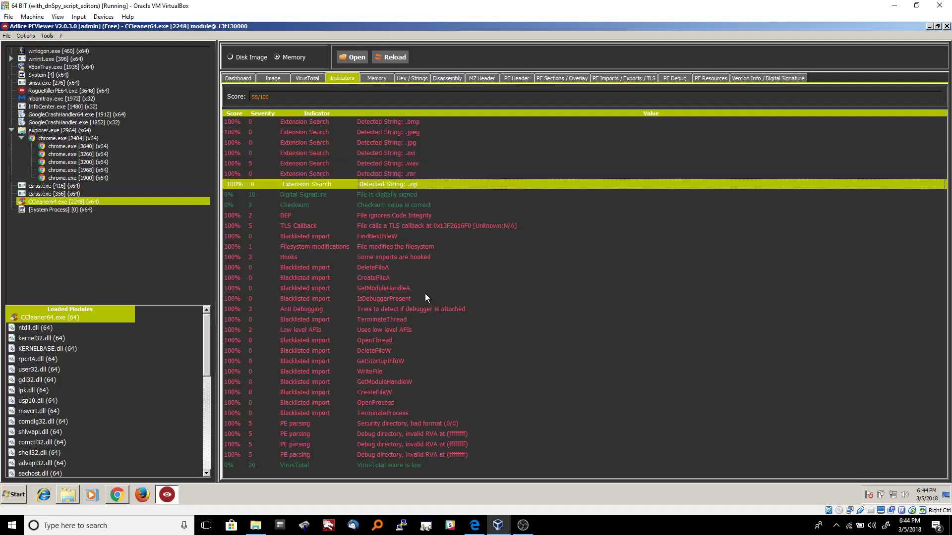
pyautogui.click(373, 351)
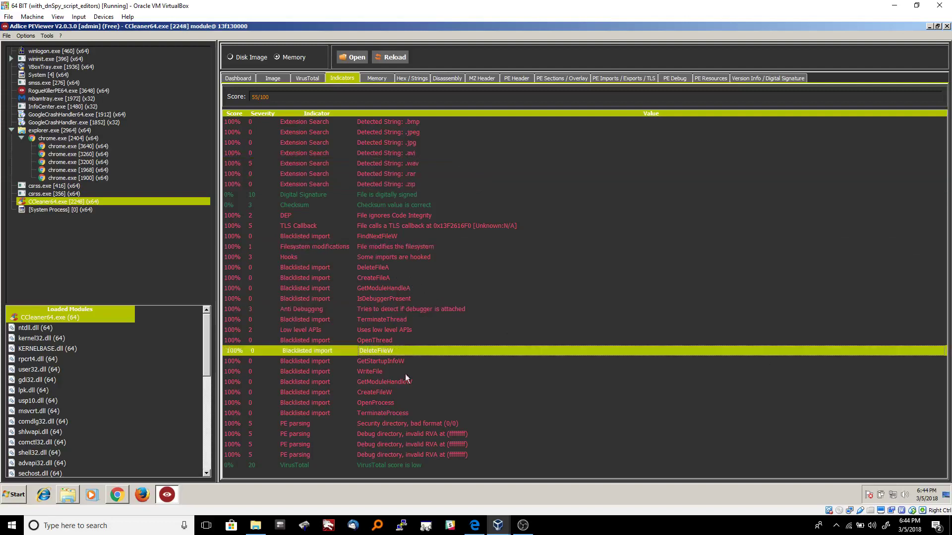
pyautogui.moveTo(374, 87)
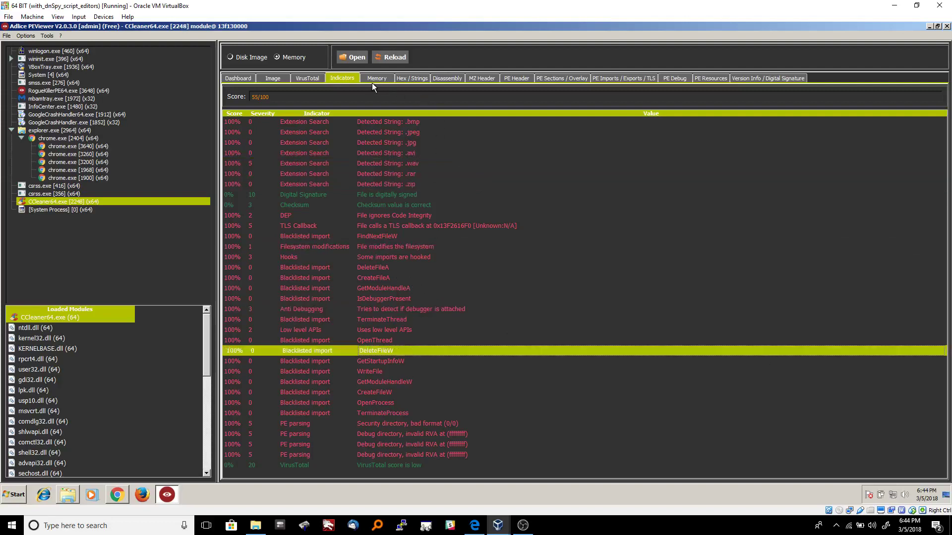
# - View CCleaner64.exe's hex dump, check its context menu, and switch to the in-memory view
pyautogui.click(376, 78)
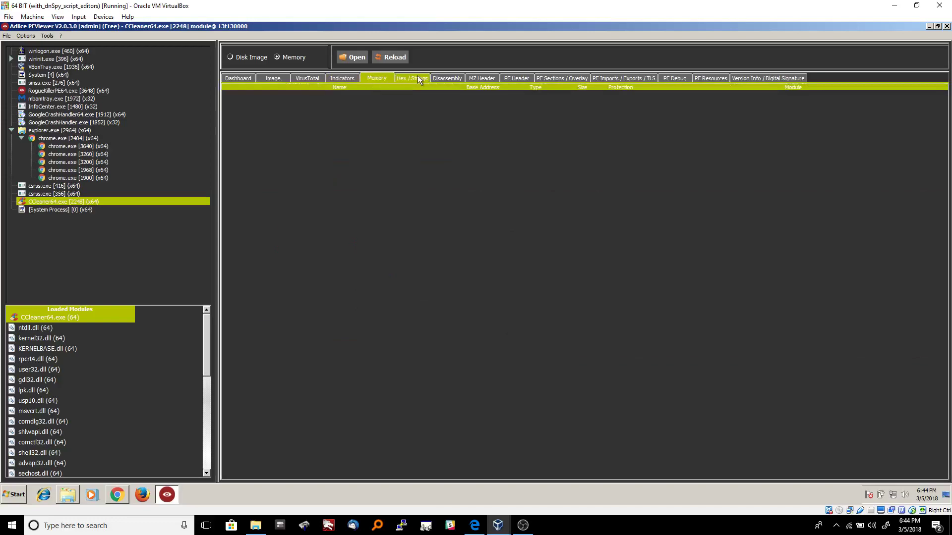
pyautogui.click(412, 78)
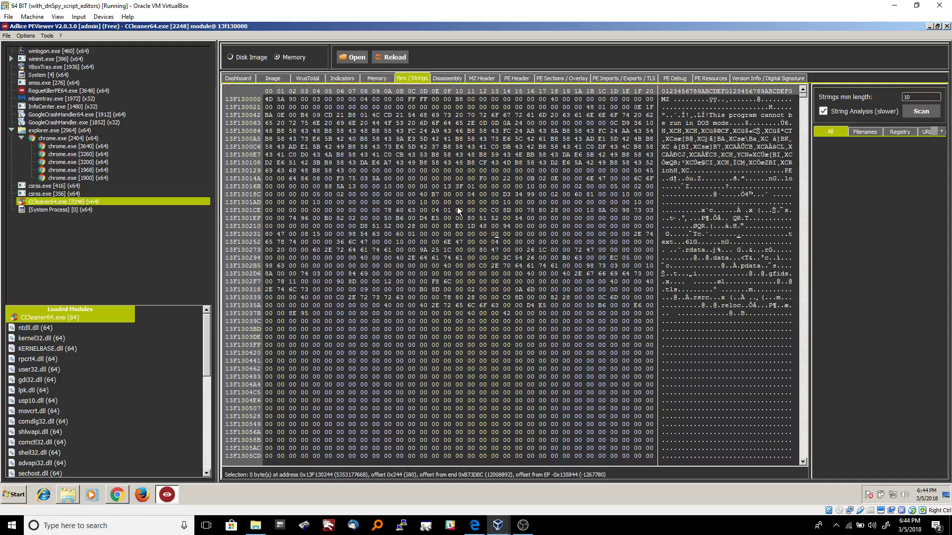
pyautogui.rightClick(418, 202)
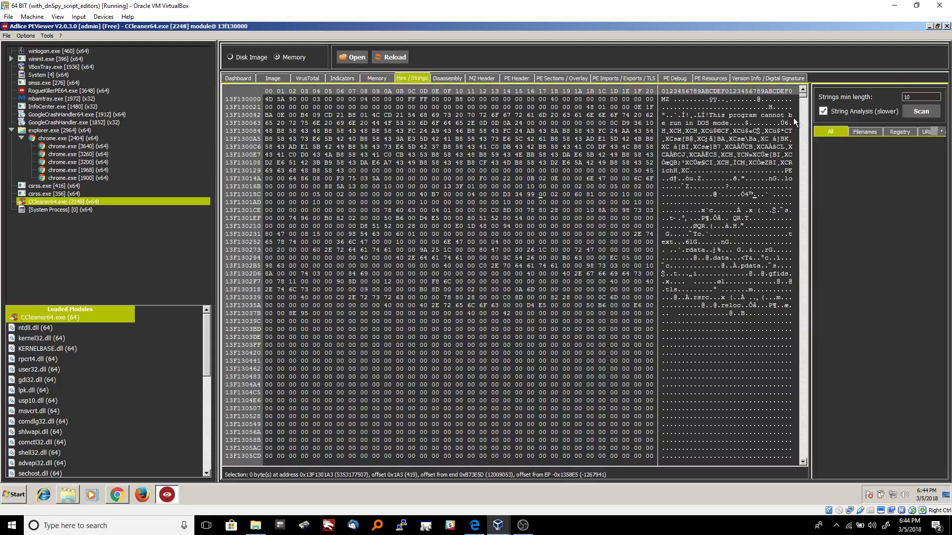
pyautogui.rightClick(570, 159)
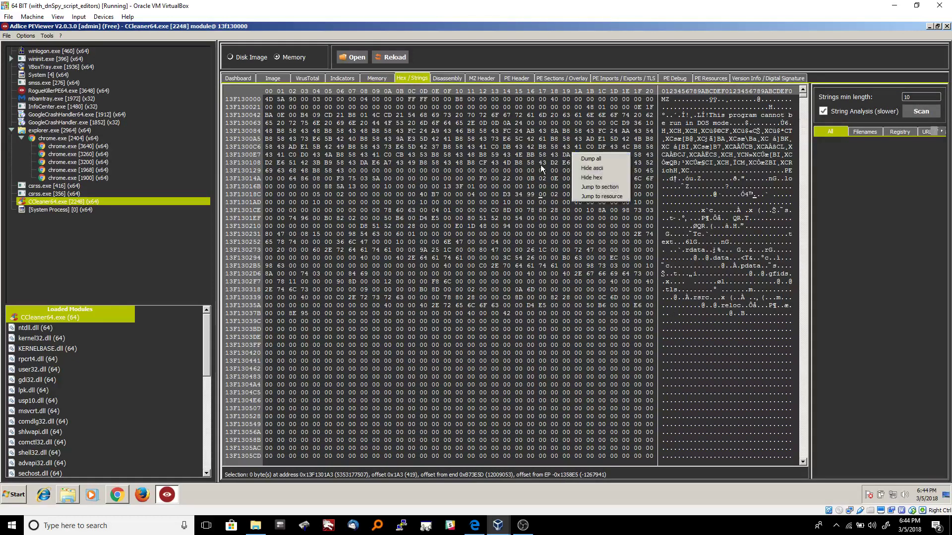
pyautogui.click(543, 169)
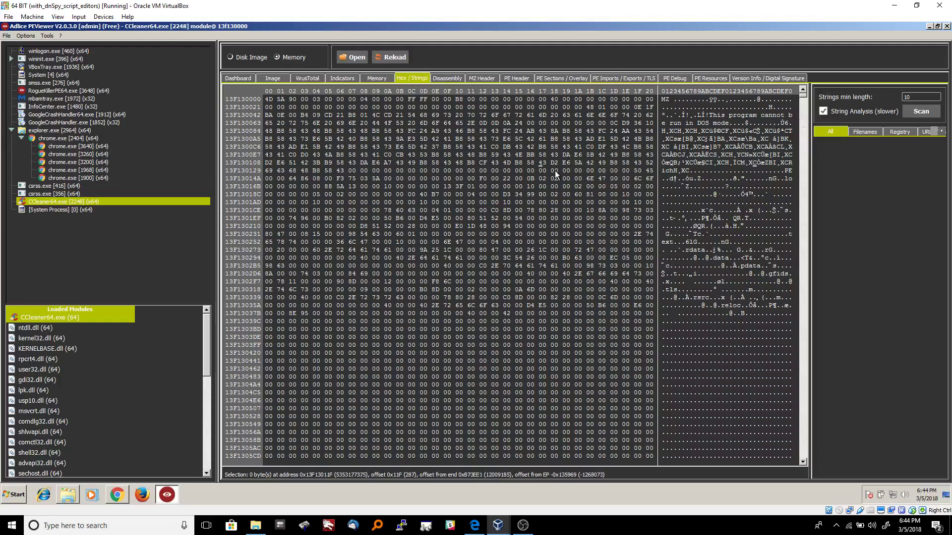
pyautogui.moveTo(801, 104)
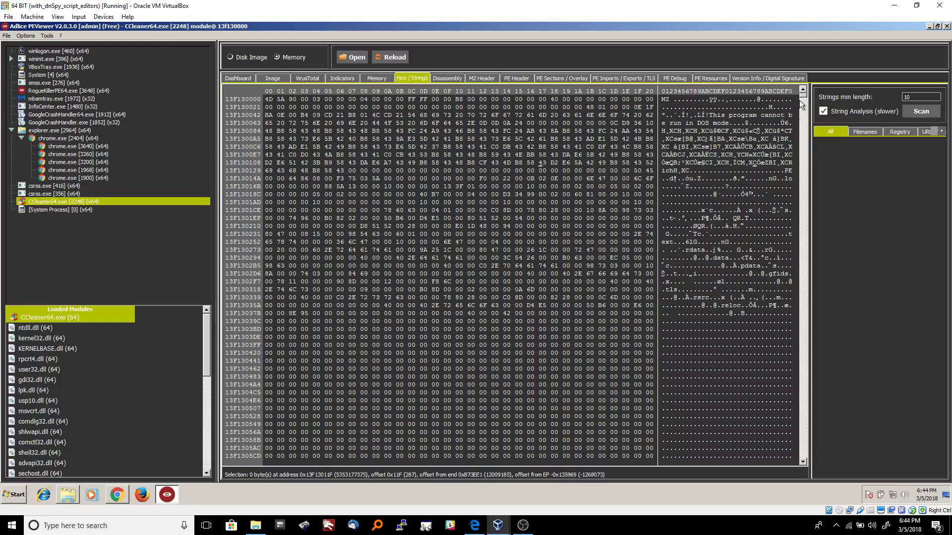
pyautogui.scroll(-3)
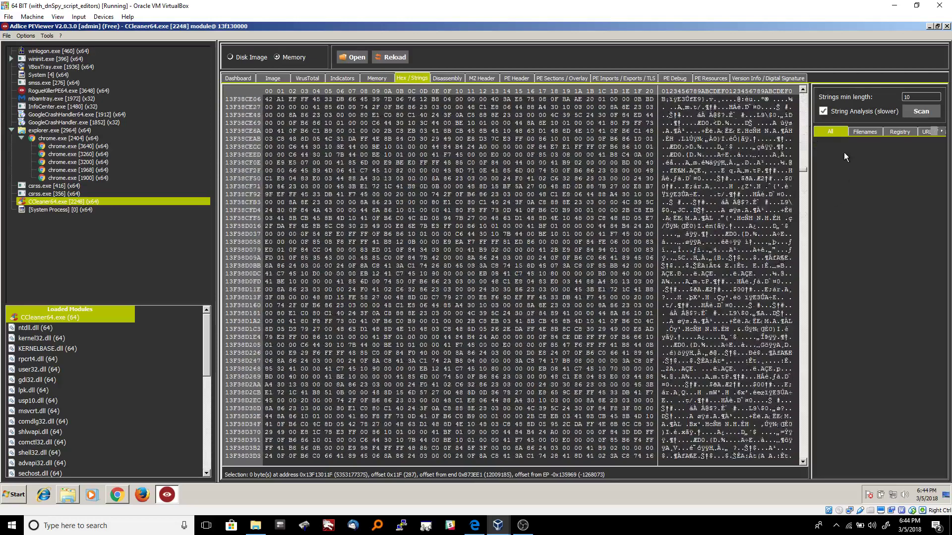
pyautogui.click(277, 57)
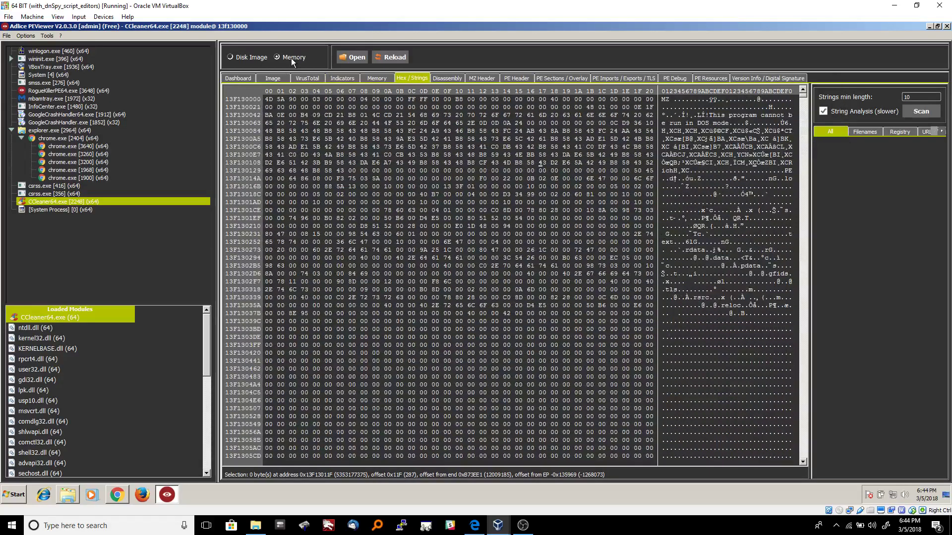
pyautogui.moveTo(741, 202)
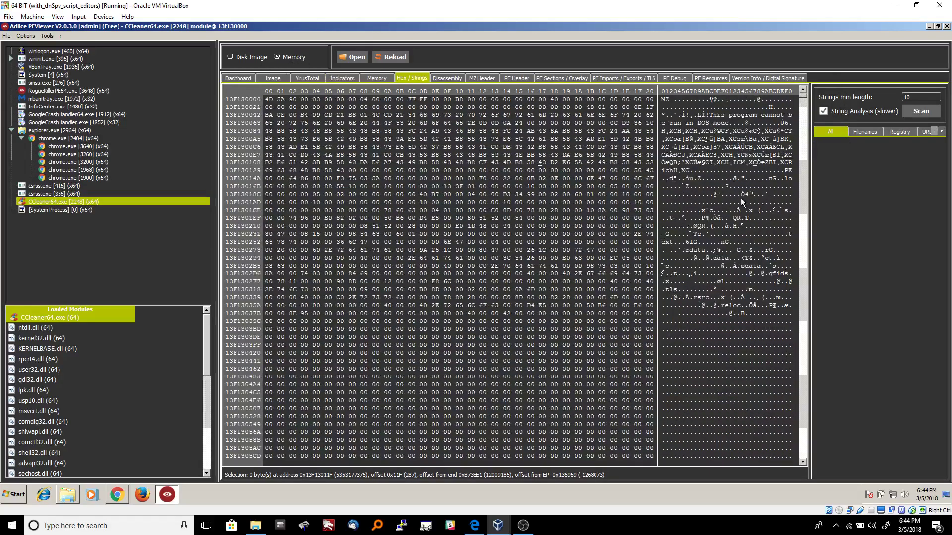
pyautogui.moveTo(884, 153)
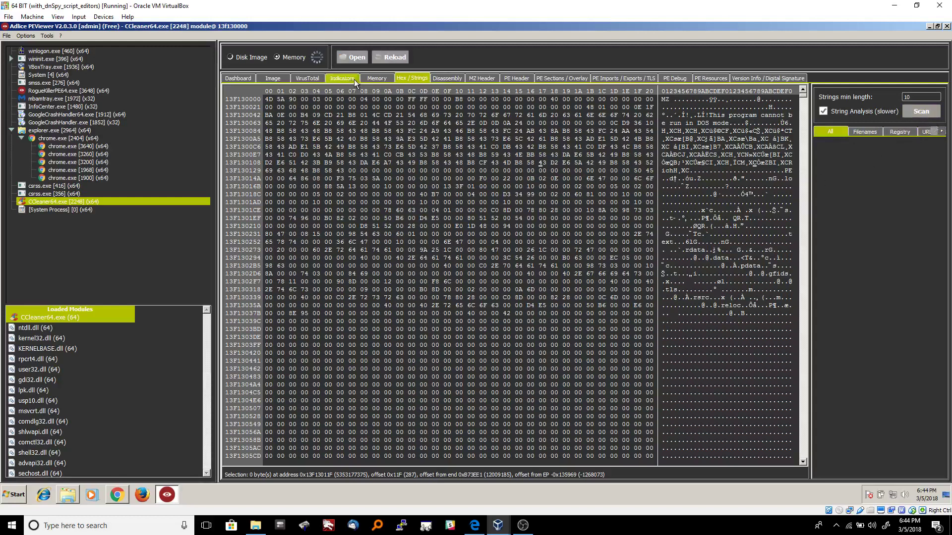
# - Filter extracted strings by URLs, GUIDs, registry keys and filenames, ending on All
pyautogui.click(921, 111)
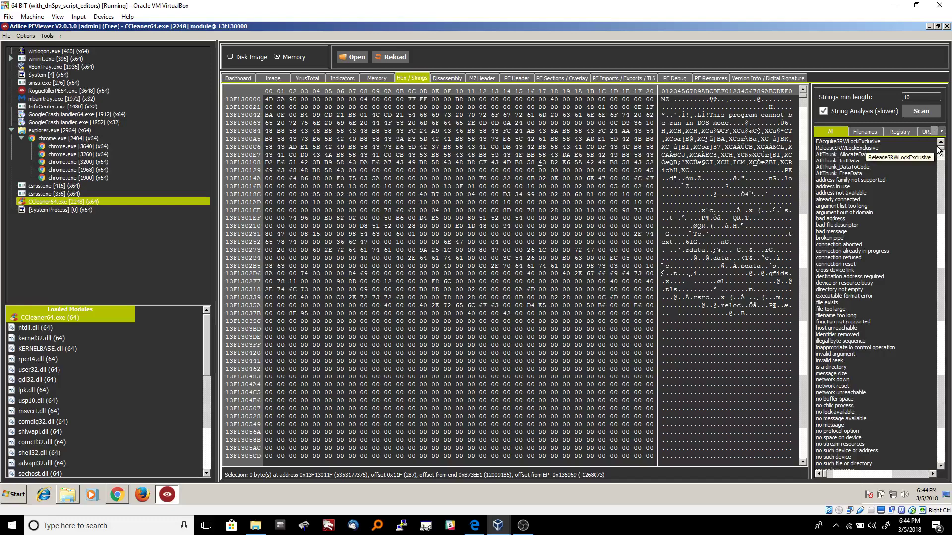
pyautogui.scroll(-3)
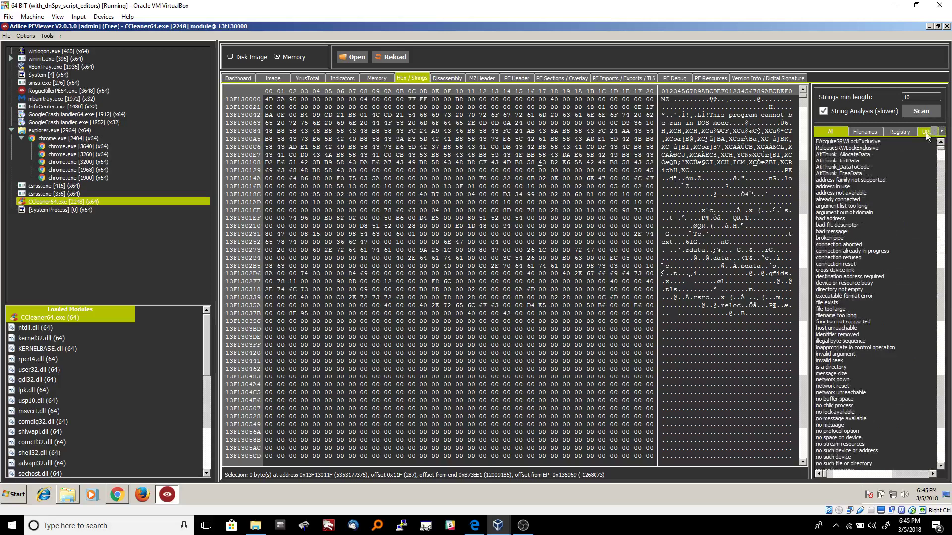
pyautogui.click(927, 132)
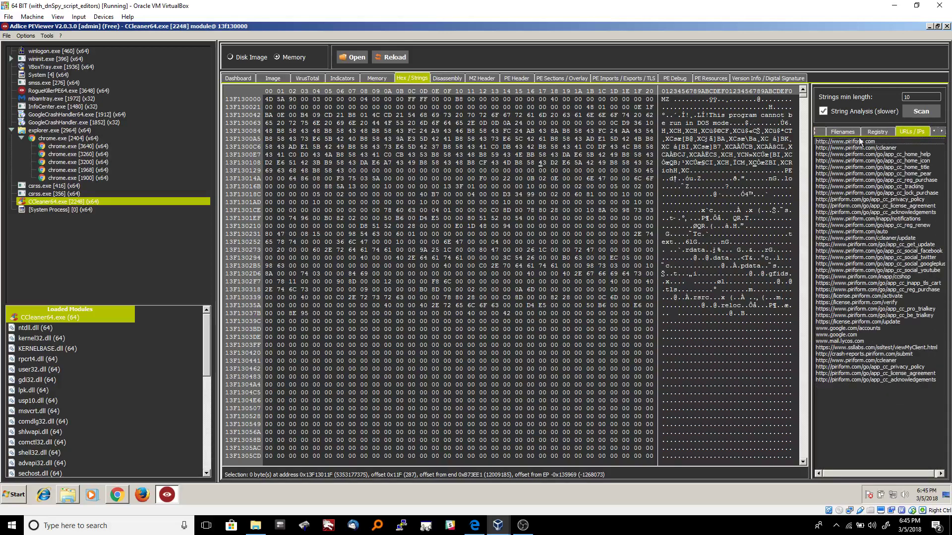
pyautogui.click(877, 225)
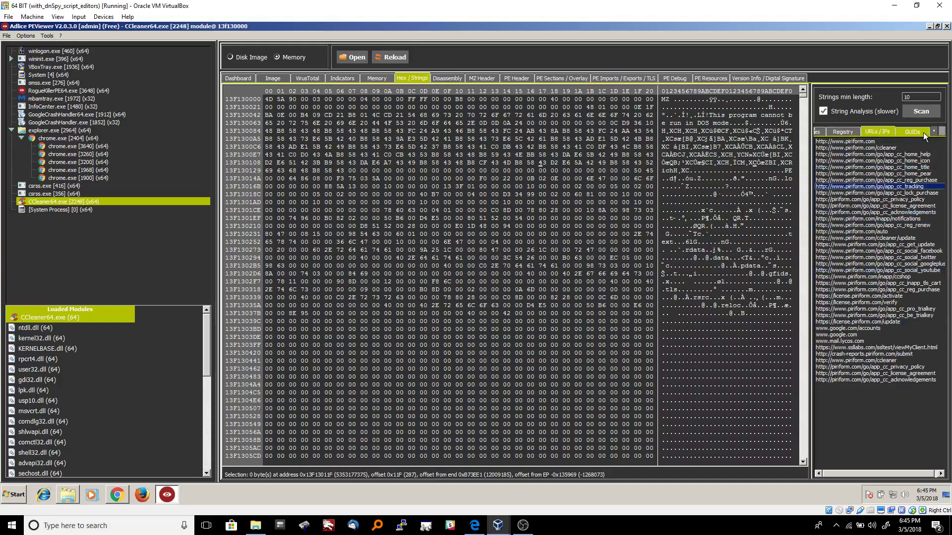
pyautogui.click(842, 131)
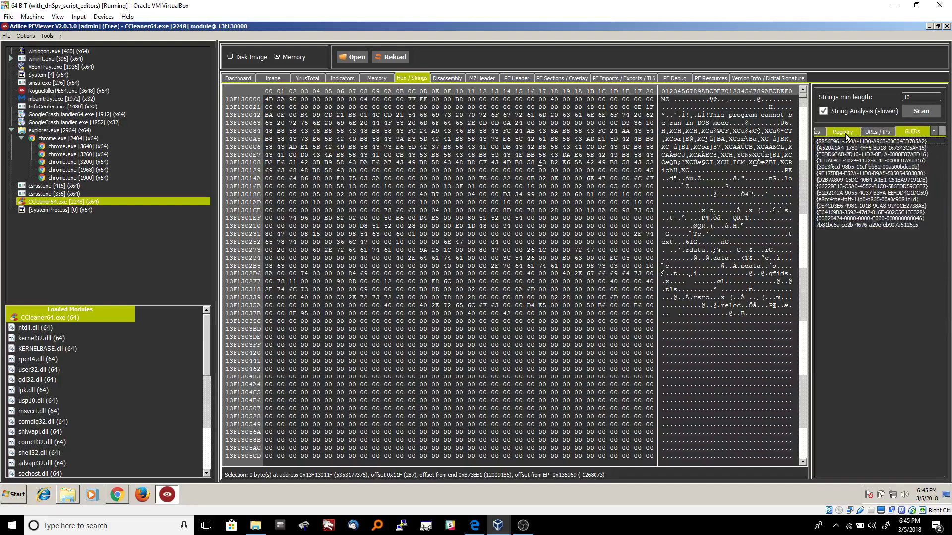
pyautogui.click(843, 131)
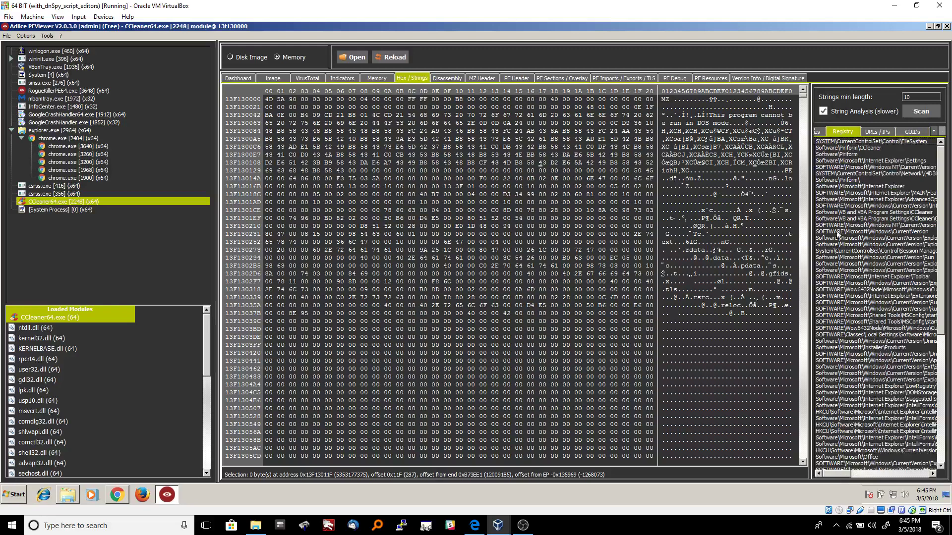
pyautogui.click(834, 130)
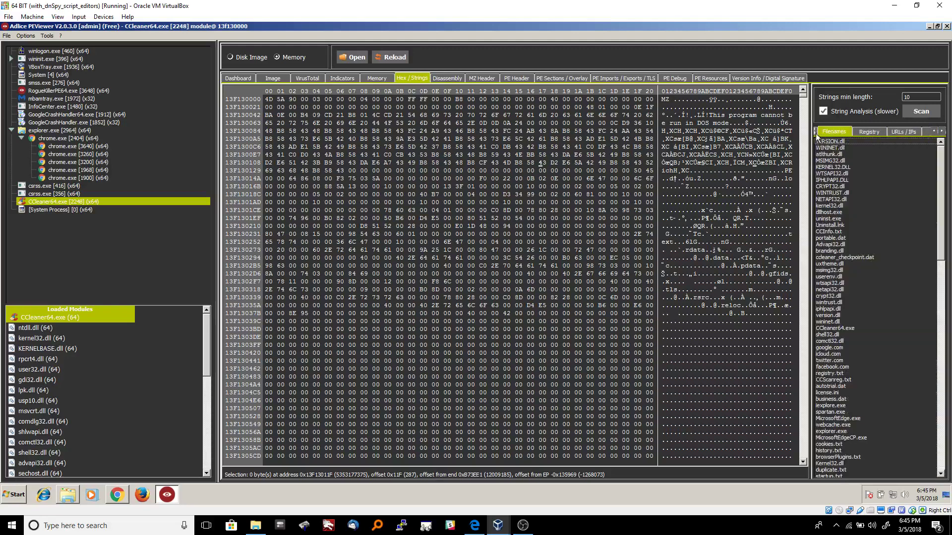
pyautogui.click(830, 131)
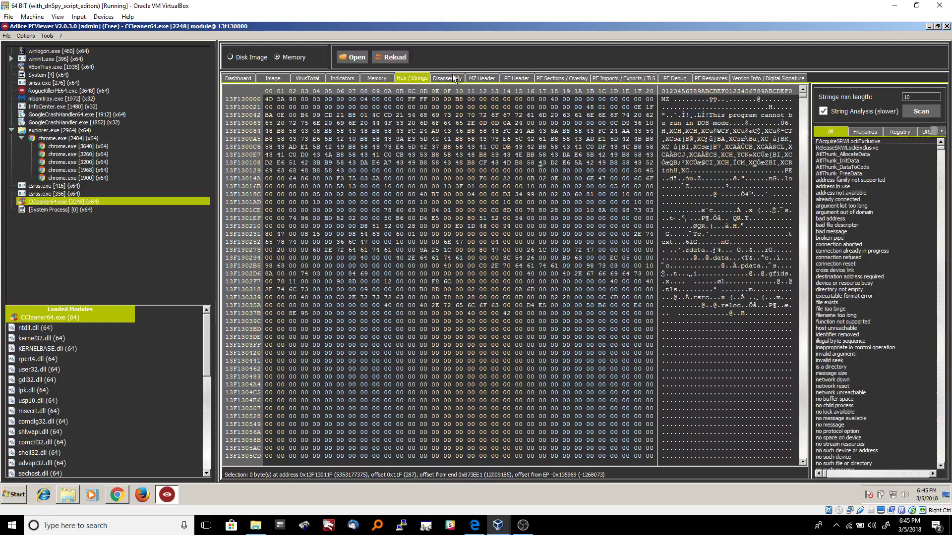
# - Scroll CCleaner64.exe's disassembly, jump to the entry point, then show the MZ header
pyautogui.click(447, 78)
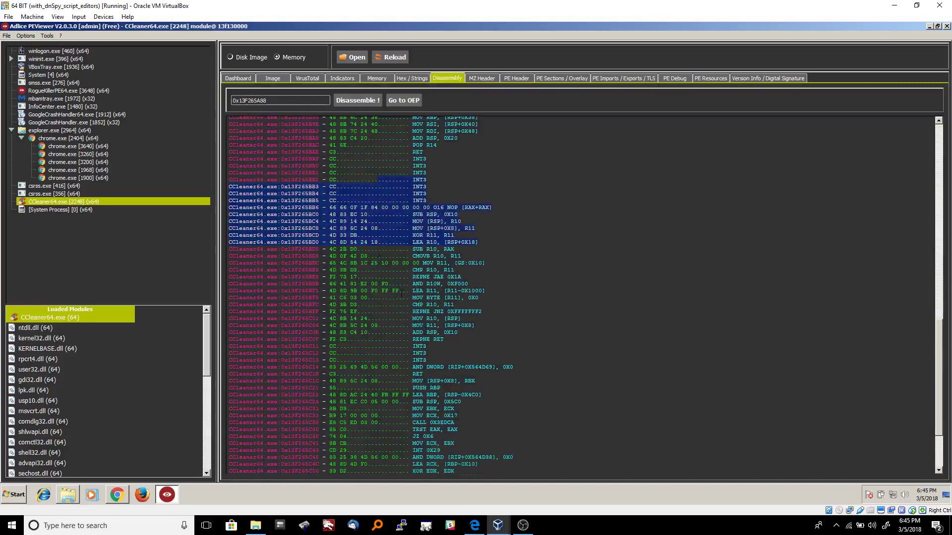
pyautogui.scroll(-3)
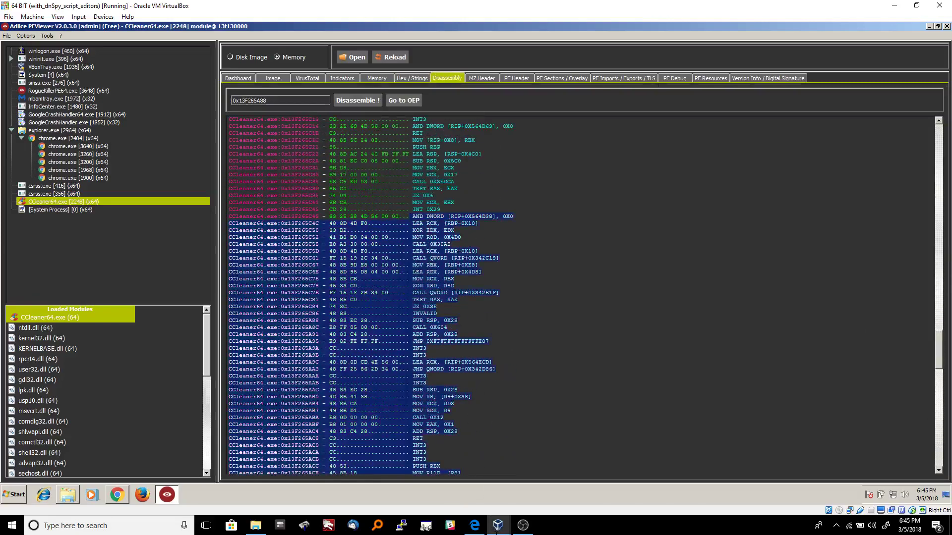
pyautogui.scroll(-3)
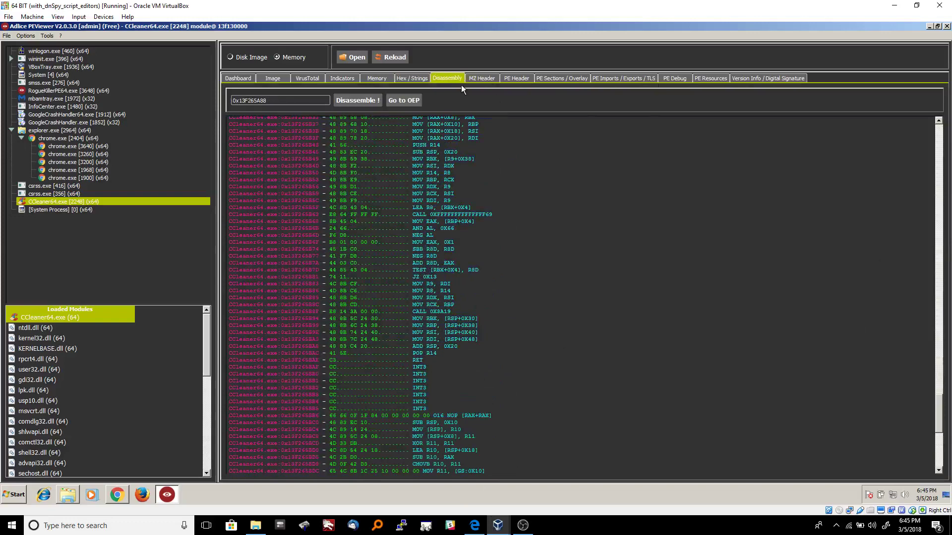
pyautogui.click(403, 101)
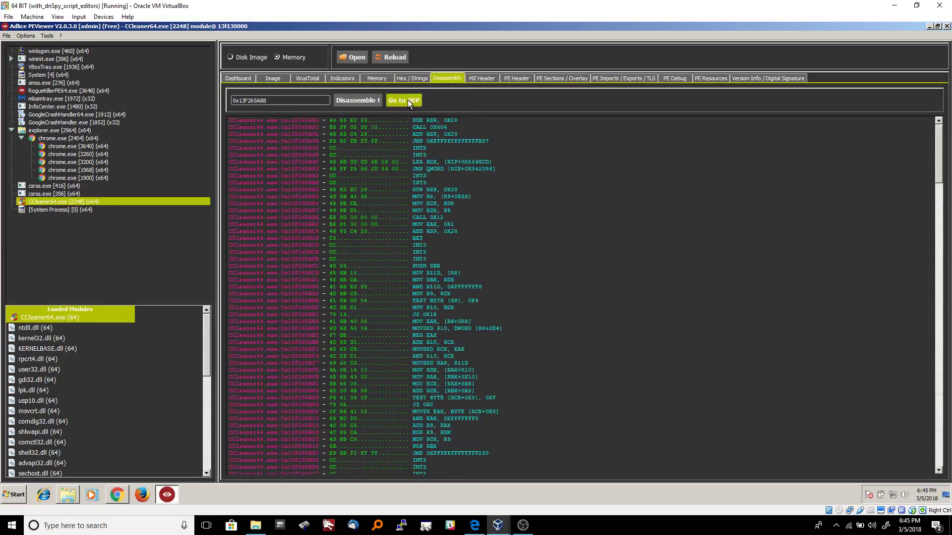
pyautogui.click(482, 79)
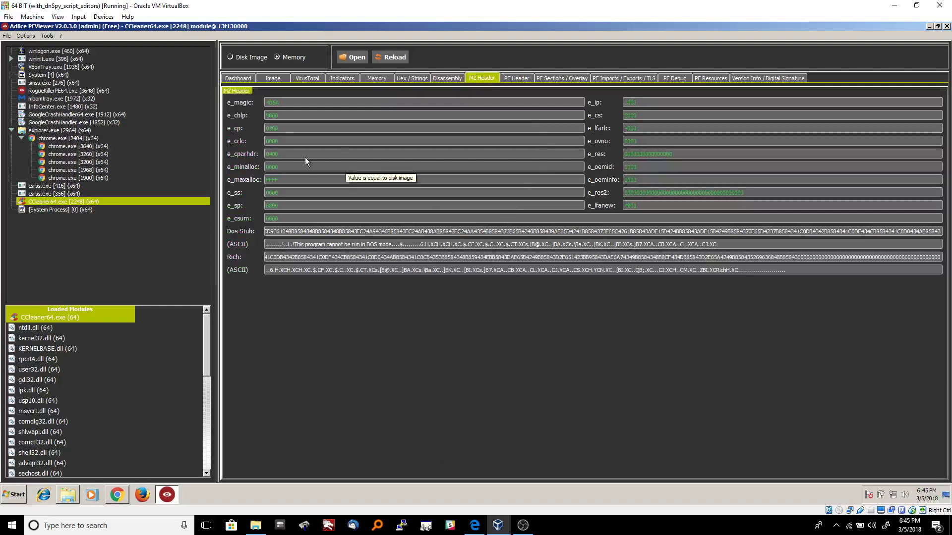
pyautogui.moveTo(275, 121)
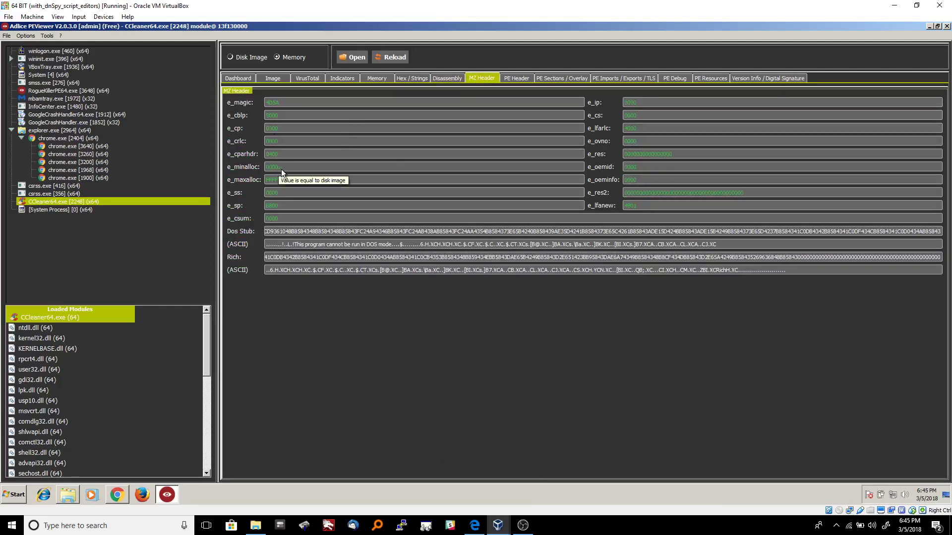
pyautogui.moveTo(514, 284)
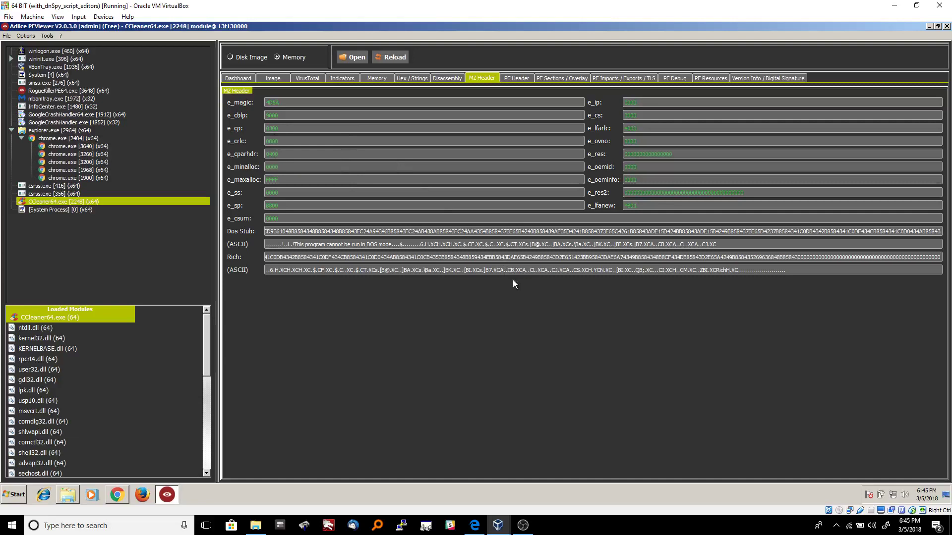
pyautogui.moveTo(230, 166)
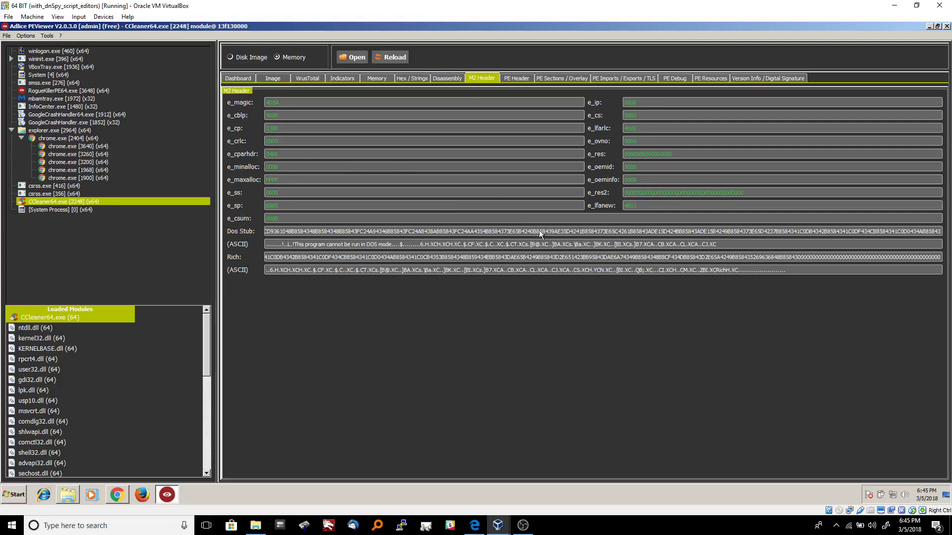
pyautogui.moveTo(243, 118)
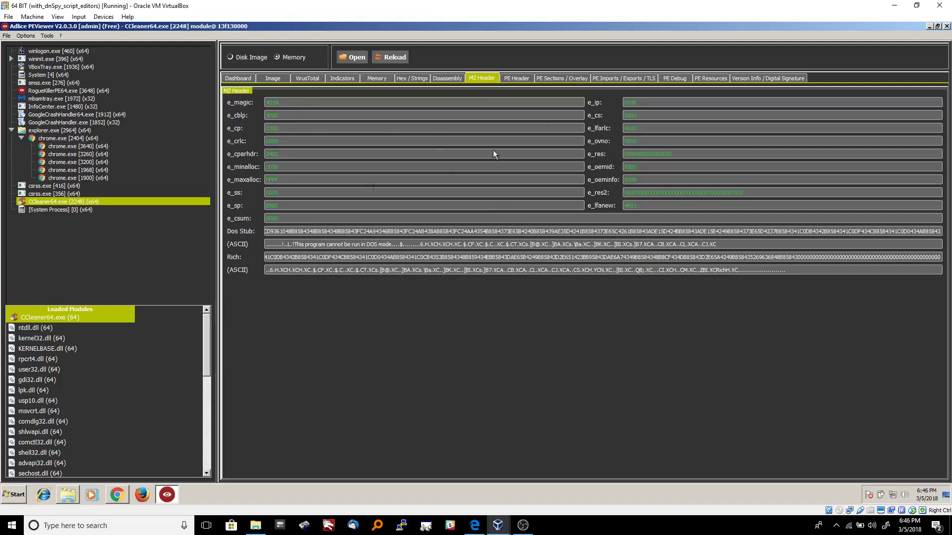
pyautogui.moveTo(256, 151)
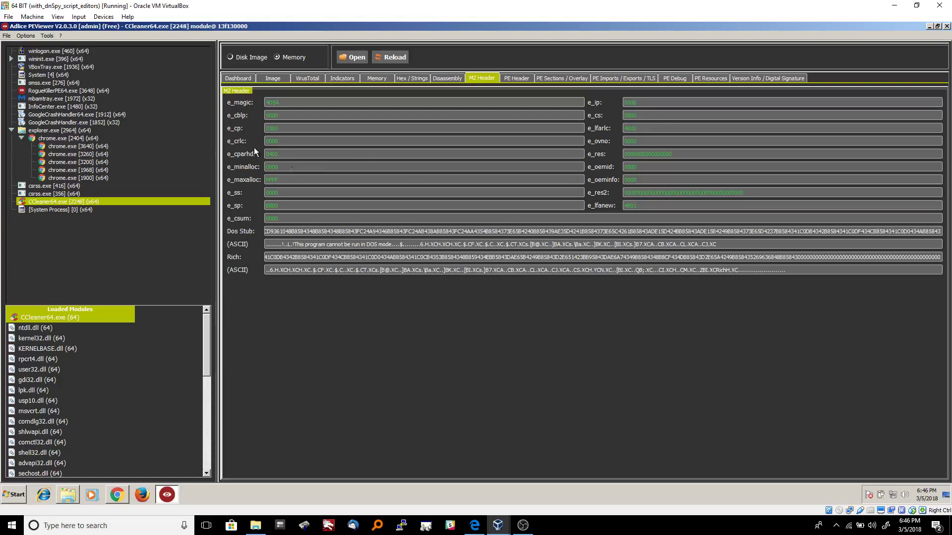
pyautogui.moveTo(242, 208)
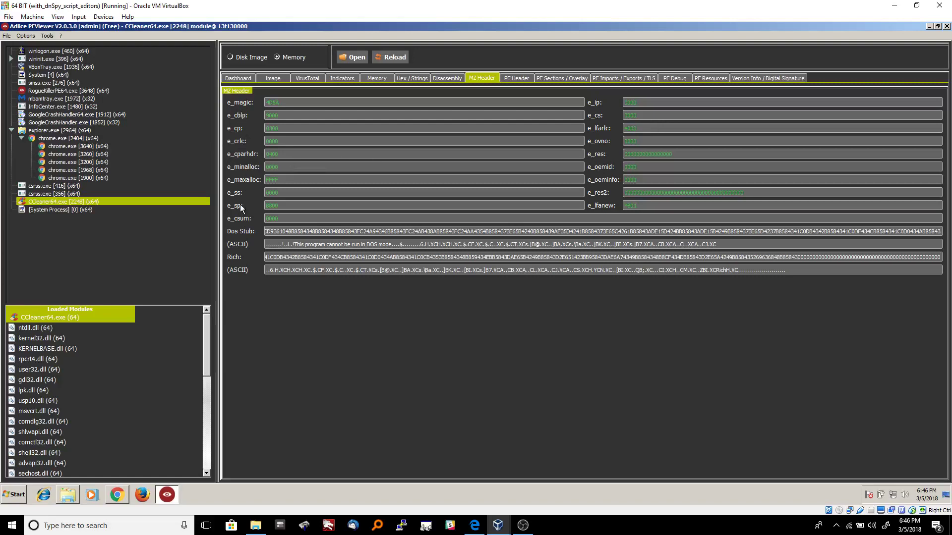
pyautogui.moveTo(259, 143)
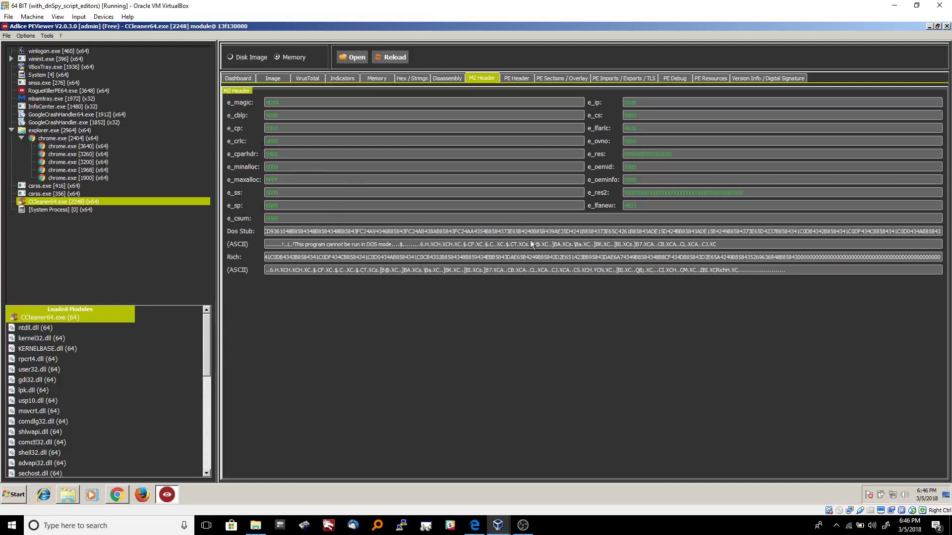
pyautogui.moveTo(273, 246)
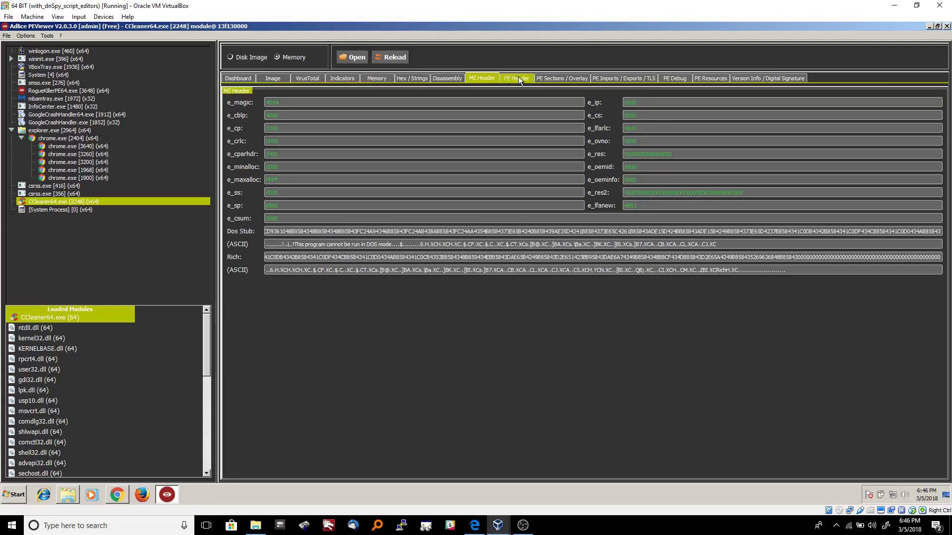
# - Display the PE Header with DEP, relocatable and TS-aware DLL characteristics
pyautogui.click(516, 78)
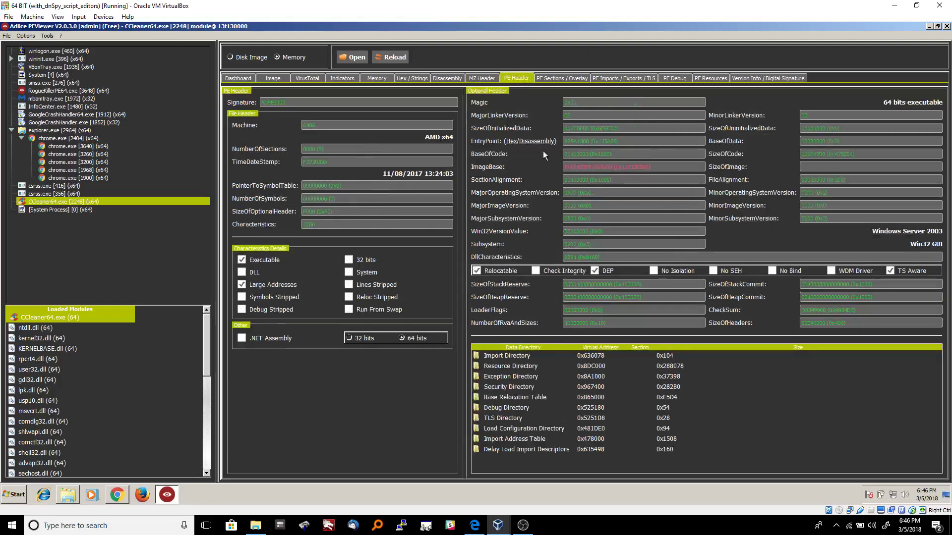
pyautogui.moveTo(613, 119)
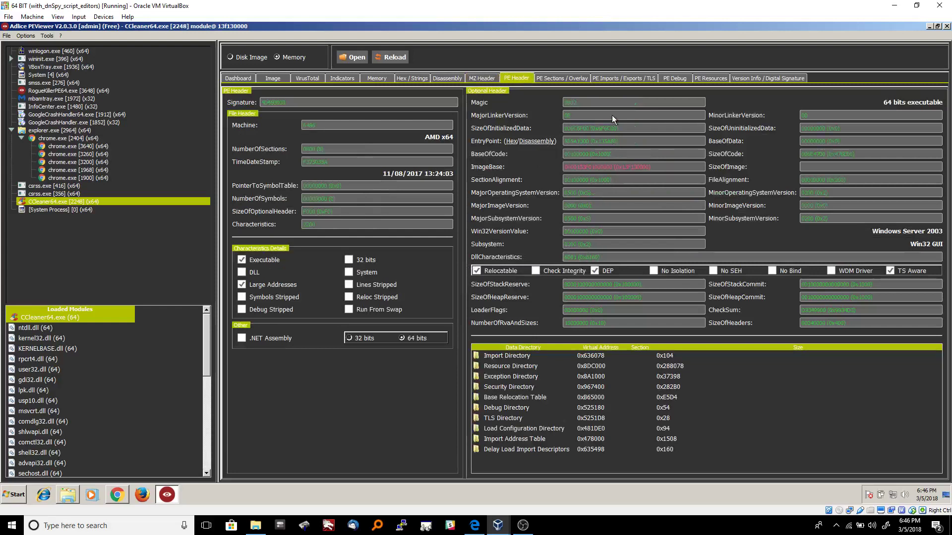
pyautogui.moveTo(779, 286)
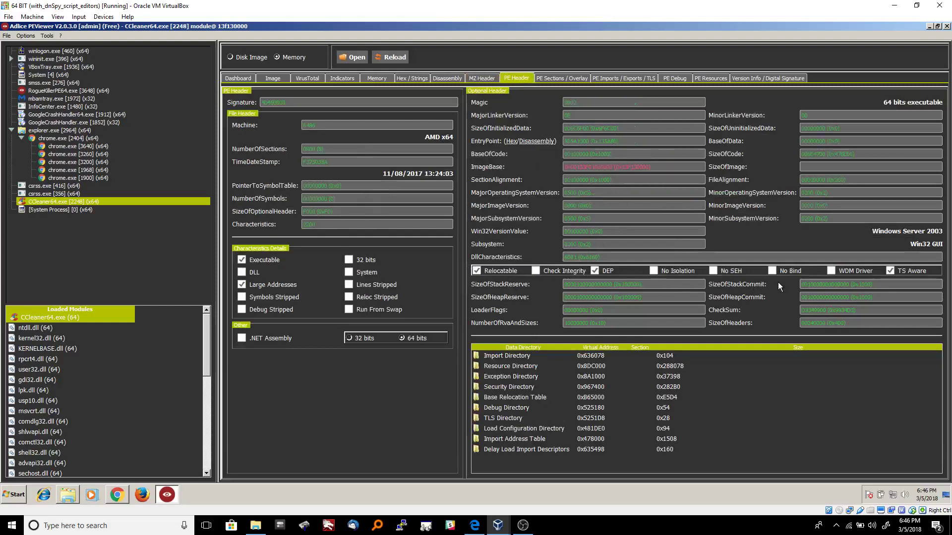
pyautogui.click(596, 271)
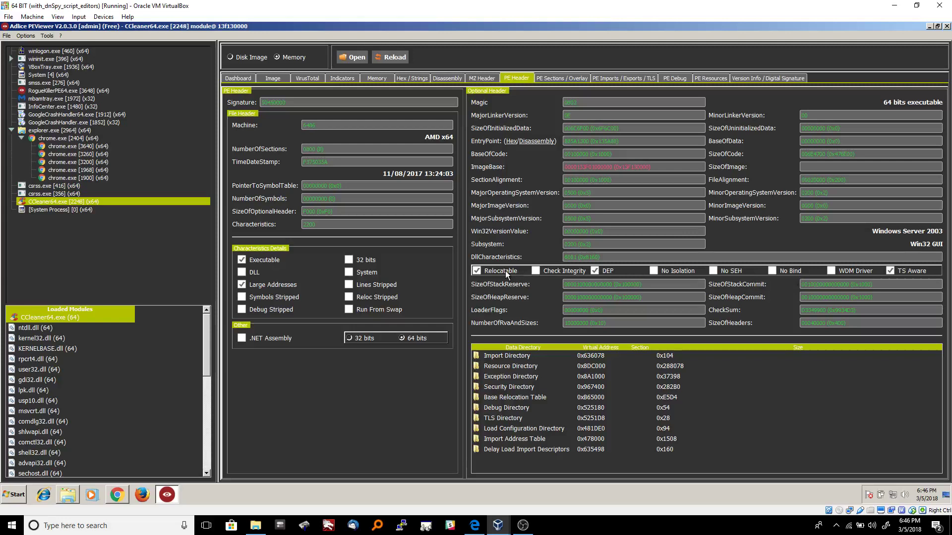
pyautogui.moveTo(493, 184)
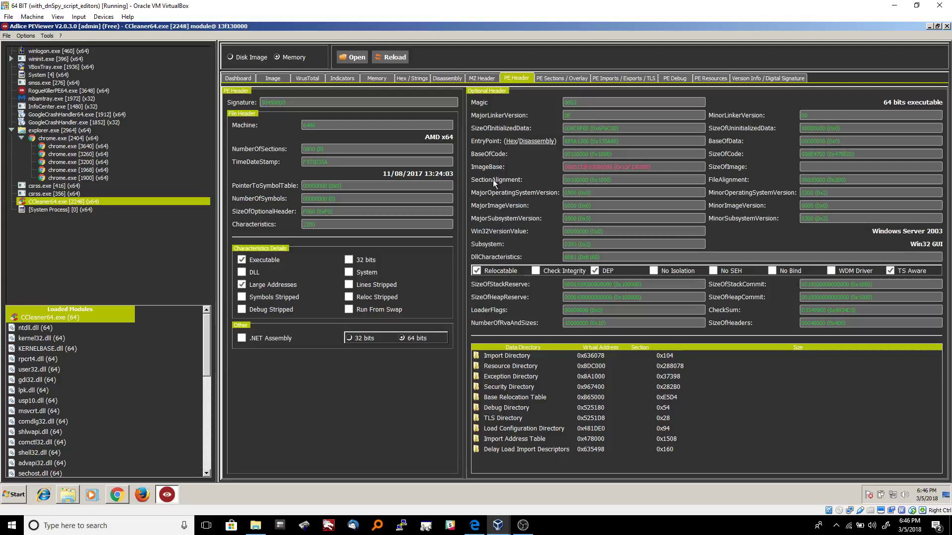
pyautogui.moveTo(701, 328)
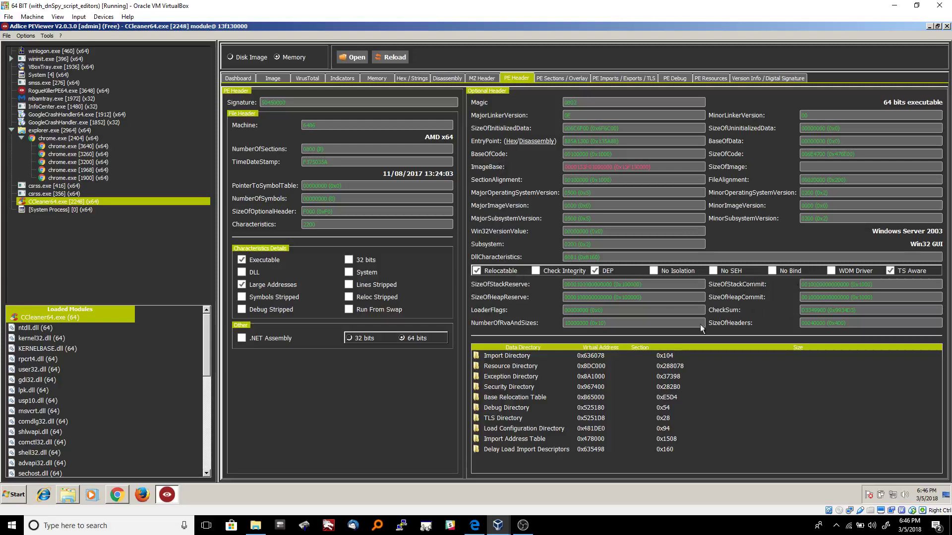
pyautogui.moveTo(589, 354)
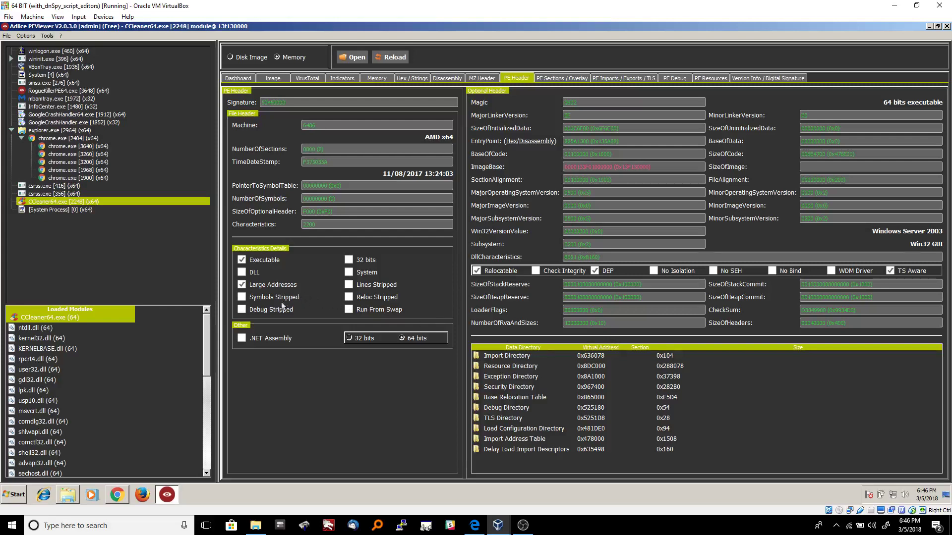
pyautogui.moveTo(325, 344)
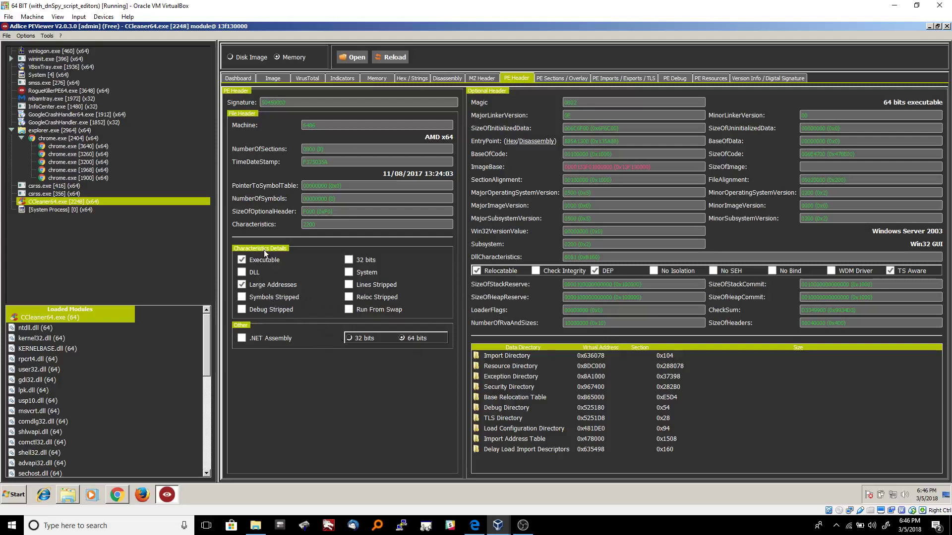
pyautogui.moveTo(353, 134)
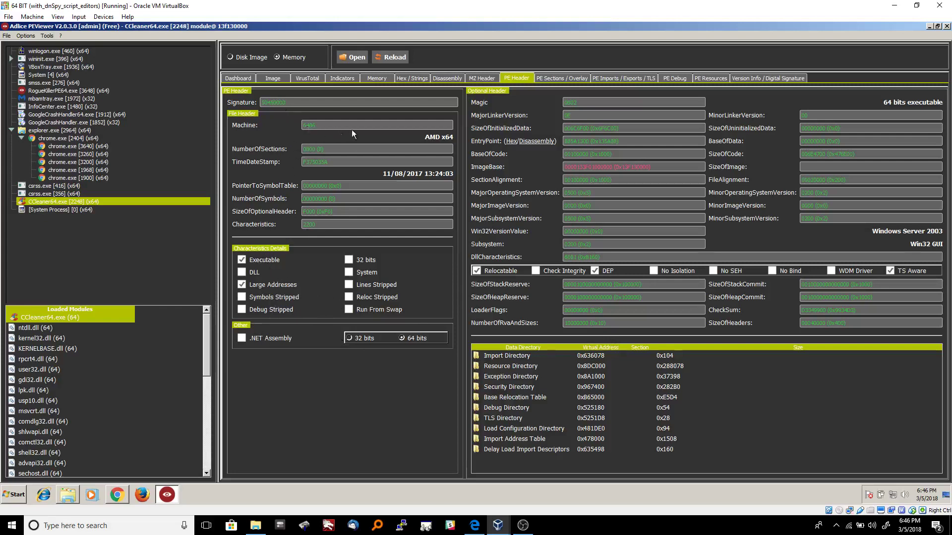
pyautogui.moveTo(287, 130)
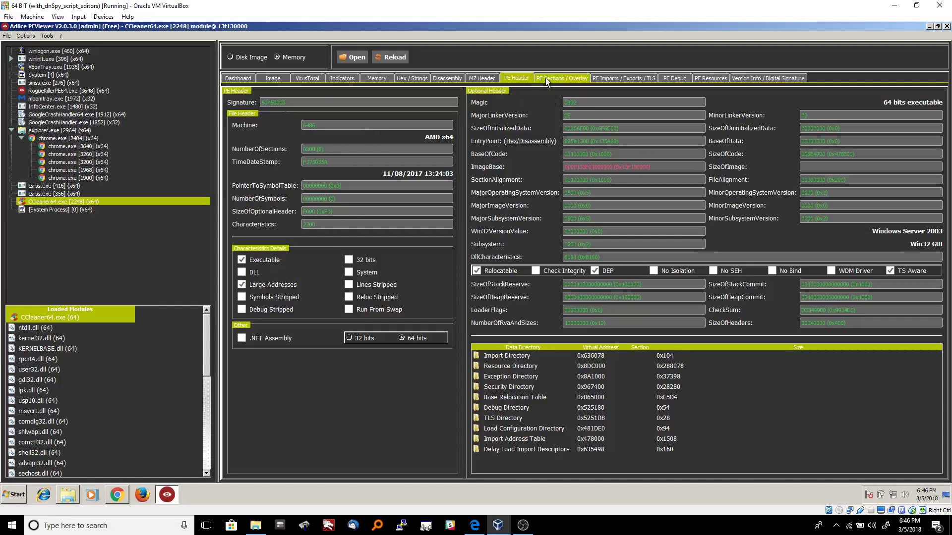
# - Pass the empty Sections view to list imported DLLs, delayed-load flags and TLS address
pyautogui.click(562, 78)
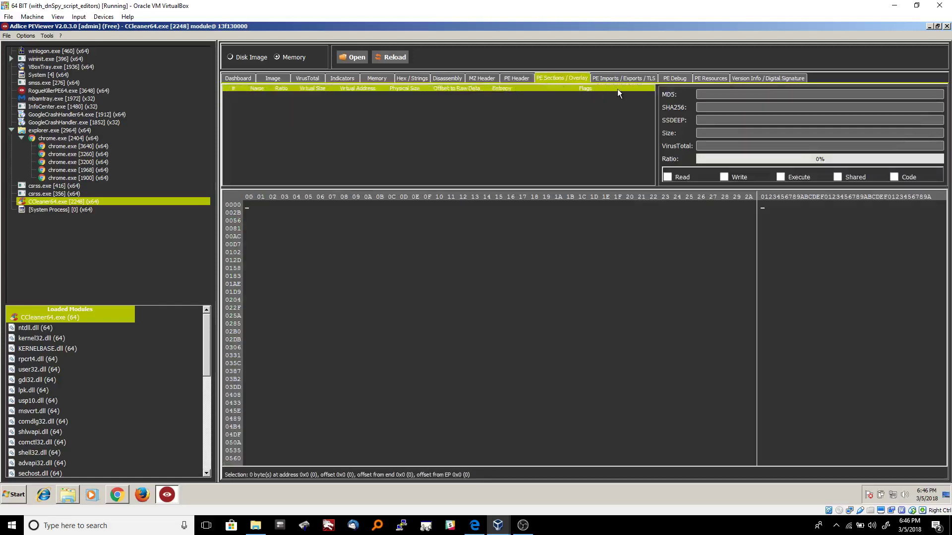
pyautogui.moveTo(577, 153)
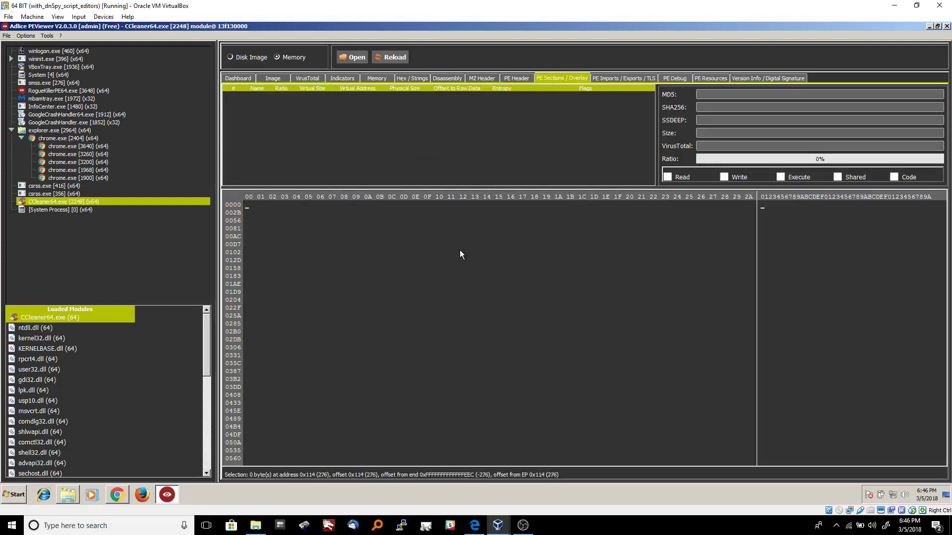
pyautogui.moveTo(607, 85)
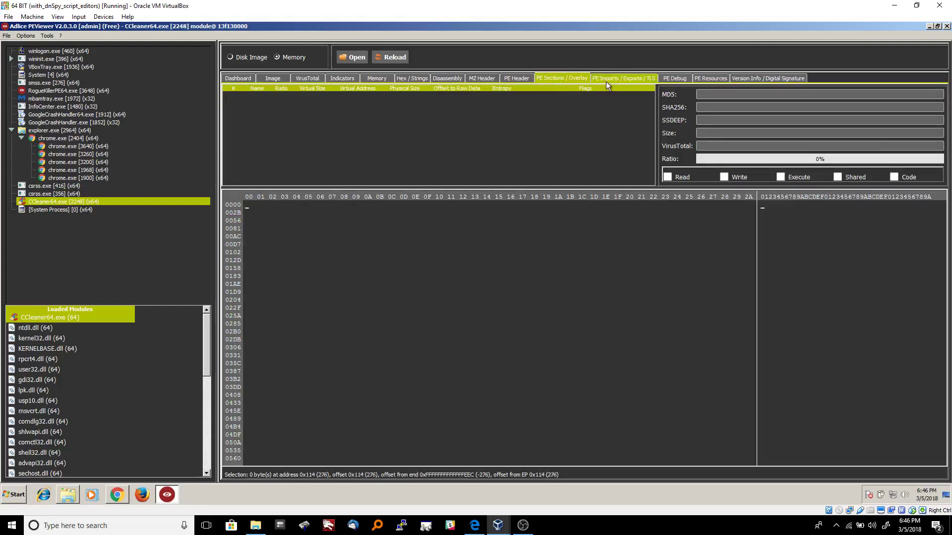
pyautogui.click(624, 78)
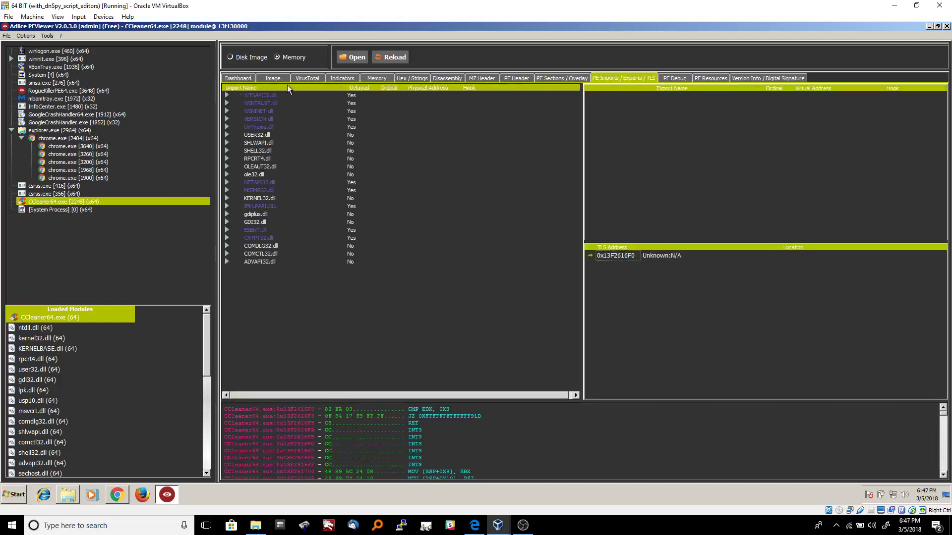
# - Expand WTSAPI32.dll in the imports tree and inspect WTSQuerySessionInformationW
pyautogui.click(272, 78)
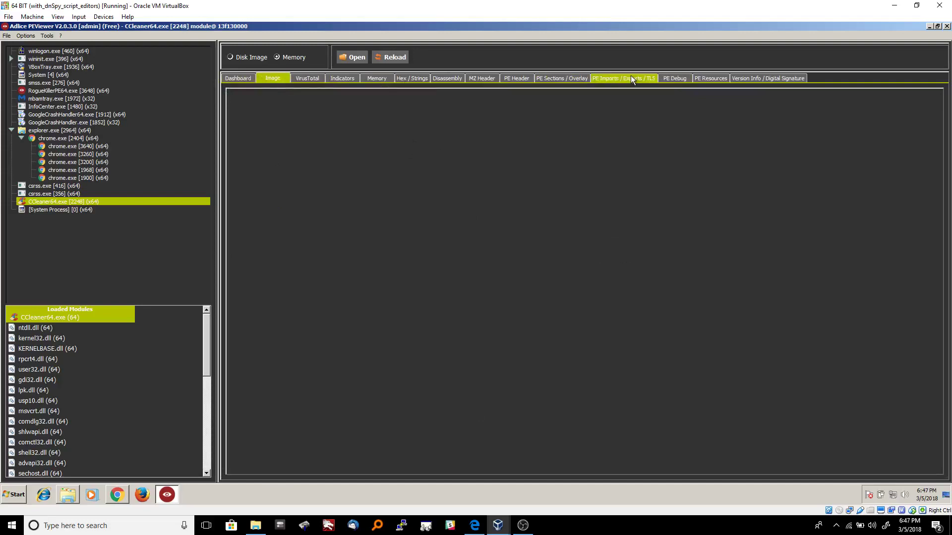
pyautogui.click(623, 78)
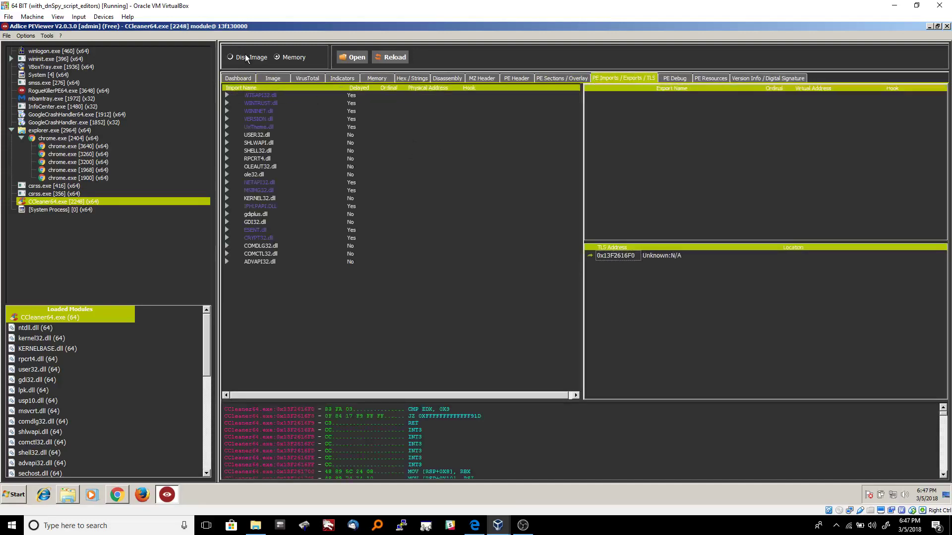
pyautogui.click(260, 95)
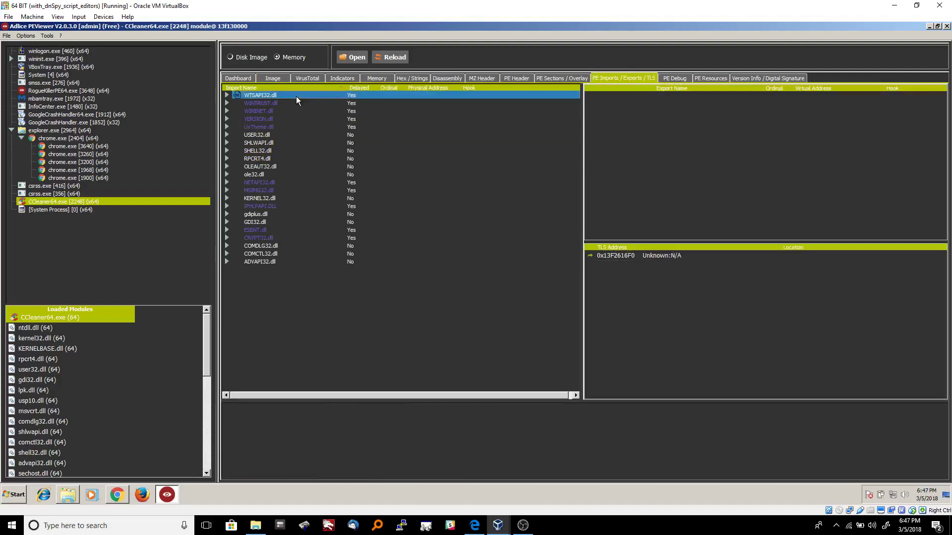
pyautogui.click(227, 95)
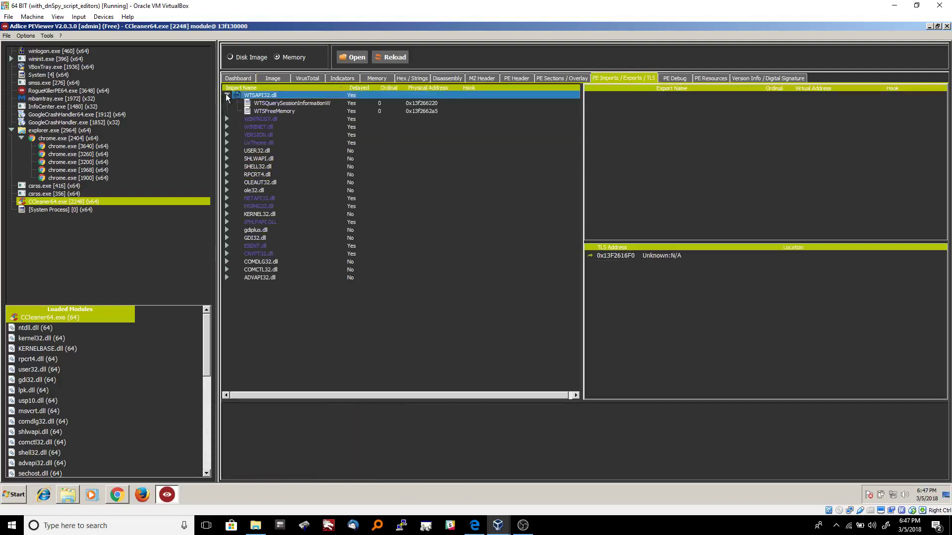
pyautogui.click(290, 103)
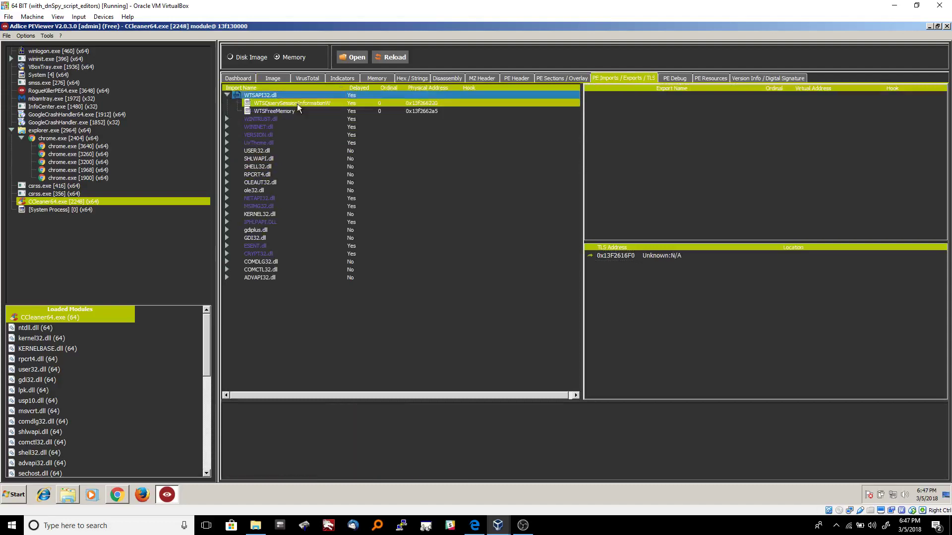
pyautogui.click(291, 103)
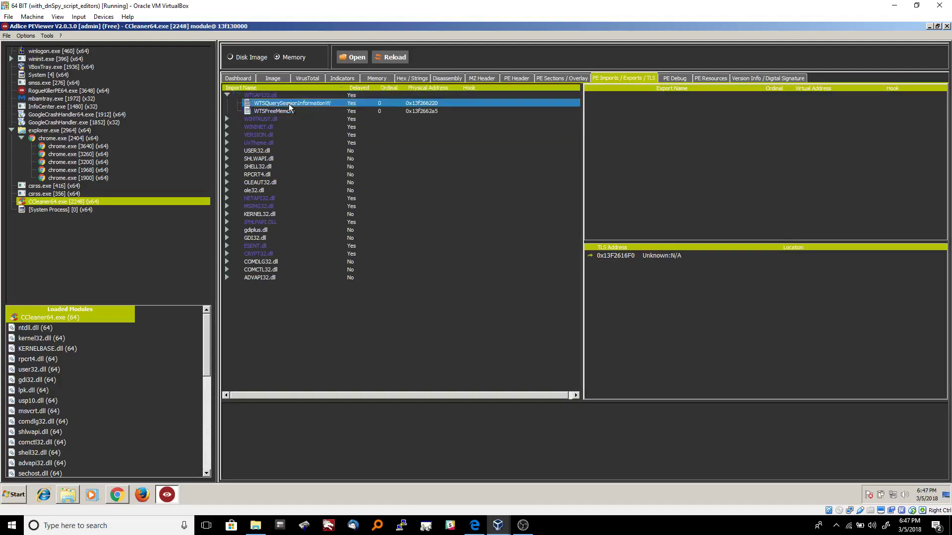
# - Expand UxTheme.dll, select DrawThemeEdge, then view the empty PE debug information
pyautogui.click(260, 94)
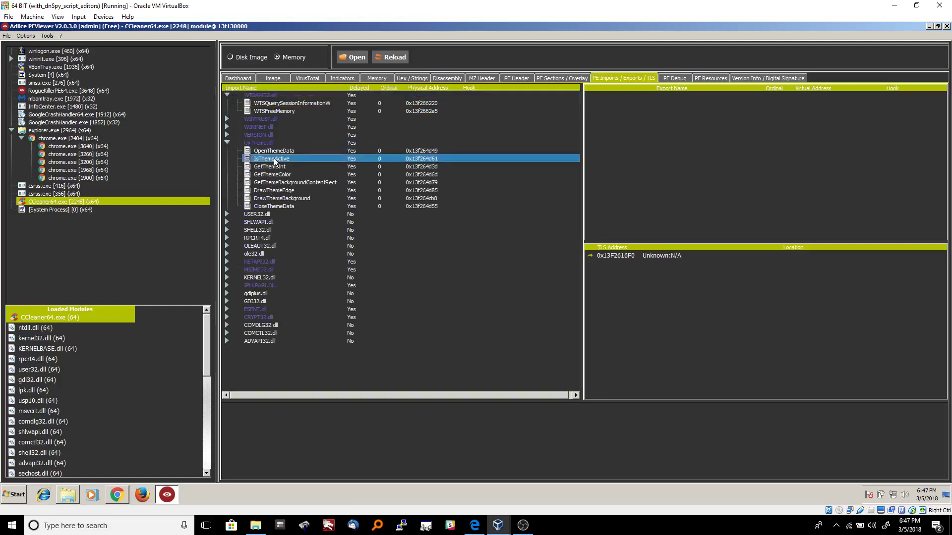
pyautogui.click(273, 190)
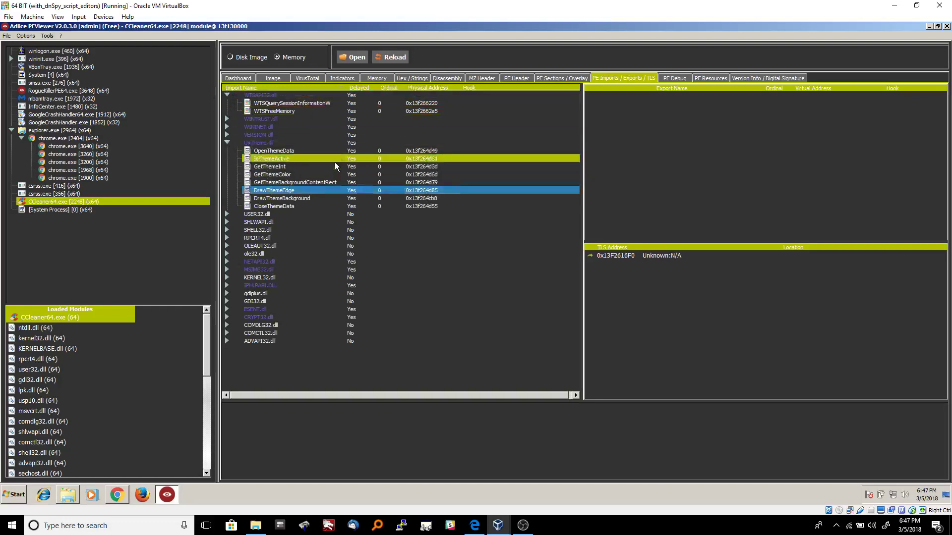
pyautogui.click(272, 158)
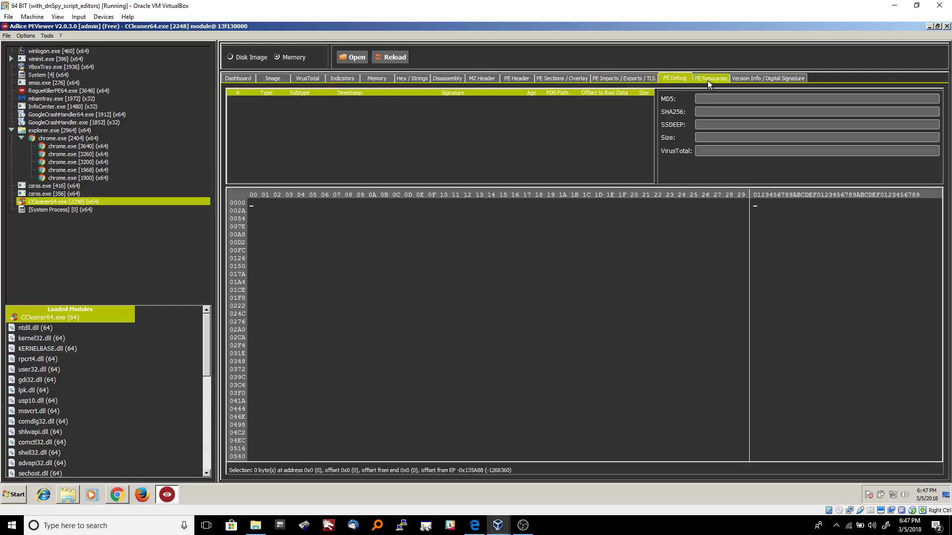
# - In PE Resources, check PNG resource 317's hashes and bytes, then select RT_MANIFEST 1
pyautogui.click(710, 78)
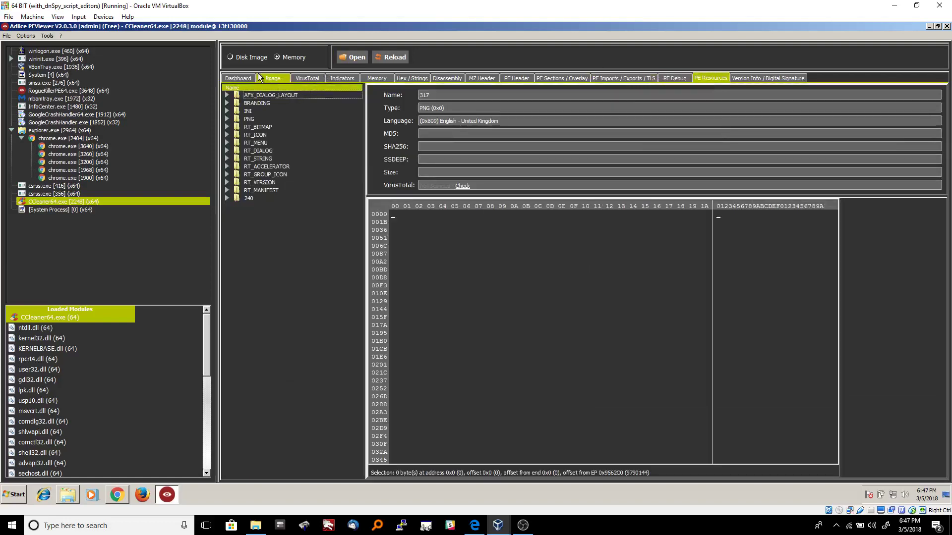
pyautogui.moveTo(717, 110)
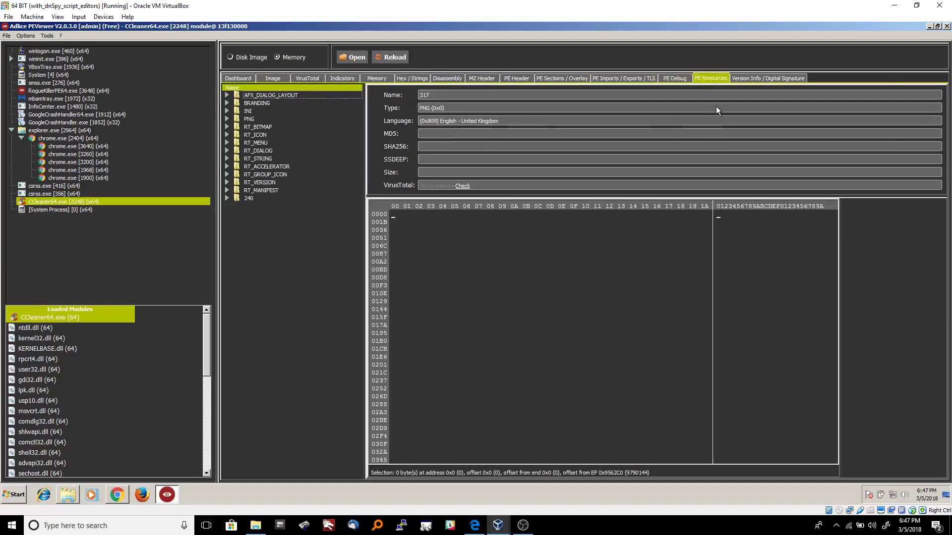
pyautogui.click(257, 126)
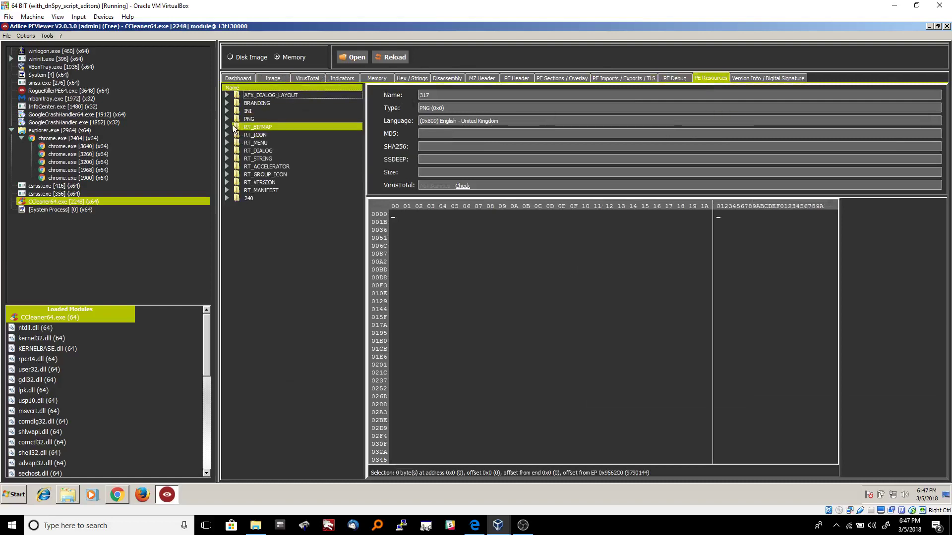
pyautogui.click(228, 118)
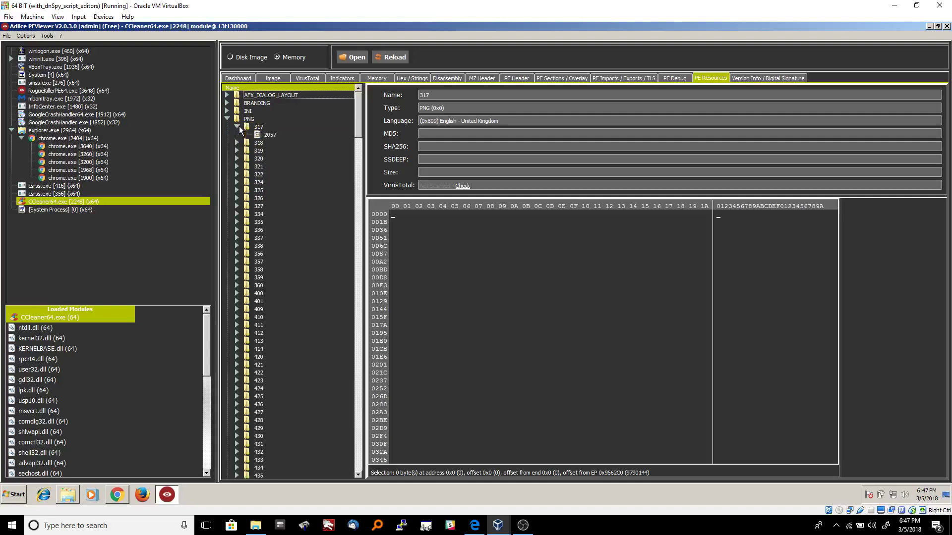
pyautogui.click(269, 134)
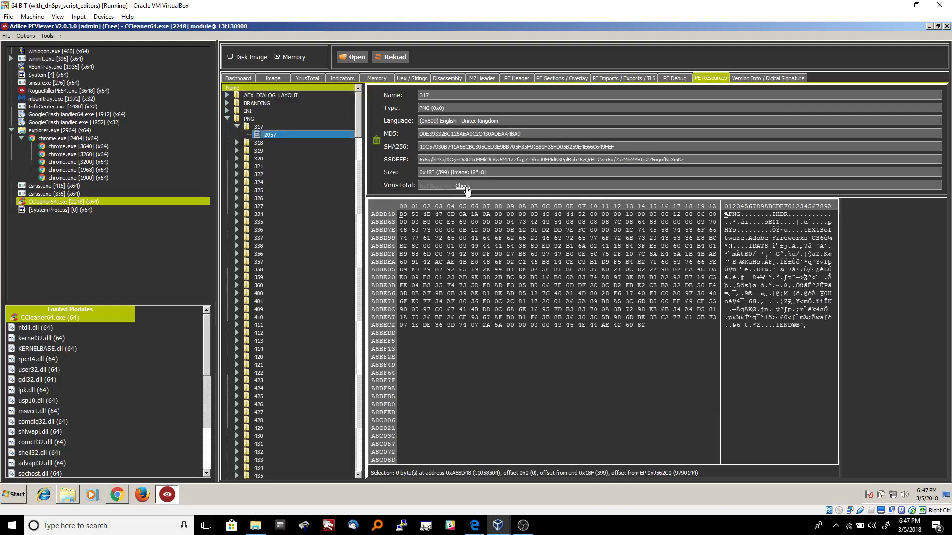
pyautogui.moveTo(469, 188)
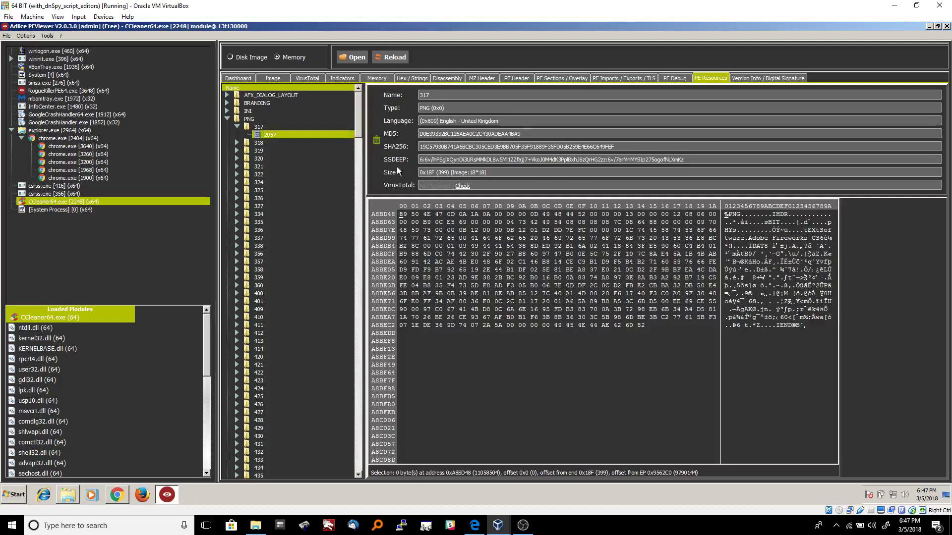
pyautogui.moveTo(364, 127)
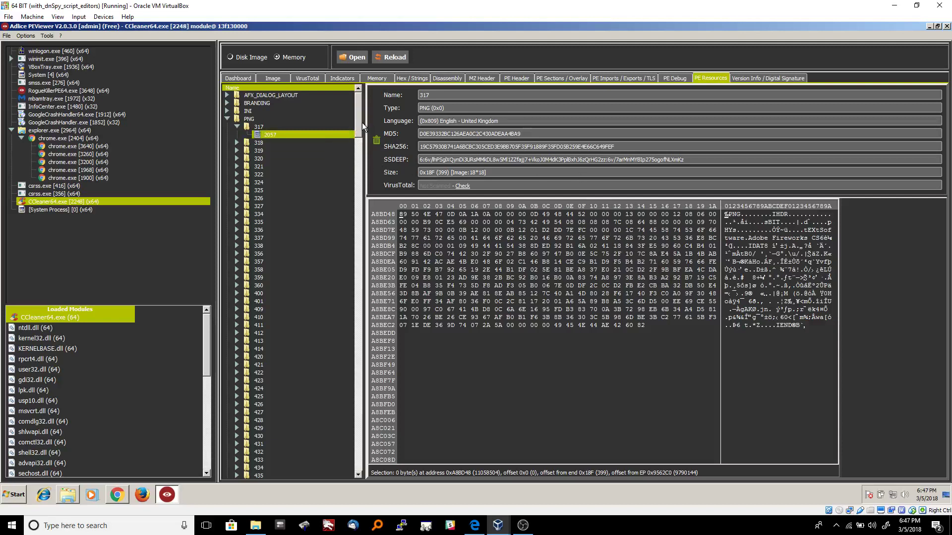
pyautogui.scroll(-3)
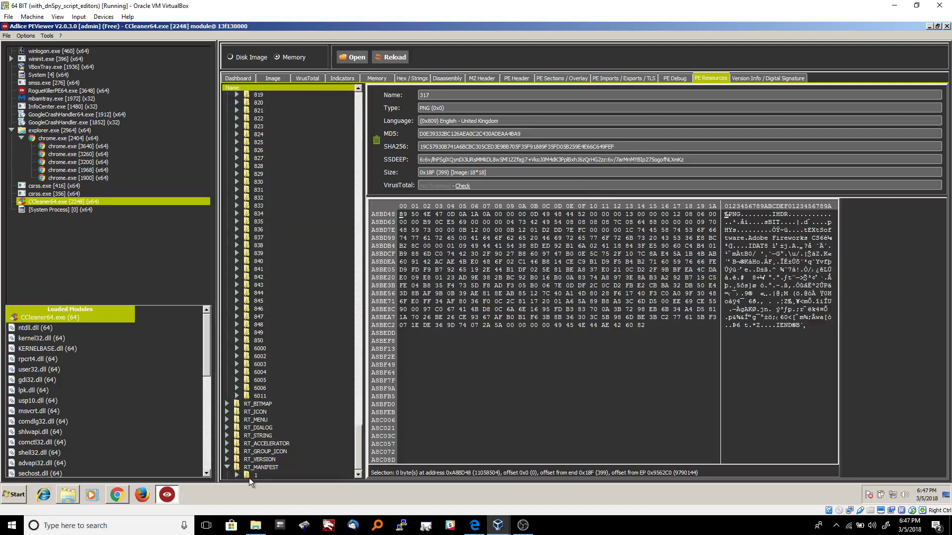
pyautogui.click(256, 475)
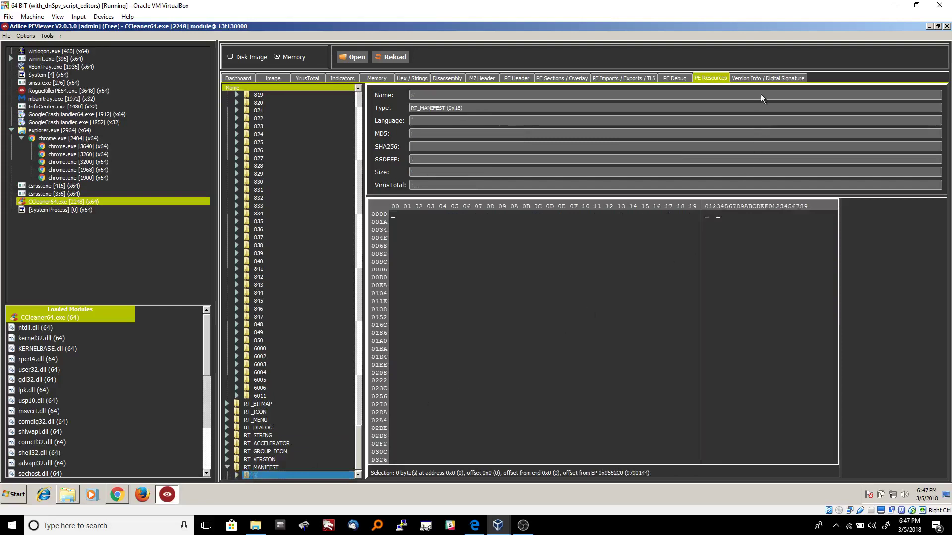
# - Glance at version info (5.37.92.6309, Piriform Ltd) and return to the Dashboard
pyautogui.click(768, 77)
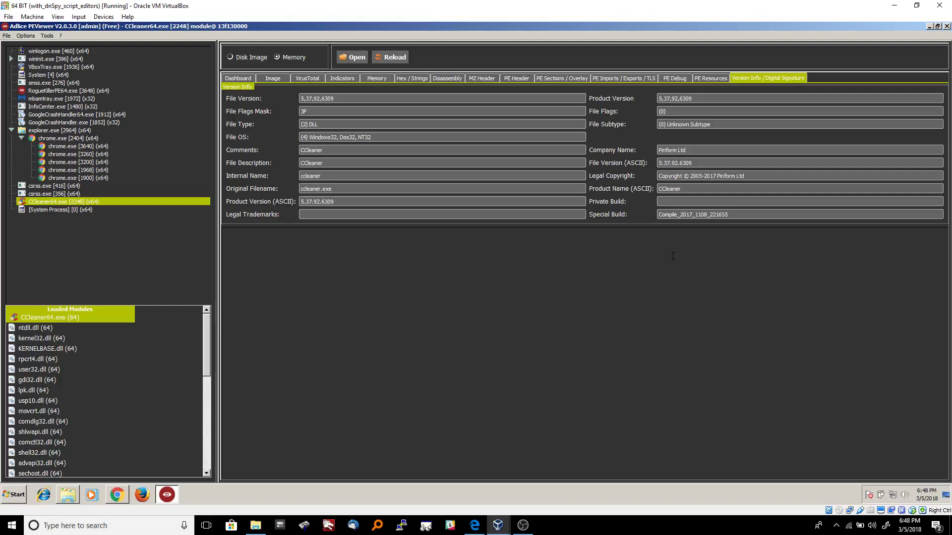
pyautogui.moveTo(604, 354)
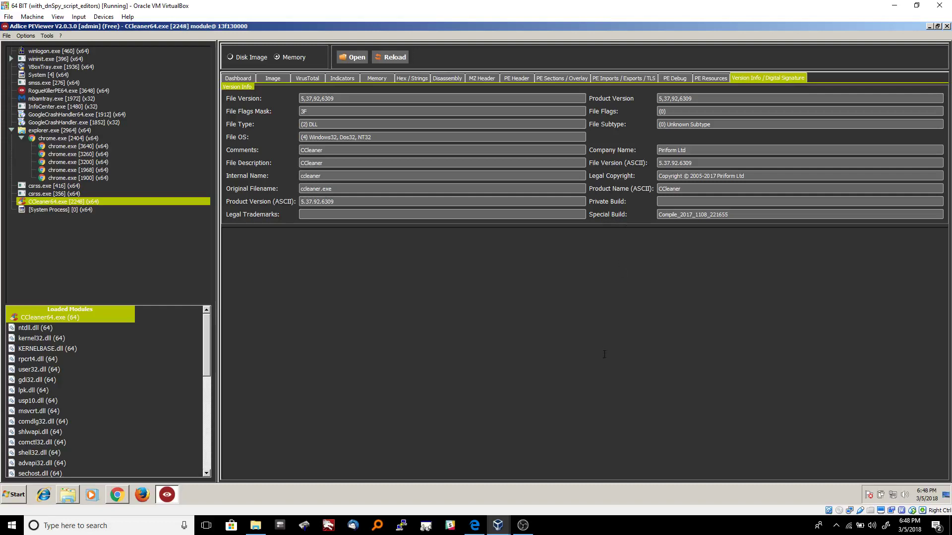
pyautogui.moveTo(616, 325)
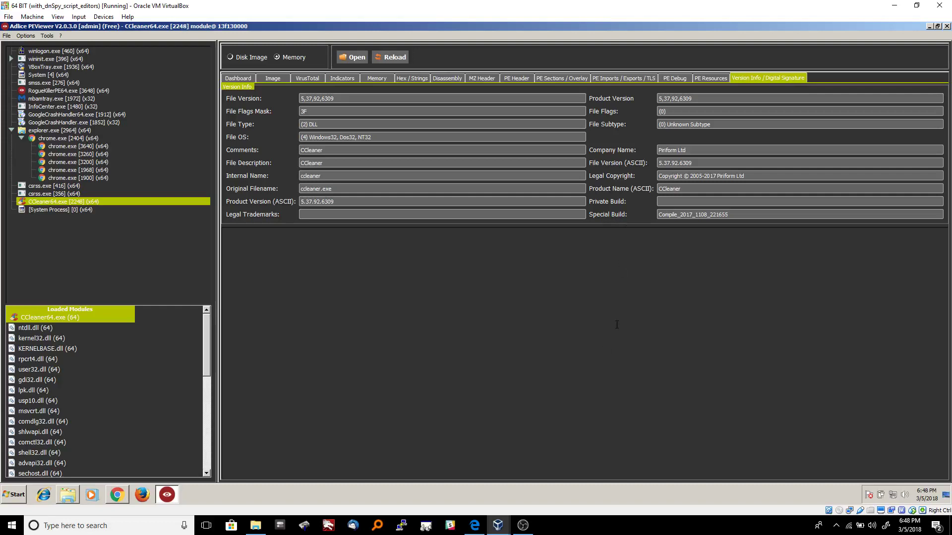
pyautogui.click(238, 78)
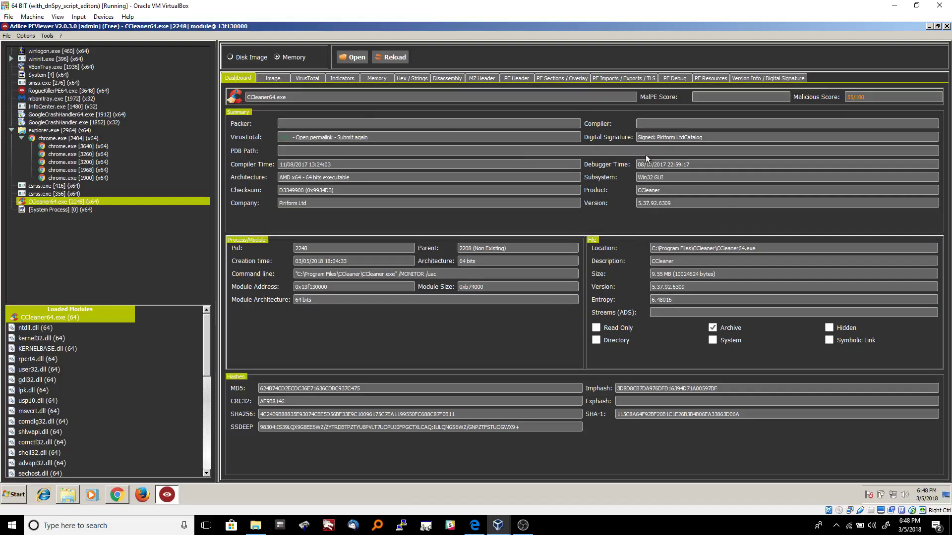
pyautogui.moveTo(703, 139)
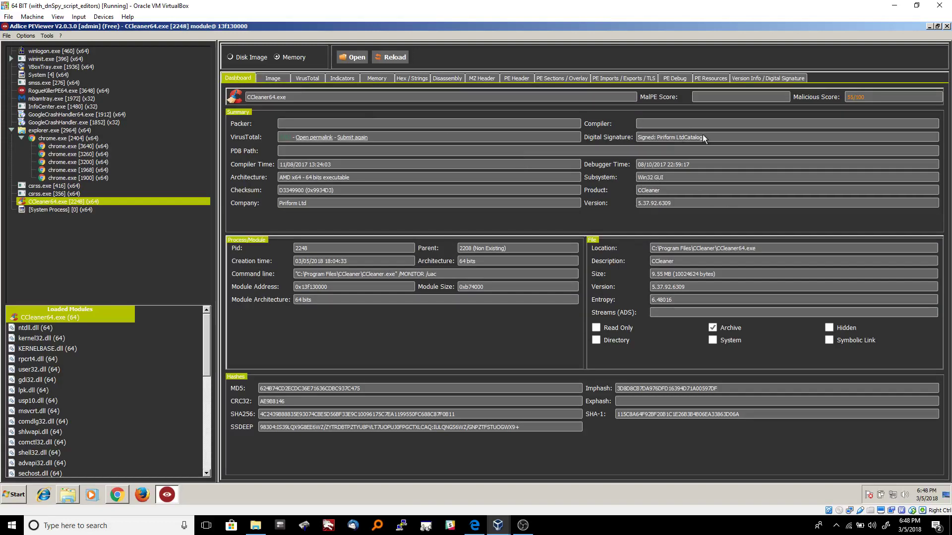
pyautogui.moveTo(896, 80)
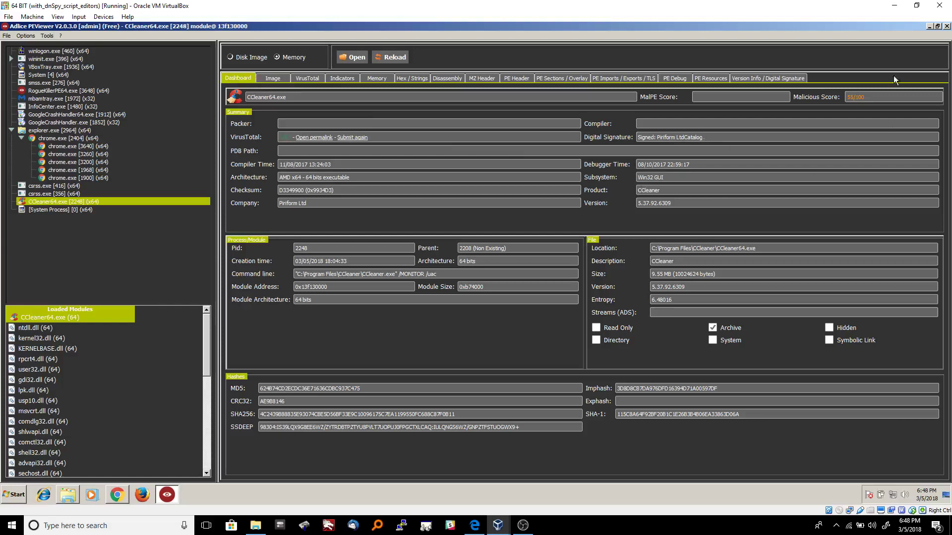
pyautogui.moveTo(718, 238)
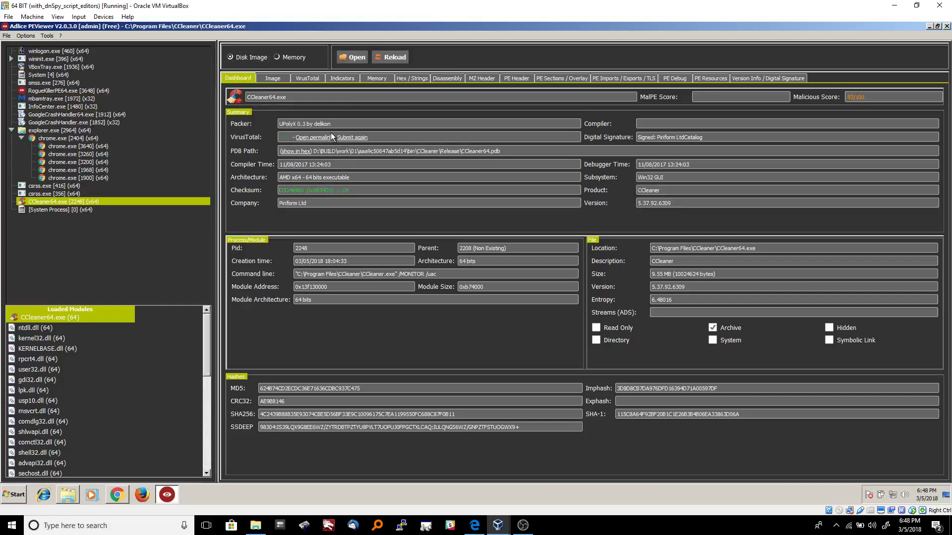
pyautogui.moveTo(286, 127)
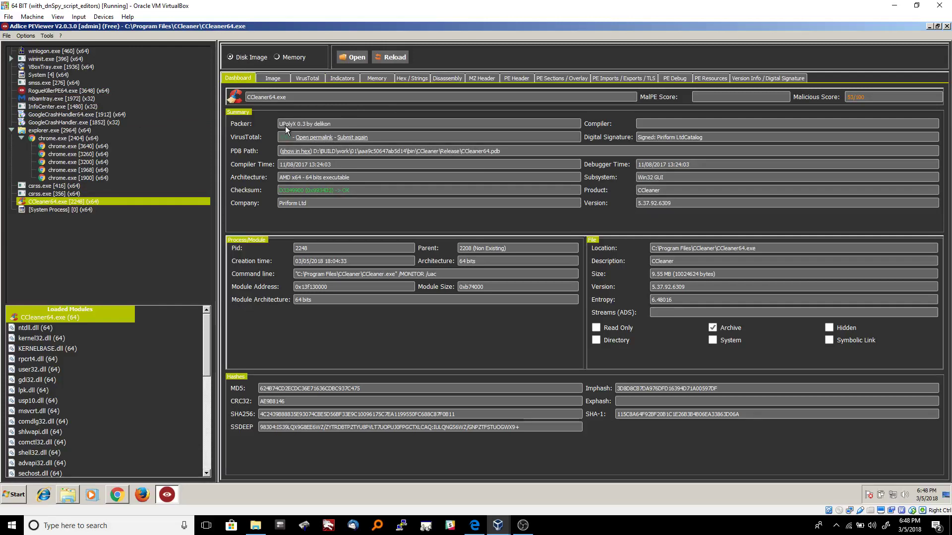
pyautogui.moveTo(420, 166)
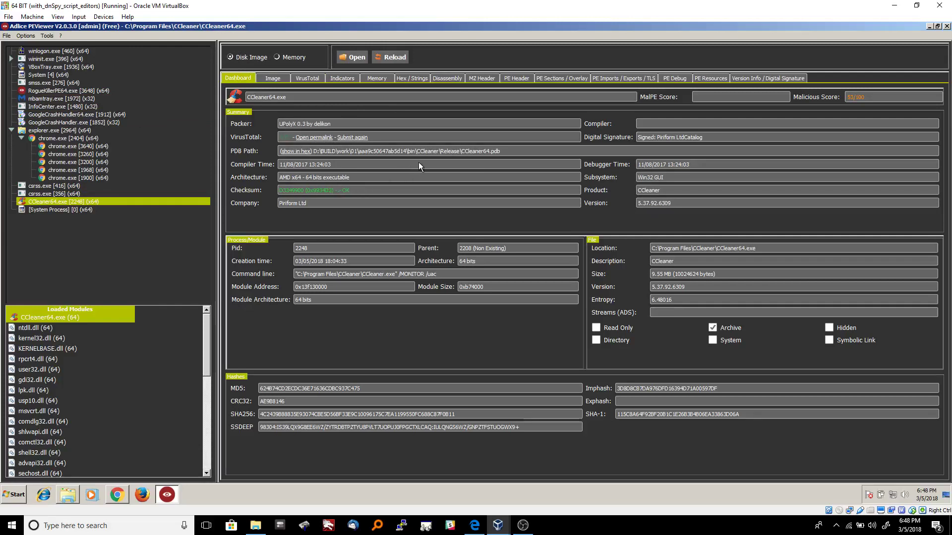
# - Scroll through CCleaner64.exe's signature certificates, valid Sep 2017–Oct 2018, with Symantec time-stamping
pyautogui.click(768, 78)
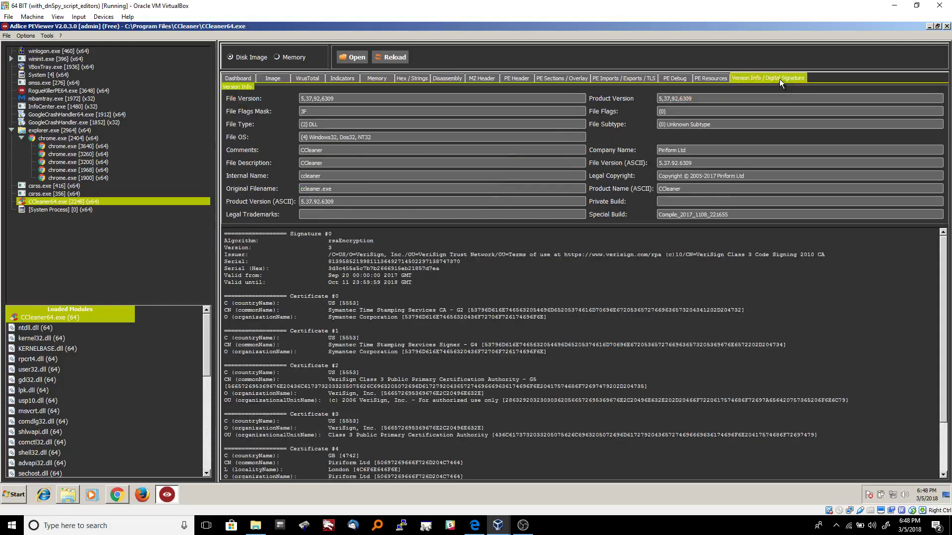
pyautogui.moveTo(471, 285)
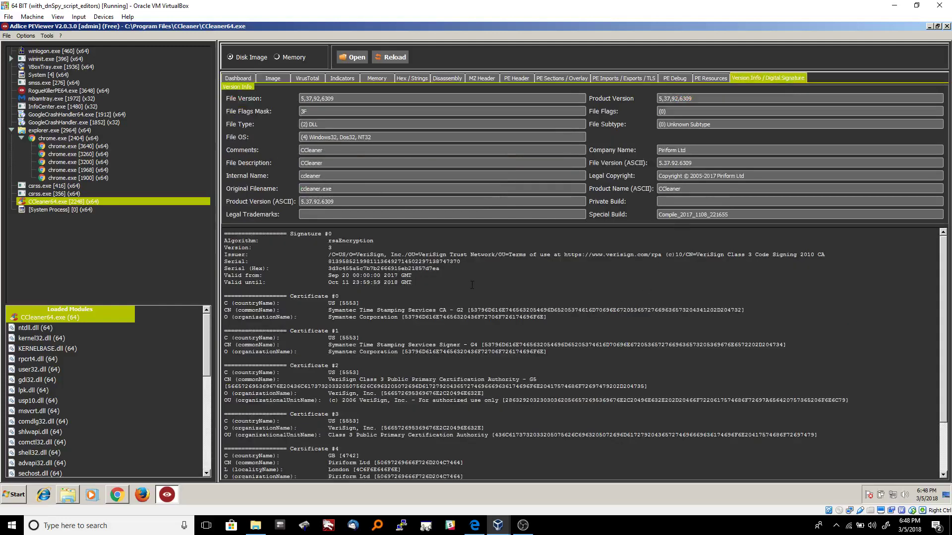
pyautogui.moveTo(453, 131)
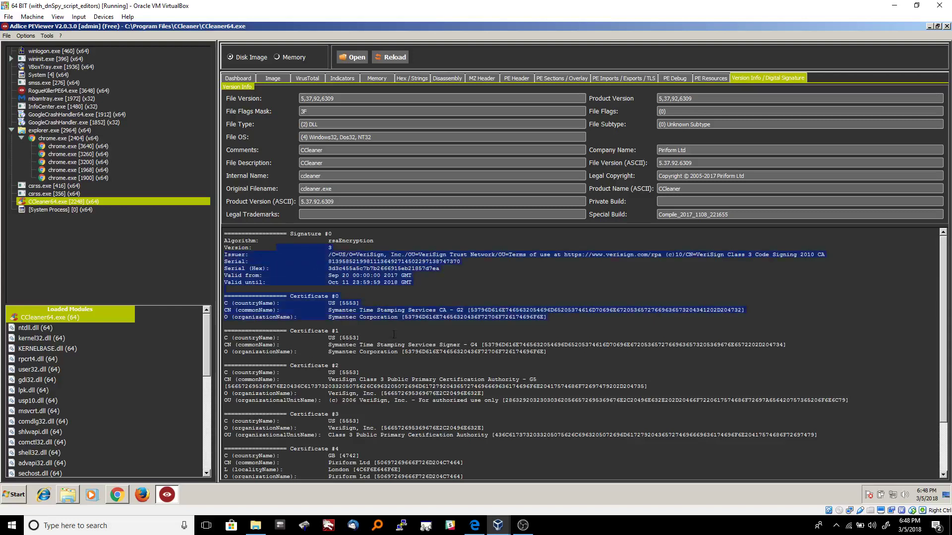
pyautogui.scroll(-3)
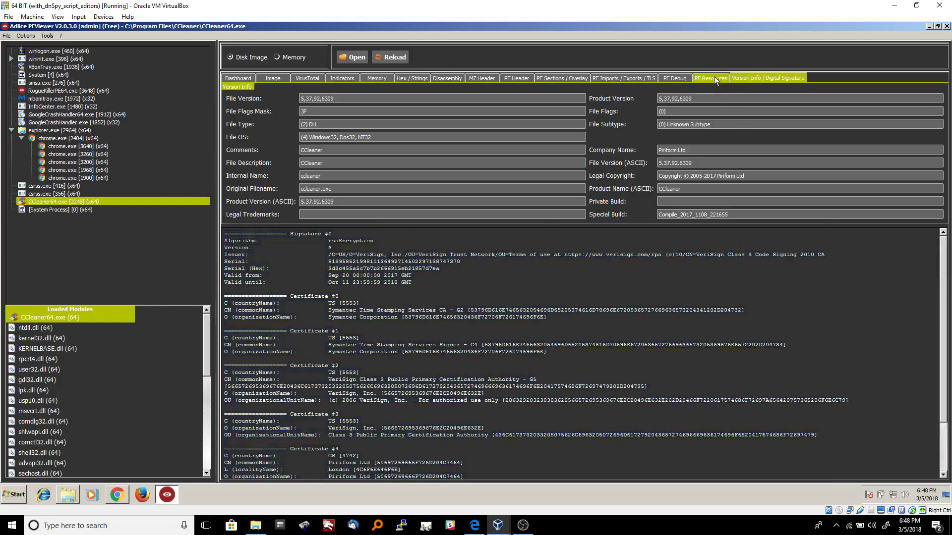
# - Pass over PE Resources, then view the CodeView debug entry with CCleaner64.pdb path bytes
pyautogui.click(710, 78)
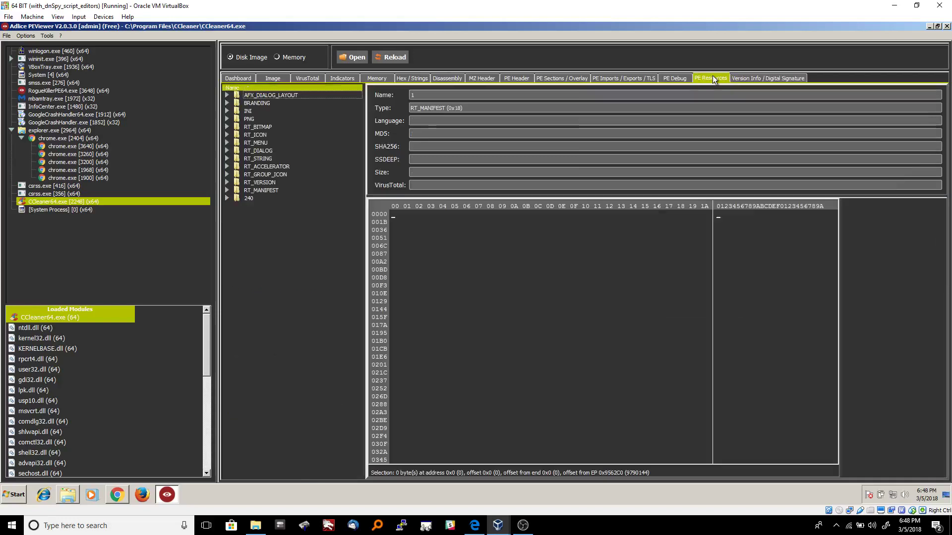
pyautogui.click(674, 77)
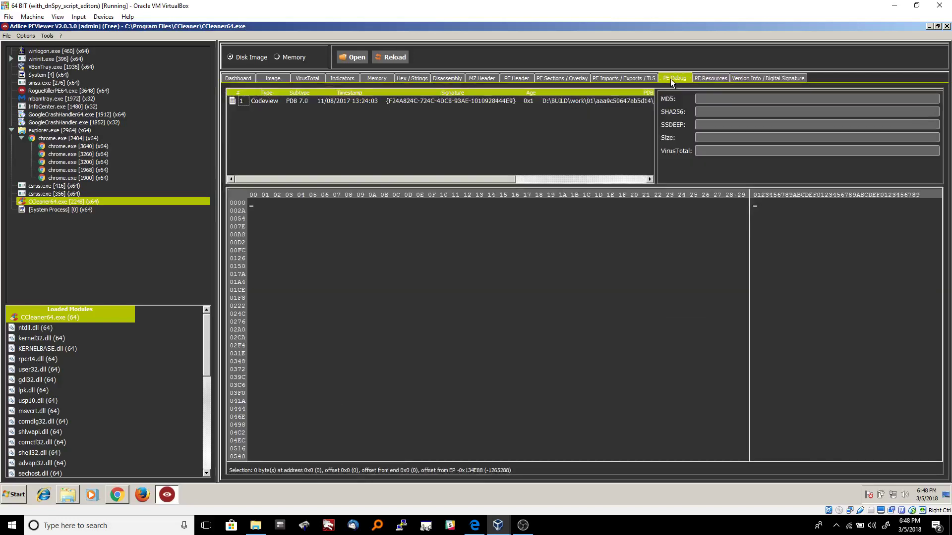
pyautogui.click(339, 101)
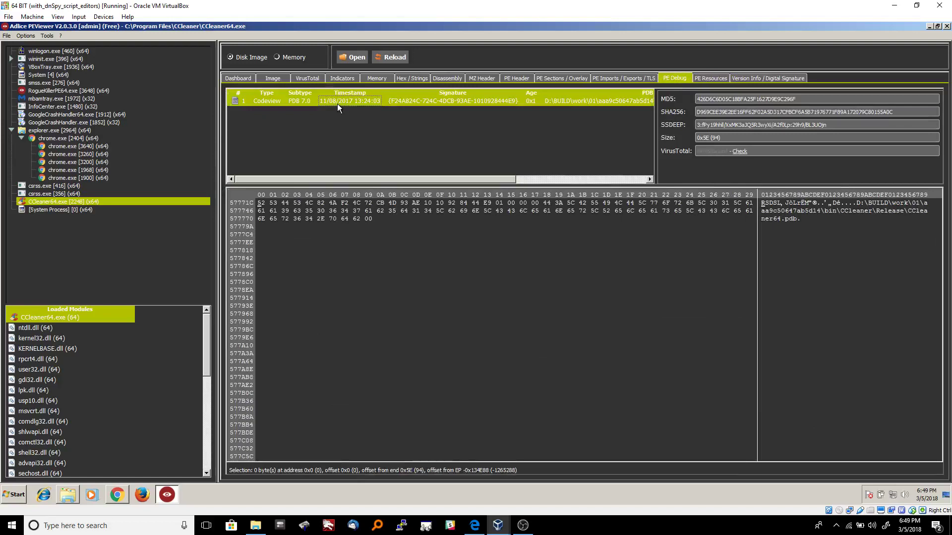
pyautogui.moveTo(785, 217)
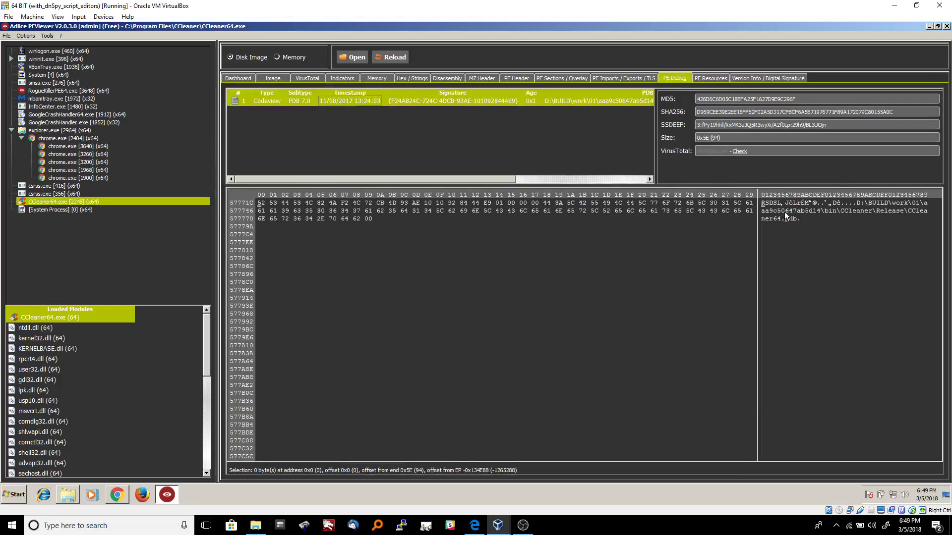
pyautogui.moveTo(605, 130)
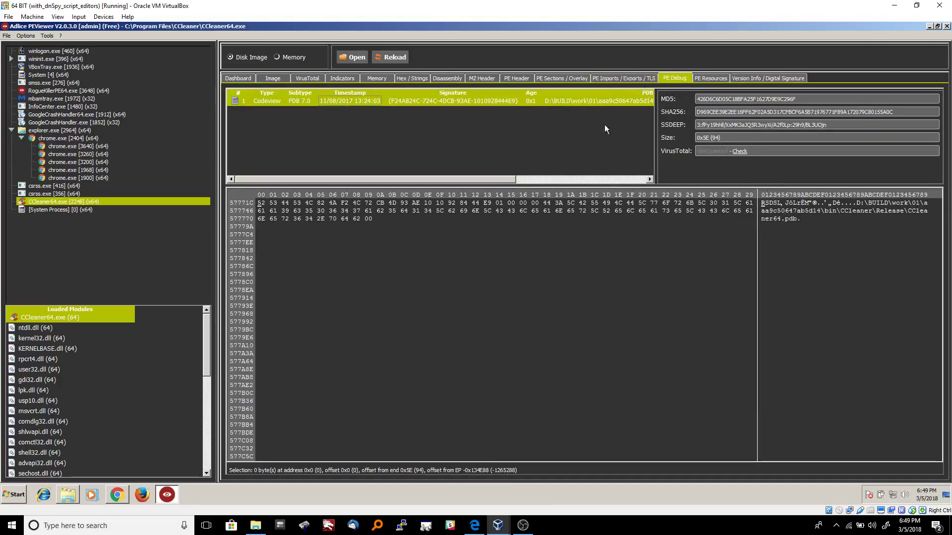
pyautogui.moveTo(635, 83)
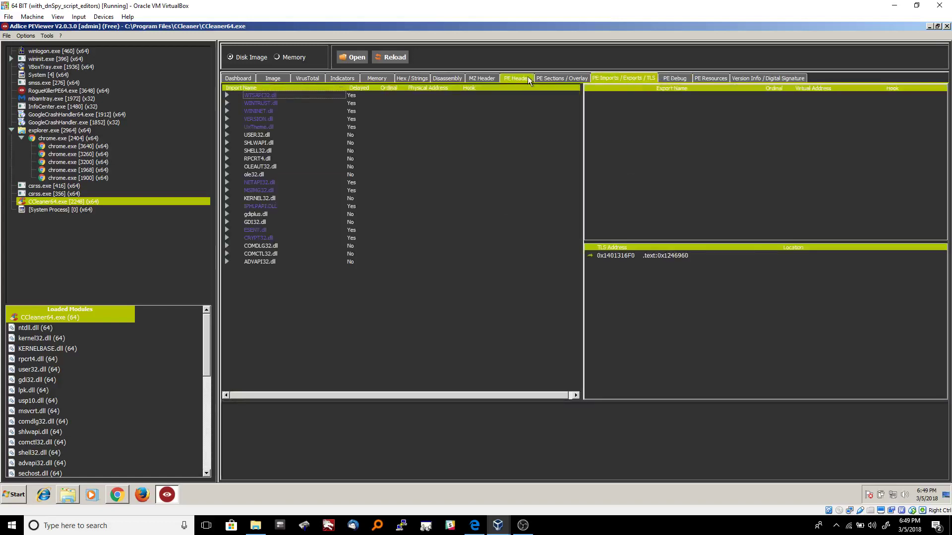
# - View the .rsrc section bytes, the image, the 53/100 indicator score, then the disassembly
pyautogui.click(562, 78)
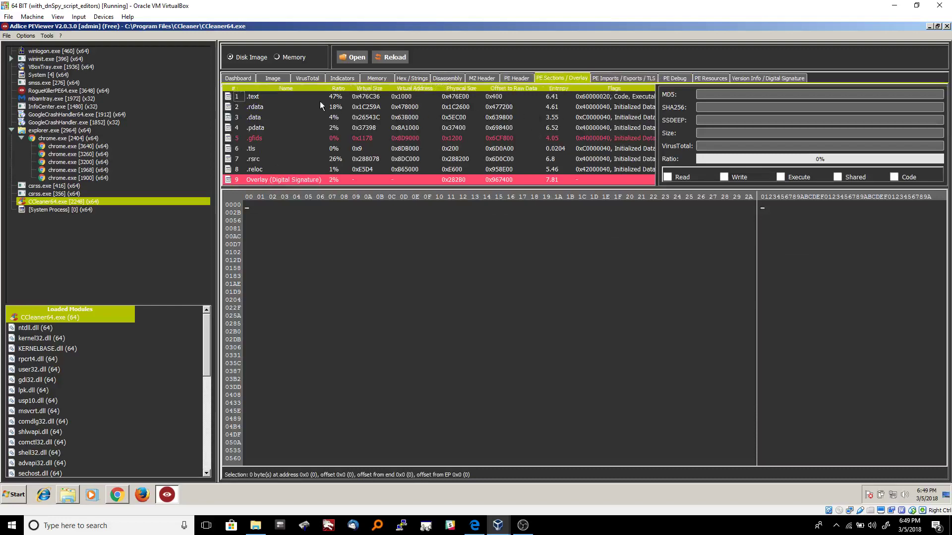
pyautogui.click(255, 106)
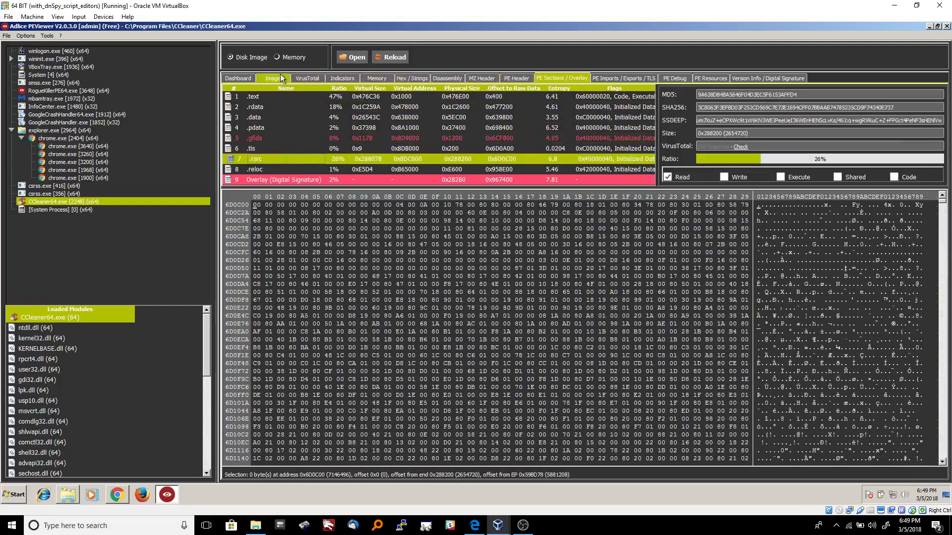
pyautogui.click(273, 78)
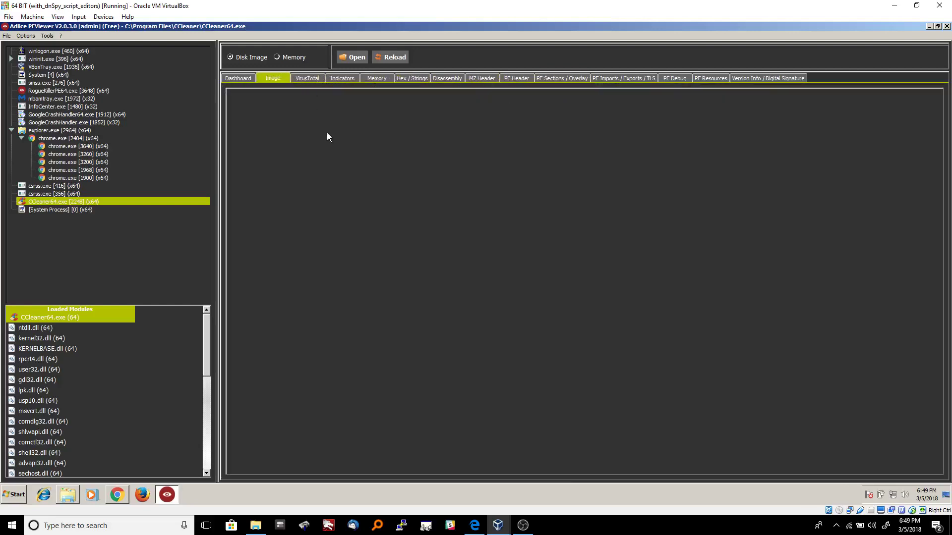
pyautogui.click(341, 78)
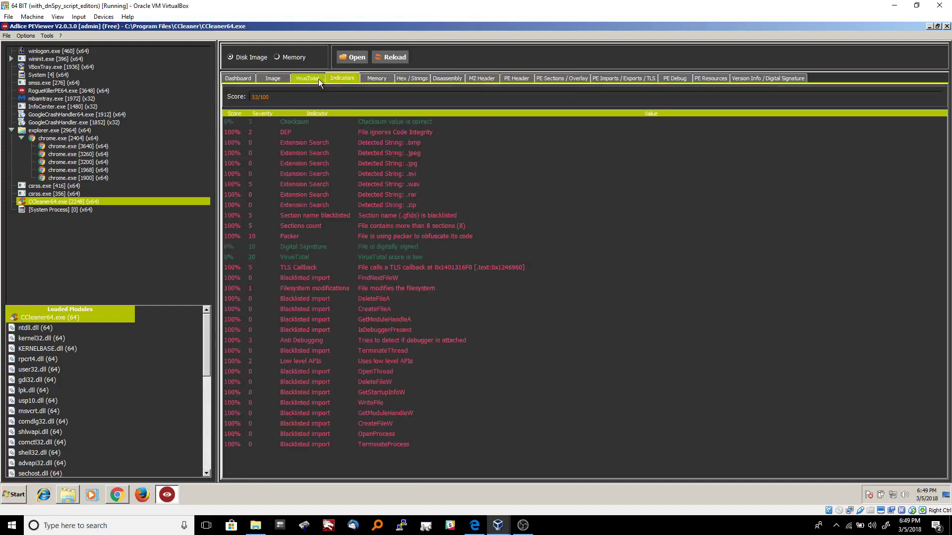
pyautogui.click(447, 78)
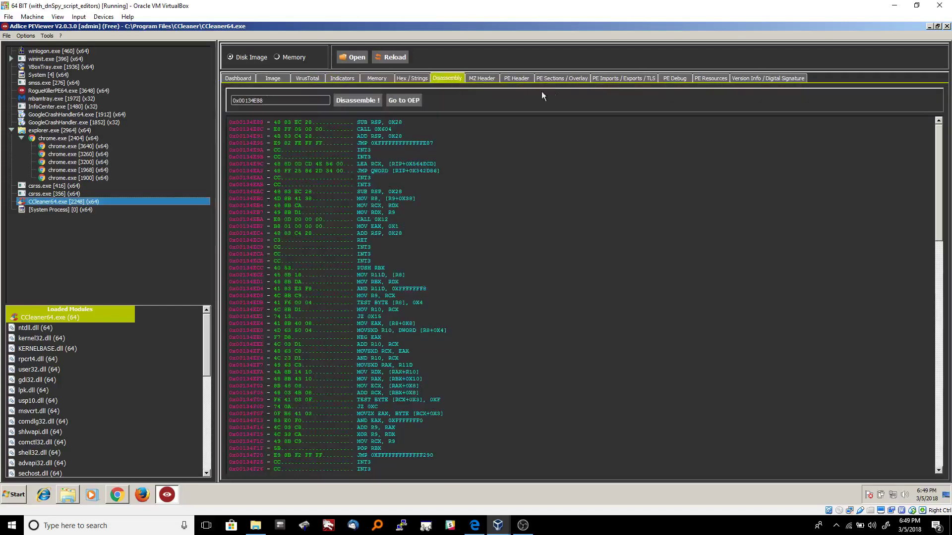
# - Return to CCleaner64.exe's Dashboard showing UPolyX packer, PDB path, Piriform signature and hashes
pyautogui.click(238, 78)
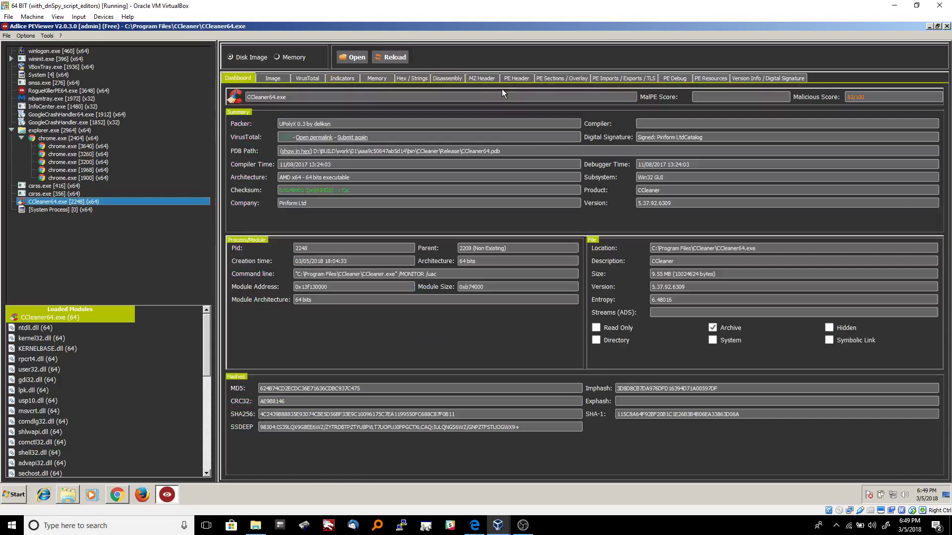
pyautogui.moveTo(471, 294)
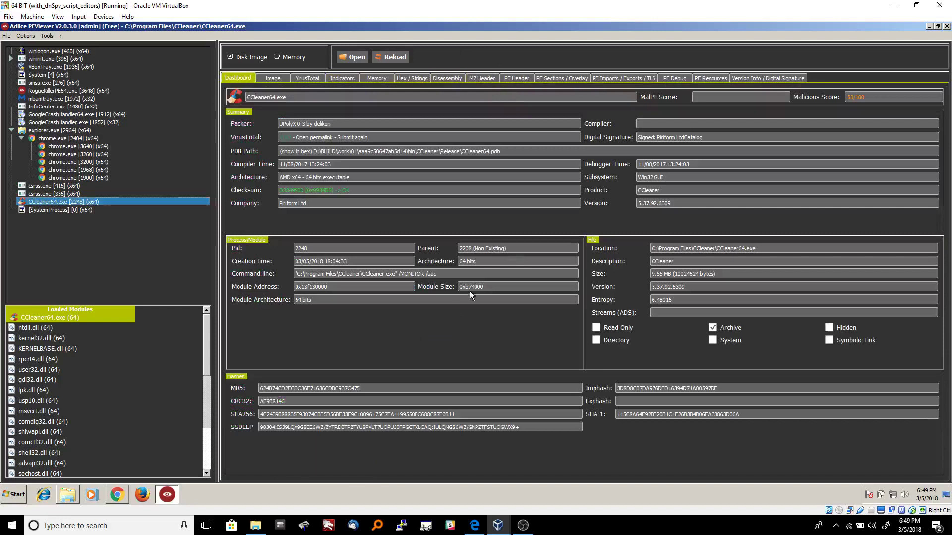
pyautogui.moveTo(540, 264)
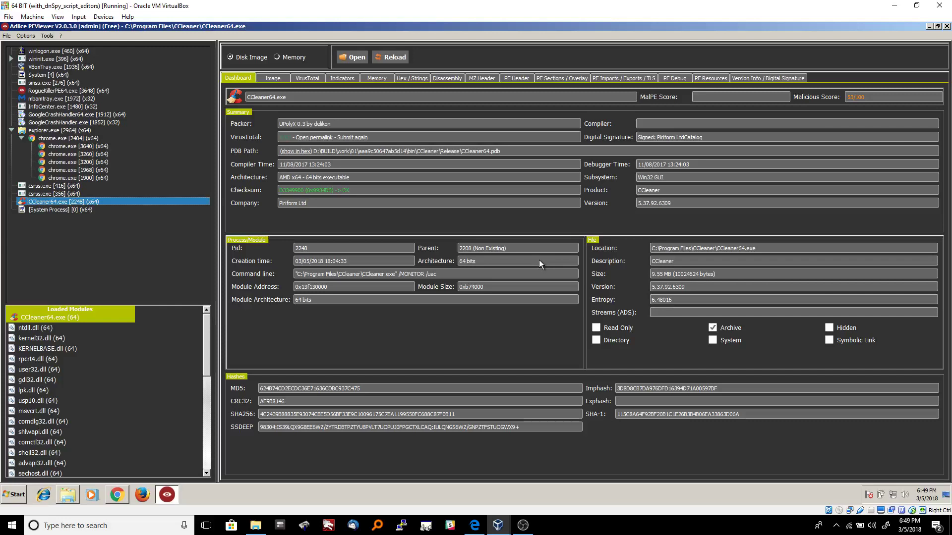
pyautogui.moveTo(470, 150)
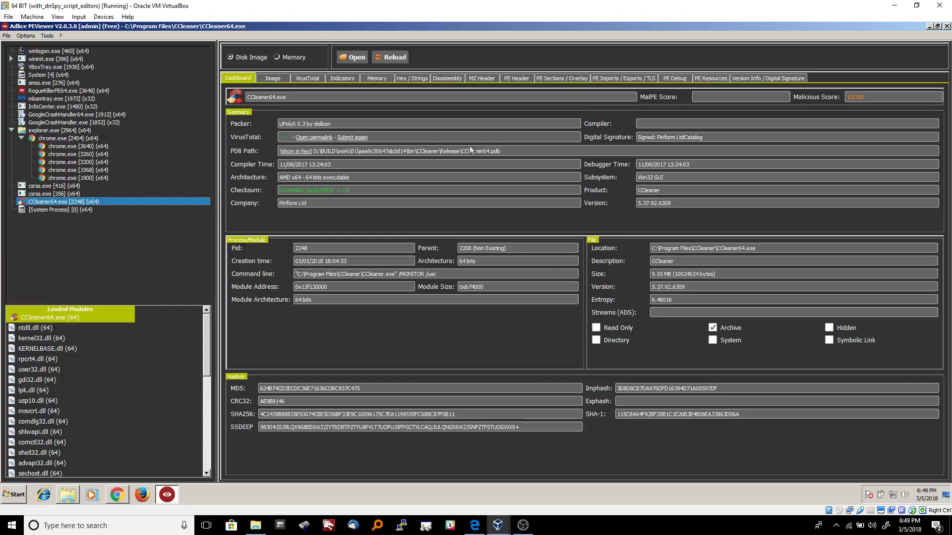